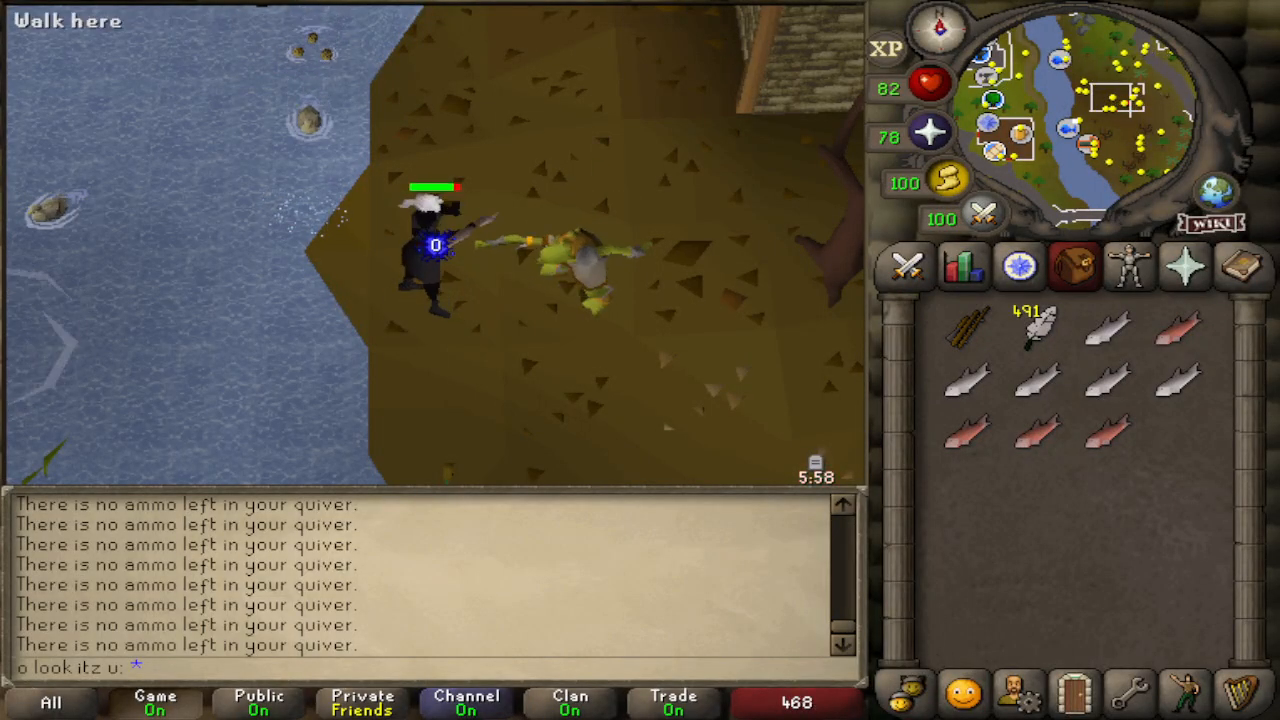
mouse_move(590, 227)
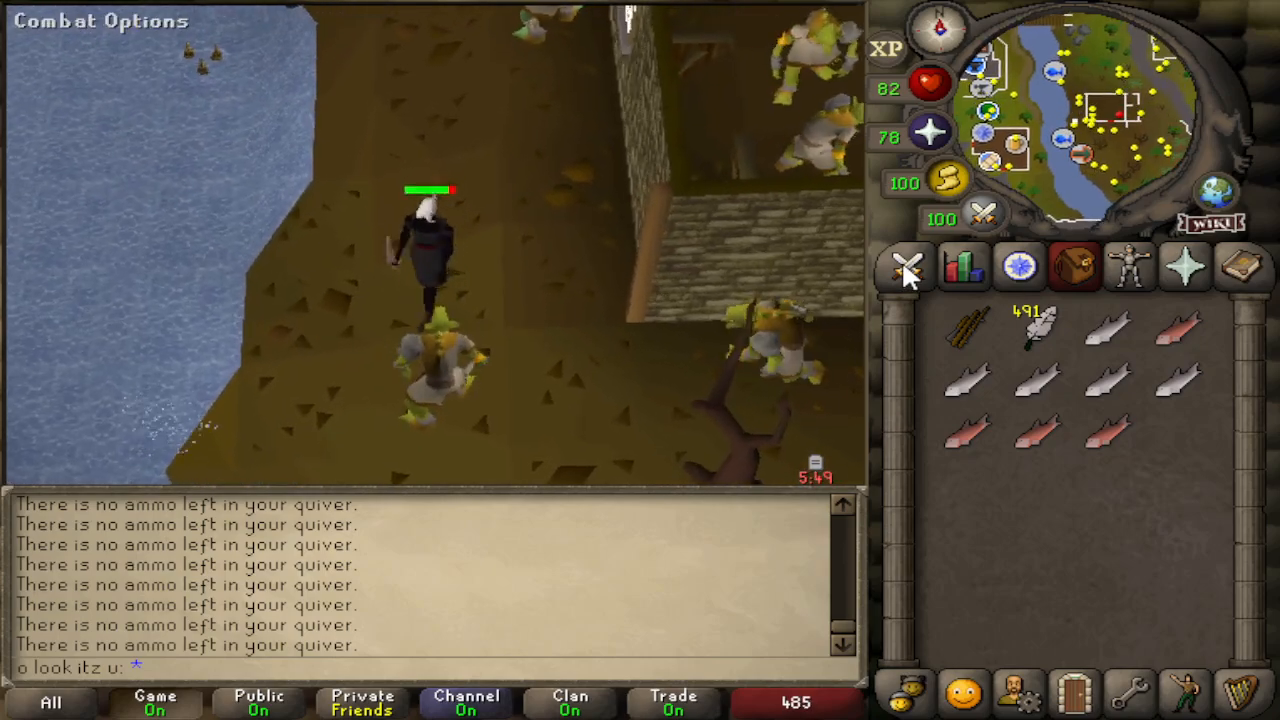
- Check the Combat Options tab and bring up the feathers' right-click options
click(912, 265)
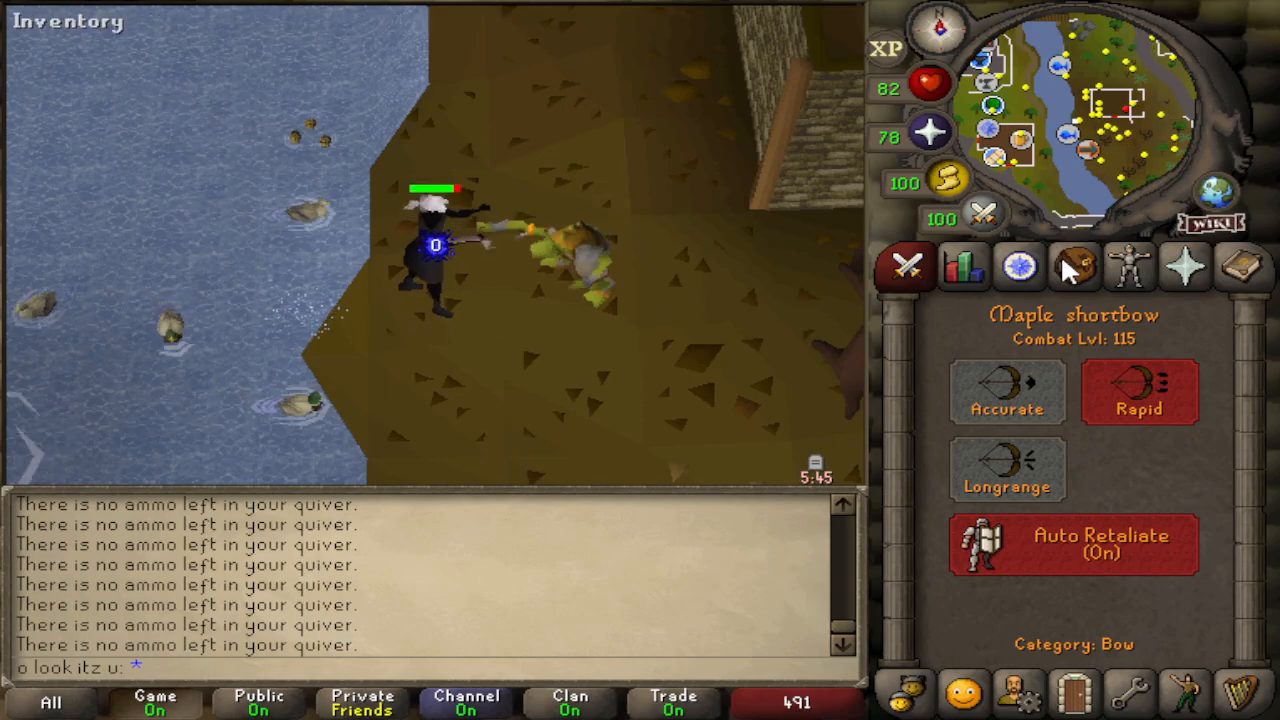
click(1009, 391)
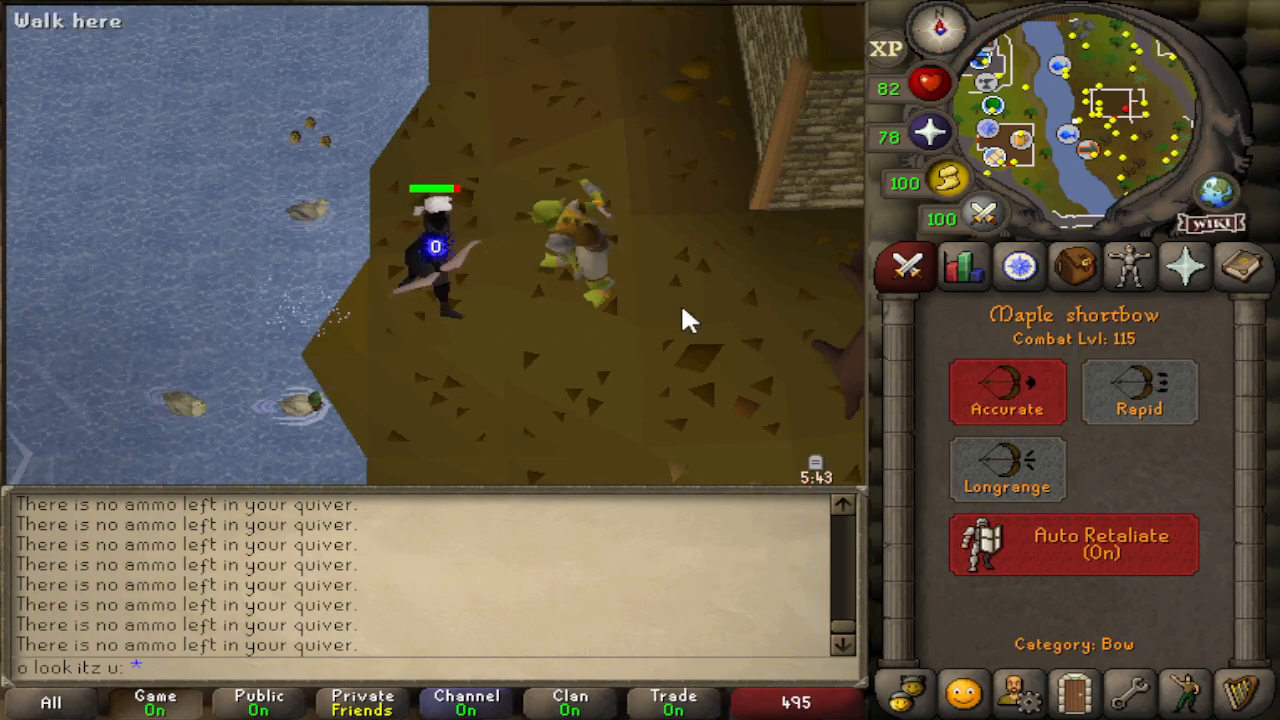
click(1140, 410)
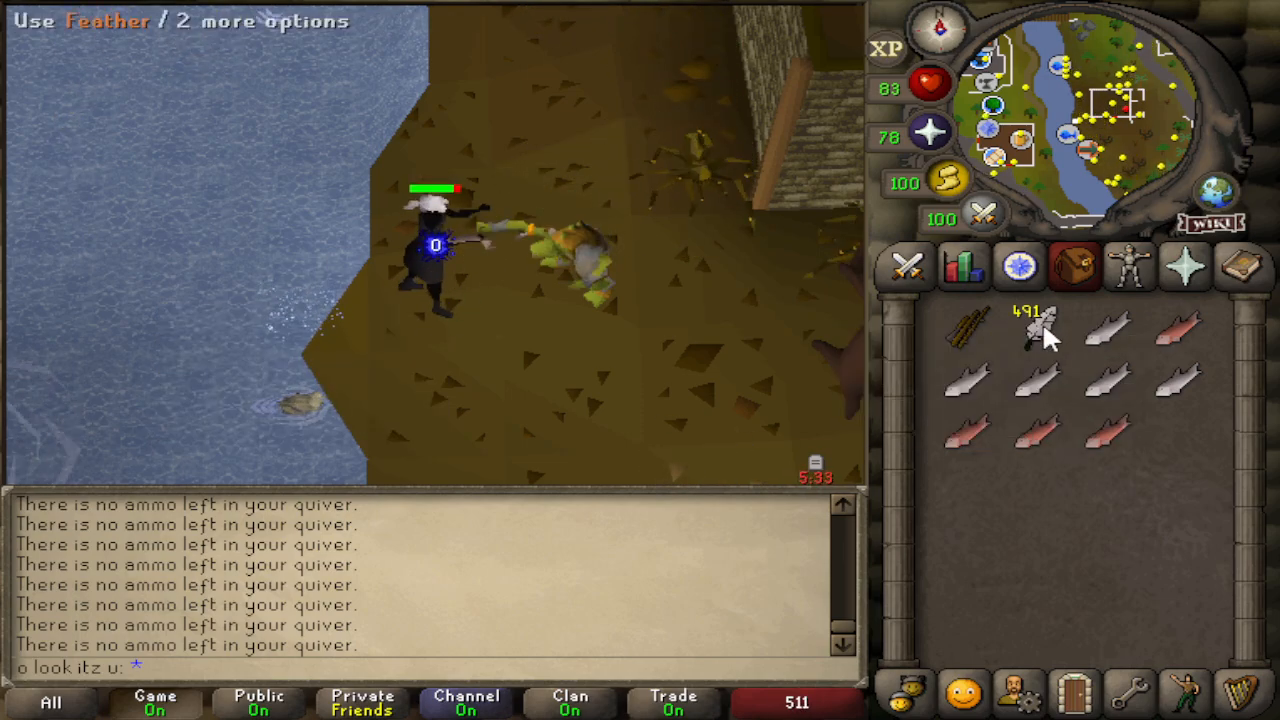
right_click(300, 315)
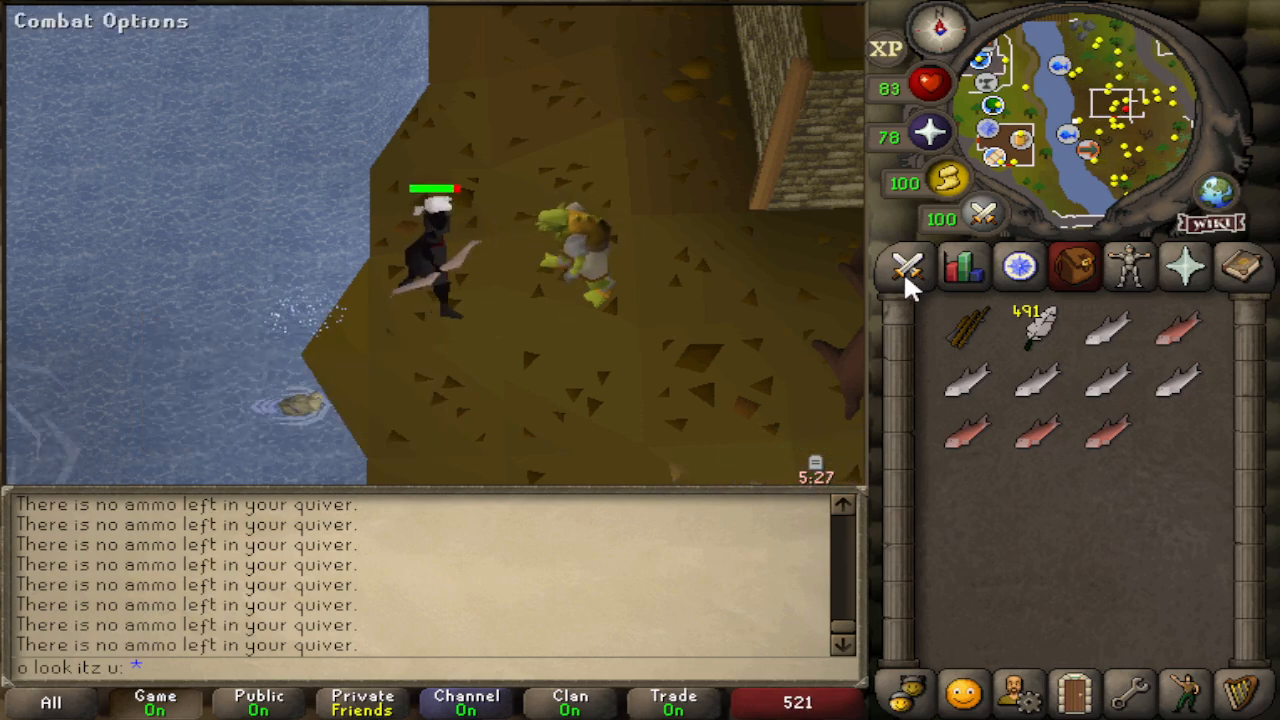
- Lure fish at the river spot while fending off the level-2 goblin, landing a trout
click(907, 267)
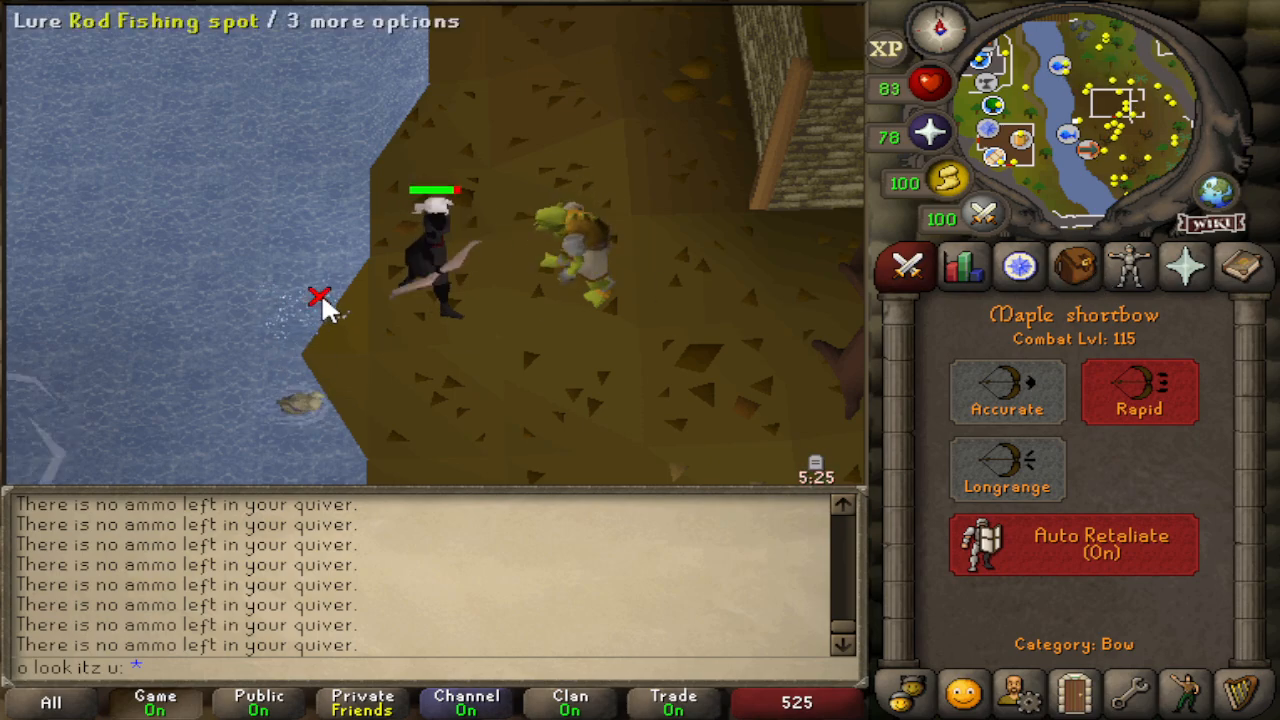
click(319, 298)
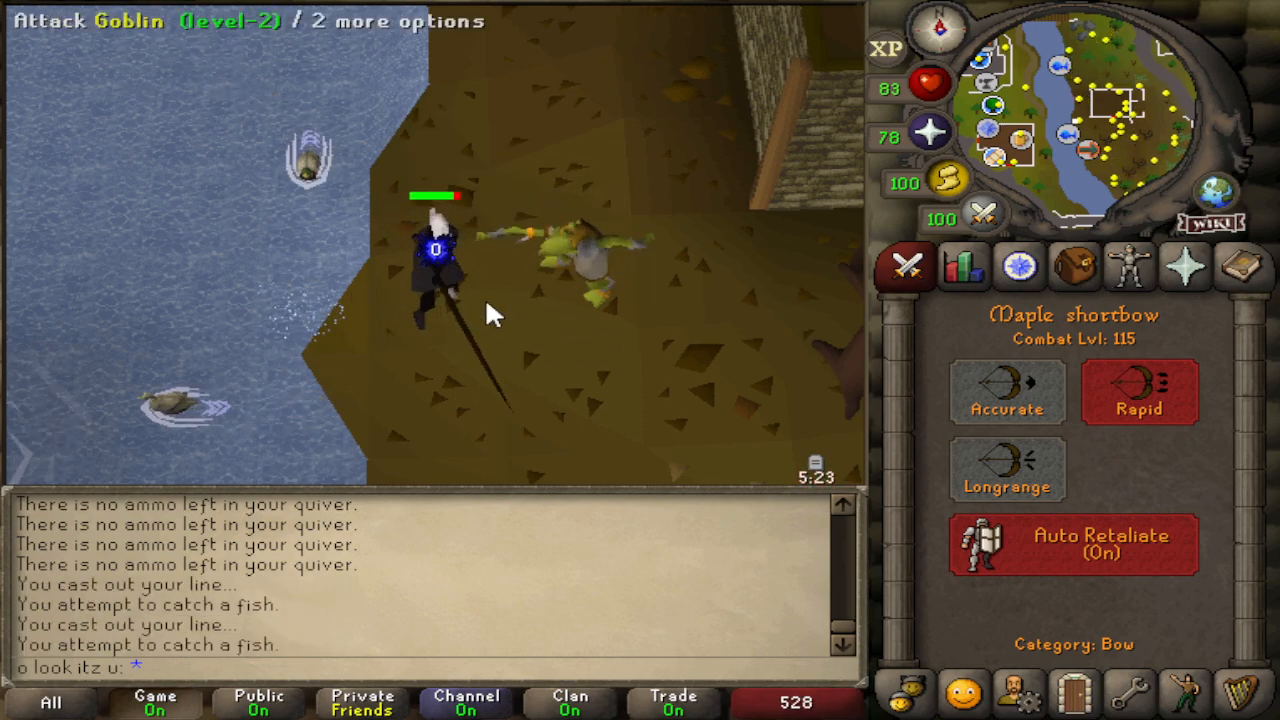
click(326, 305)
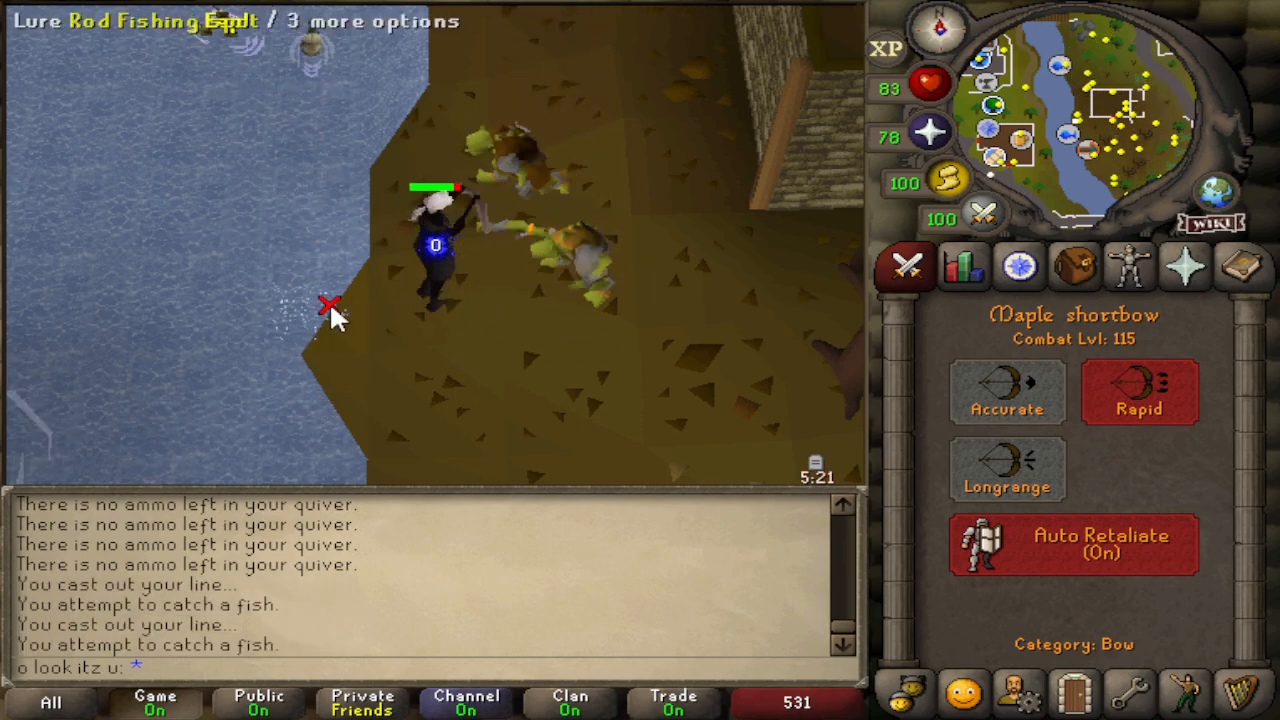
click(1073, 265)
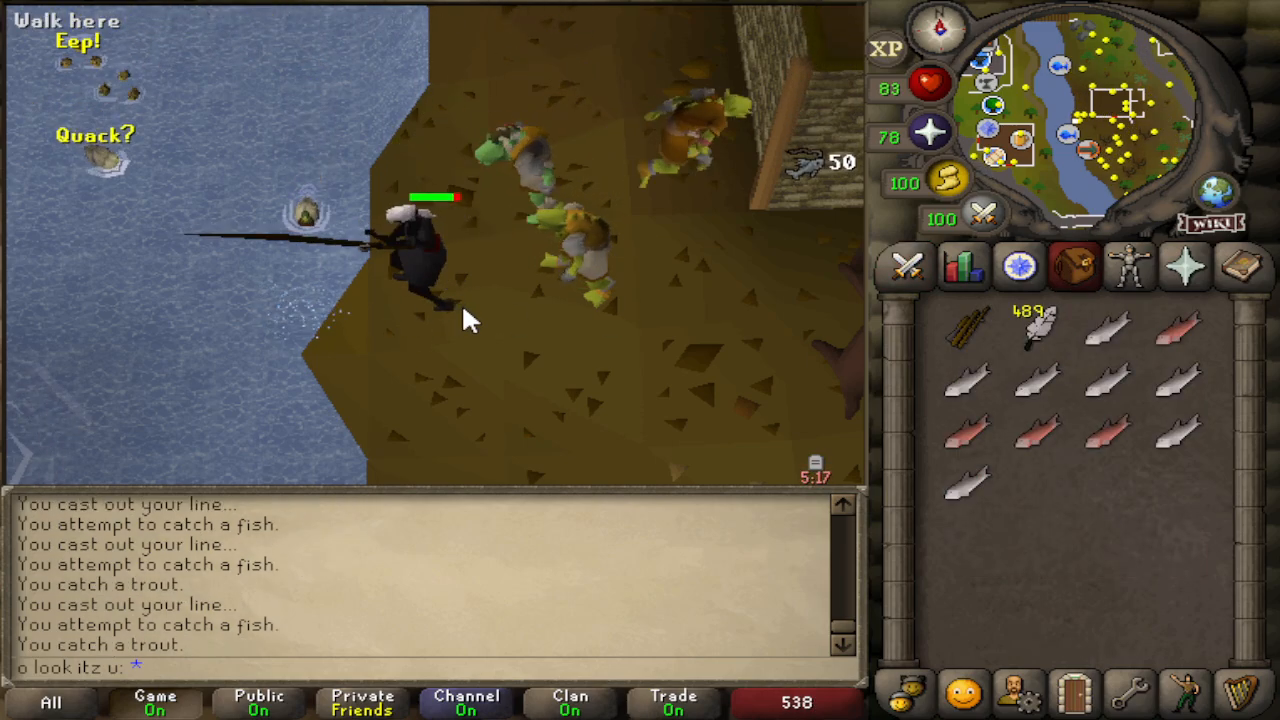
- Check Combat Options, then choose Lure on the Rod Fishing spot to catch a salmon
click(908, 265)
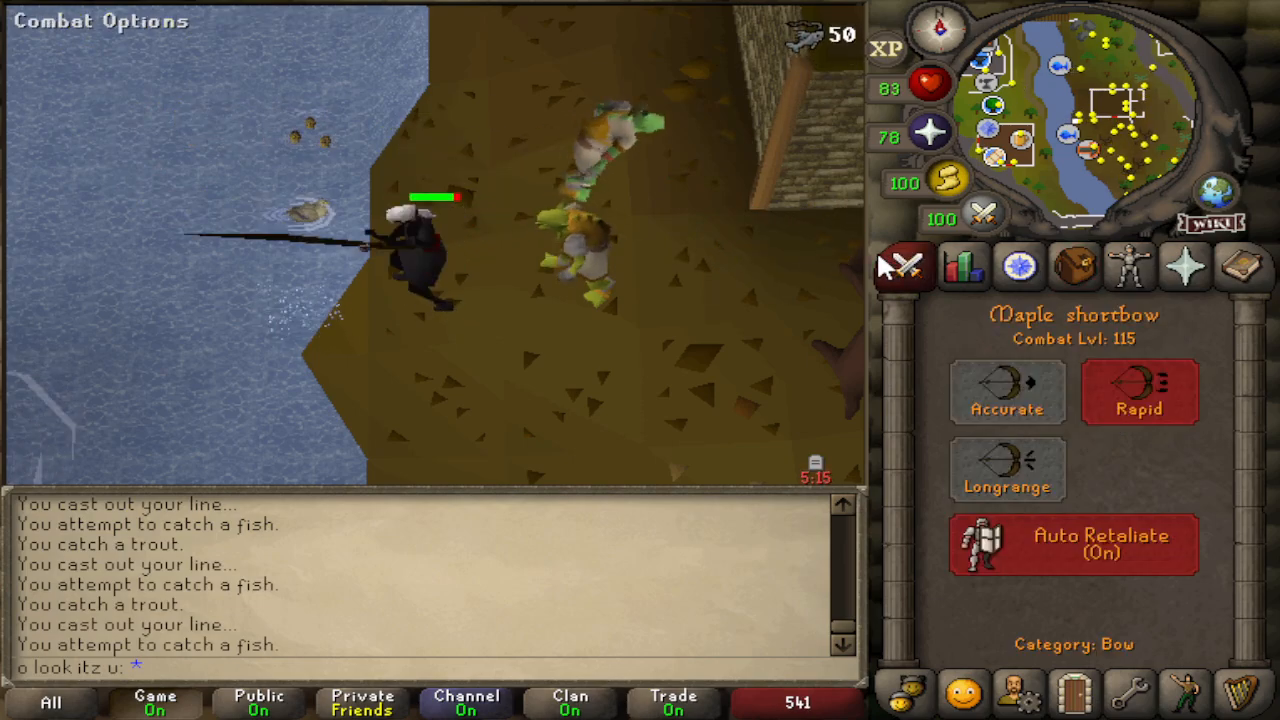
mouse_move(335, 308)
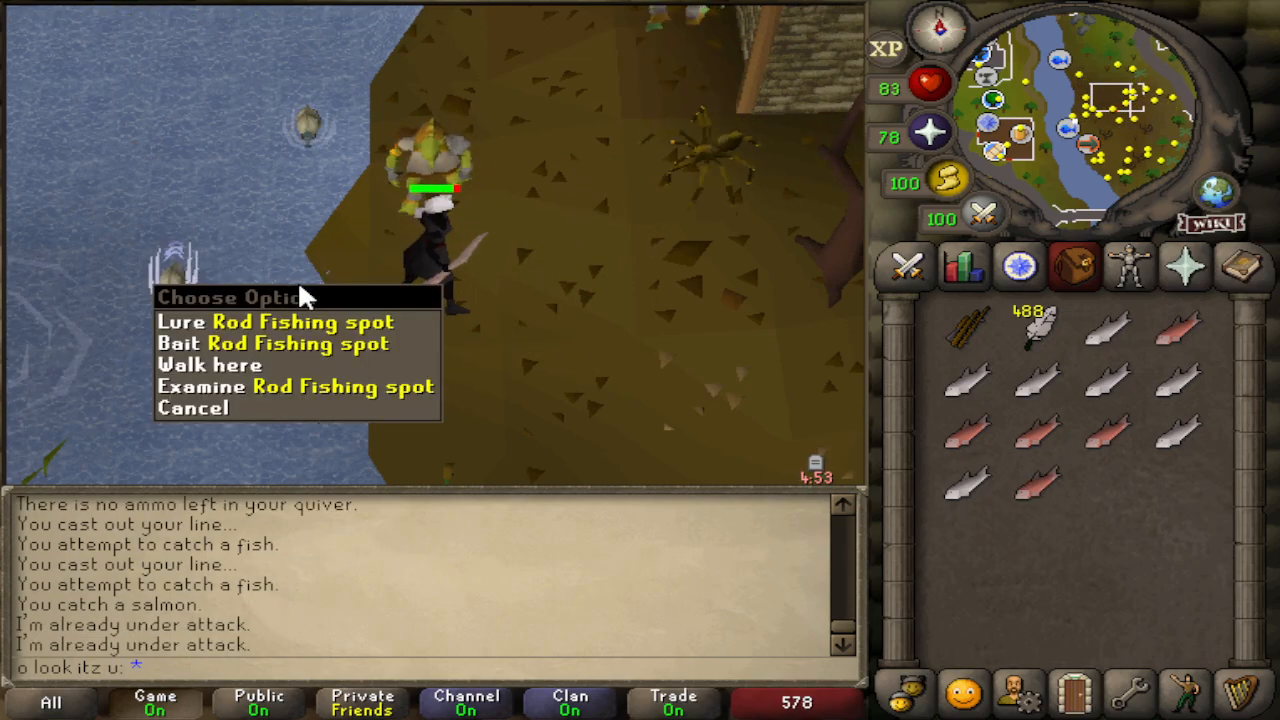
click(204, 365)
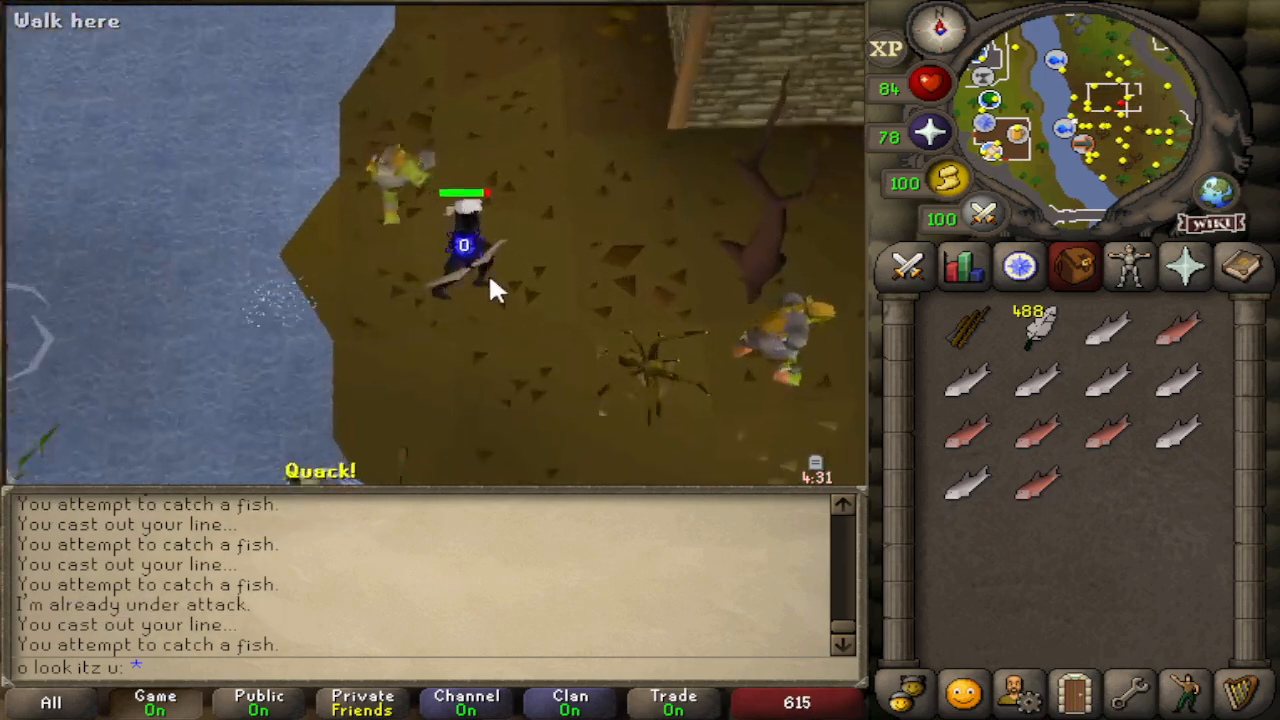
- Attack the goblin, then keep lure fishing along the bank until about twenty fish
click(910, 266)
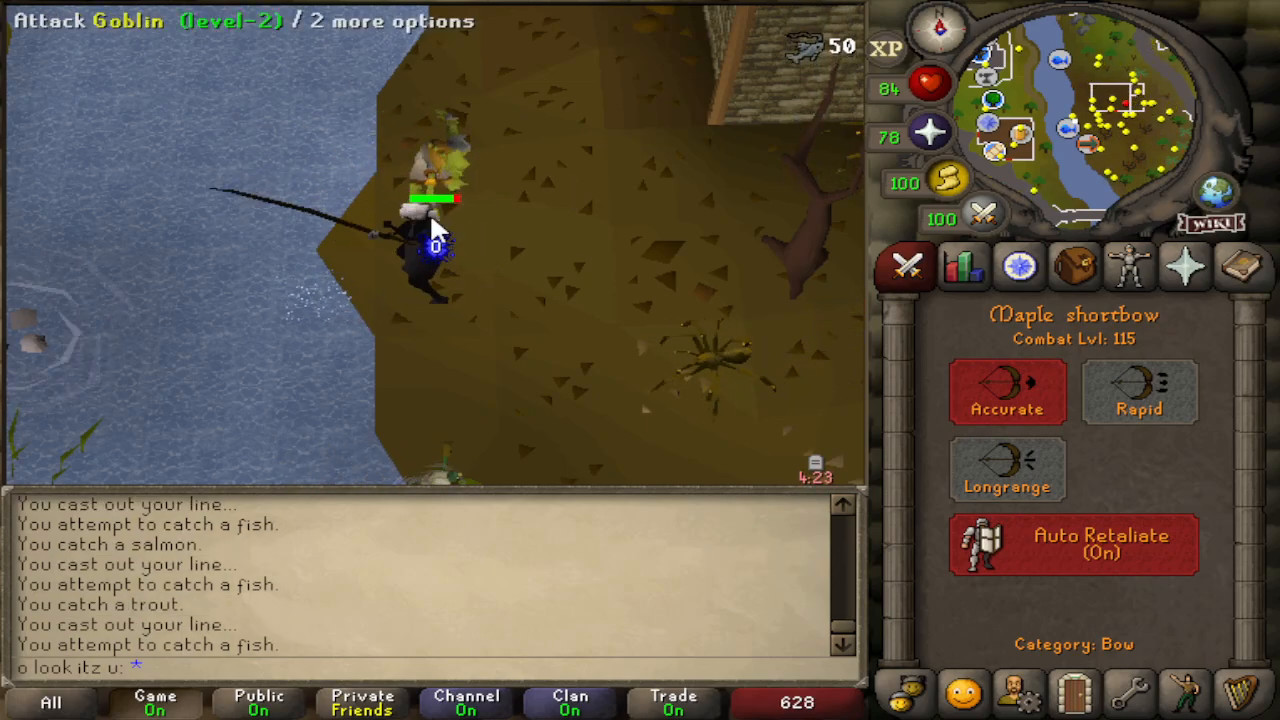
click(325, 291)
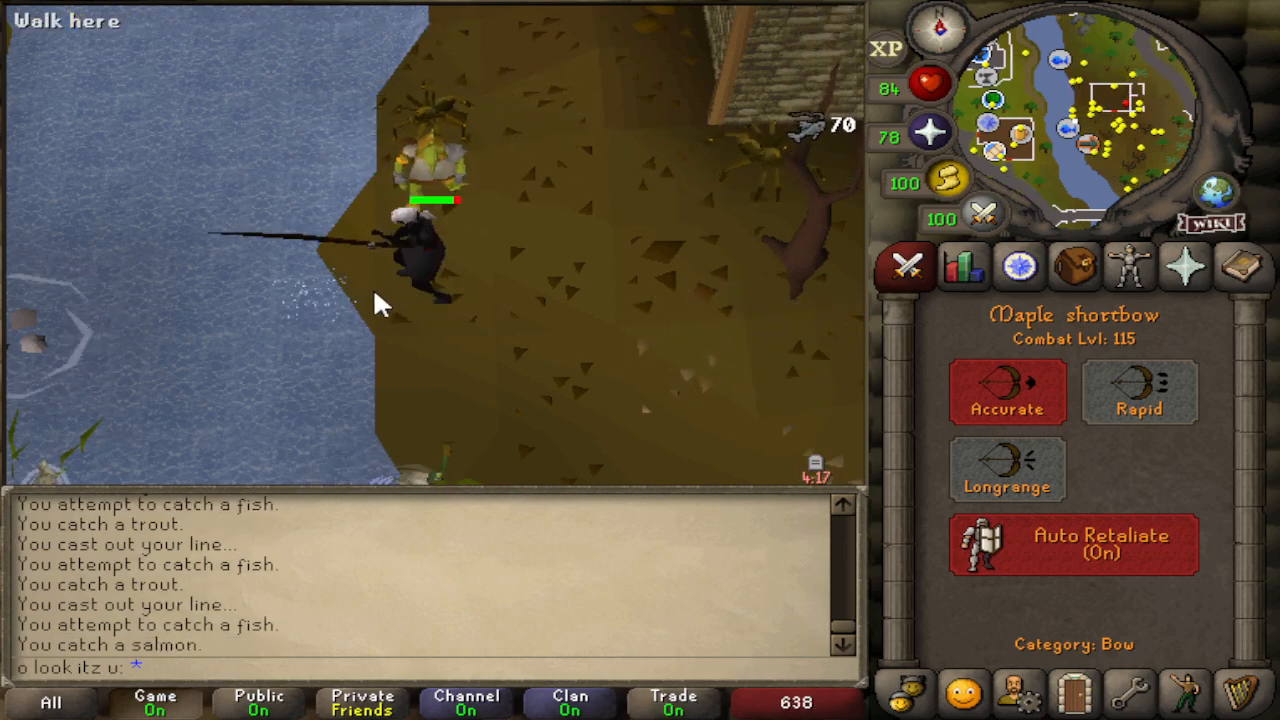
click(462, 296)
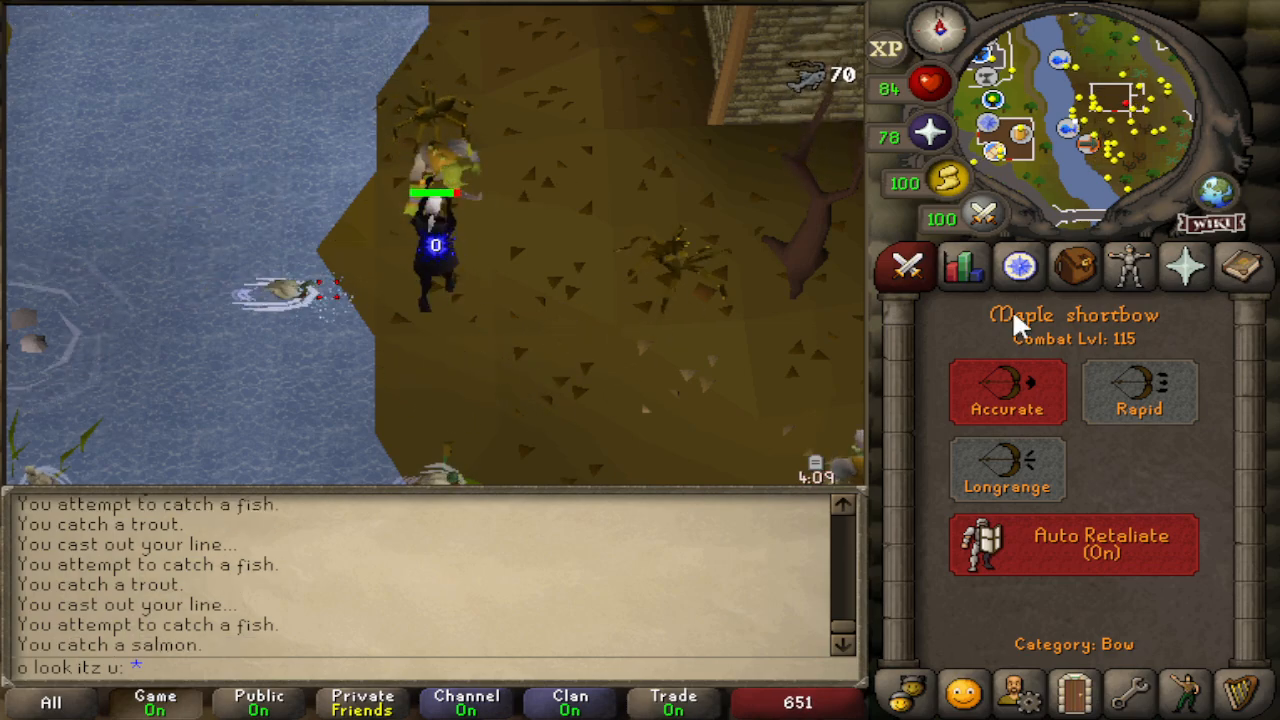
click(1135, 407)
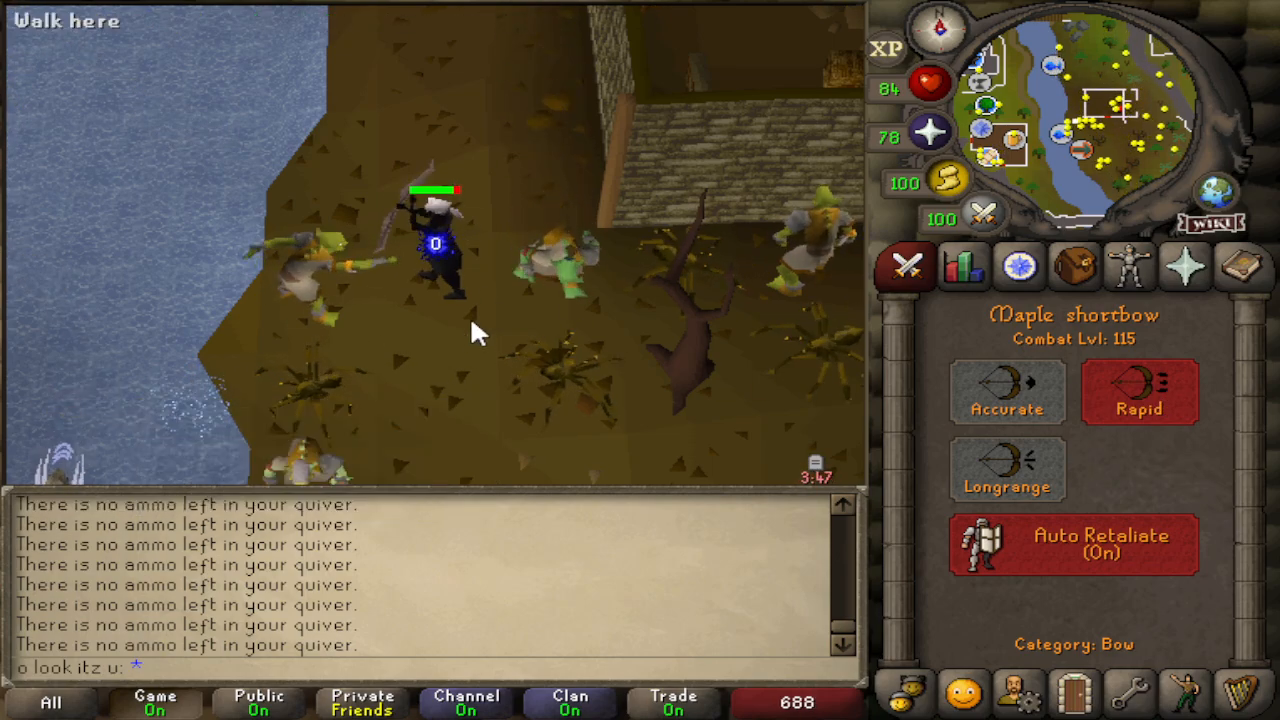
click(1074, 266)
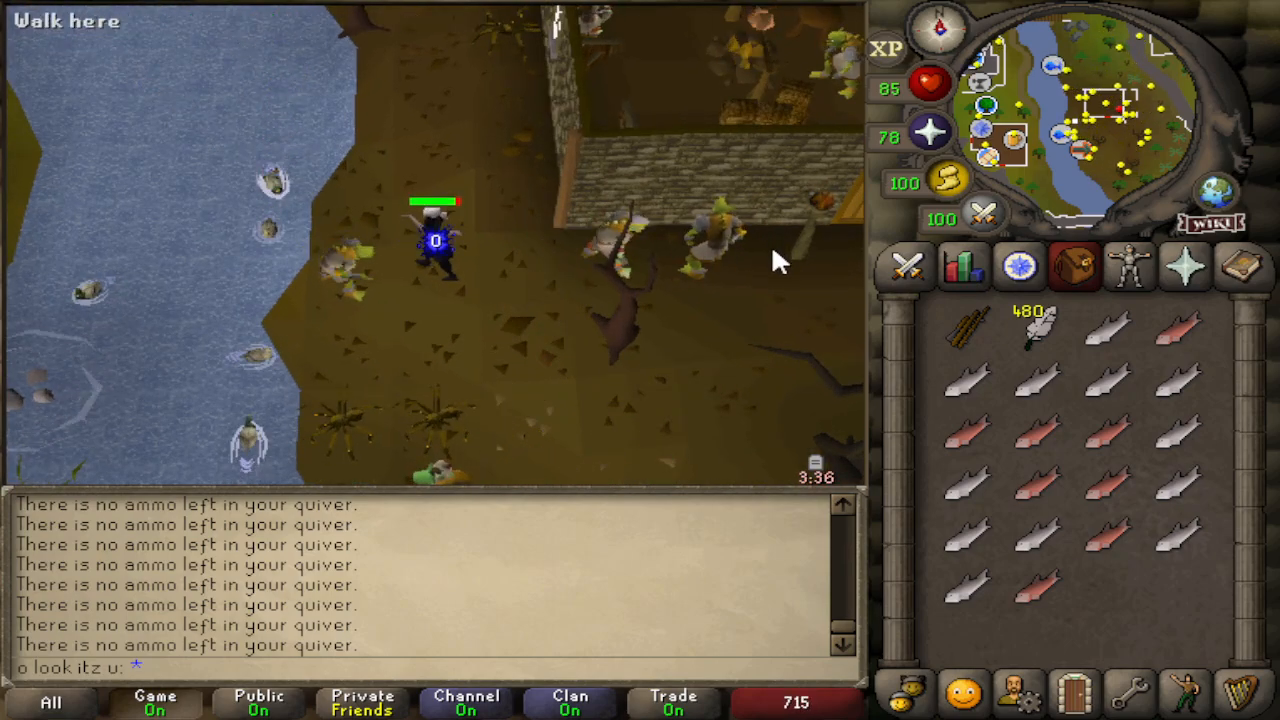
- Walk back to the bank and Lure at the Rod Fishing spot for more salmon
click(900, 266)
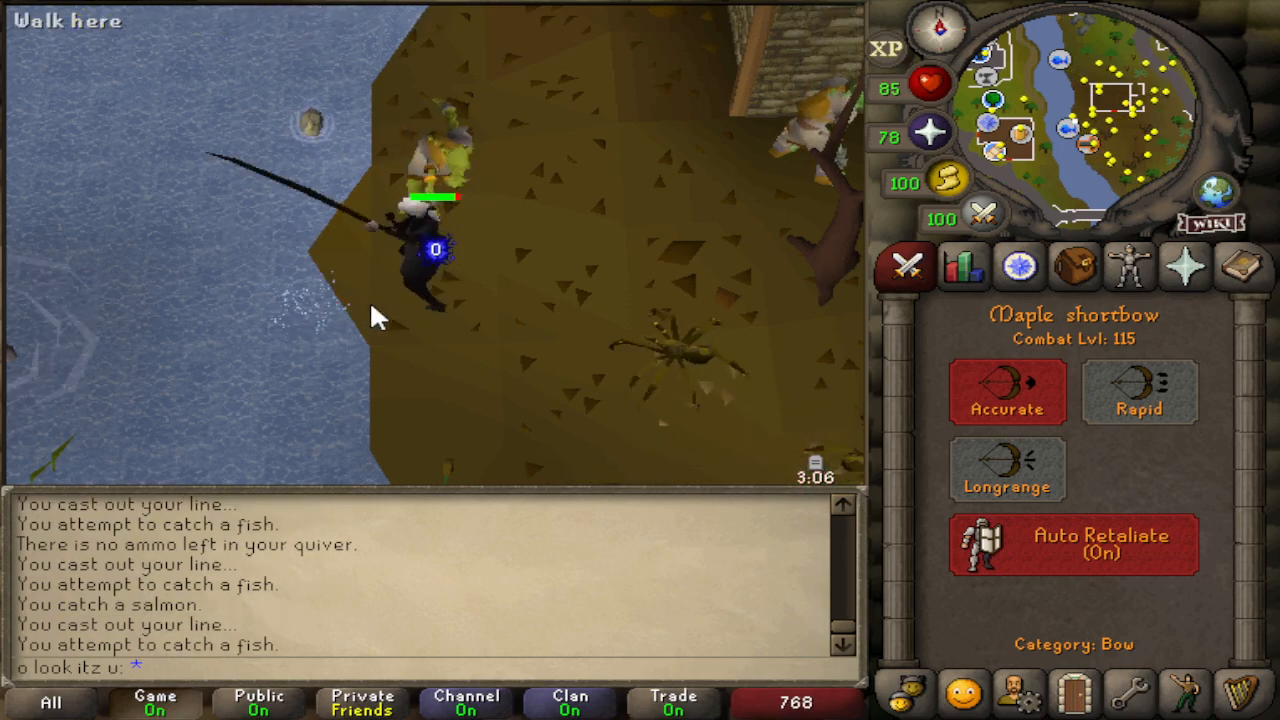
click(306, 295)
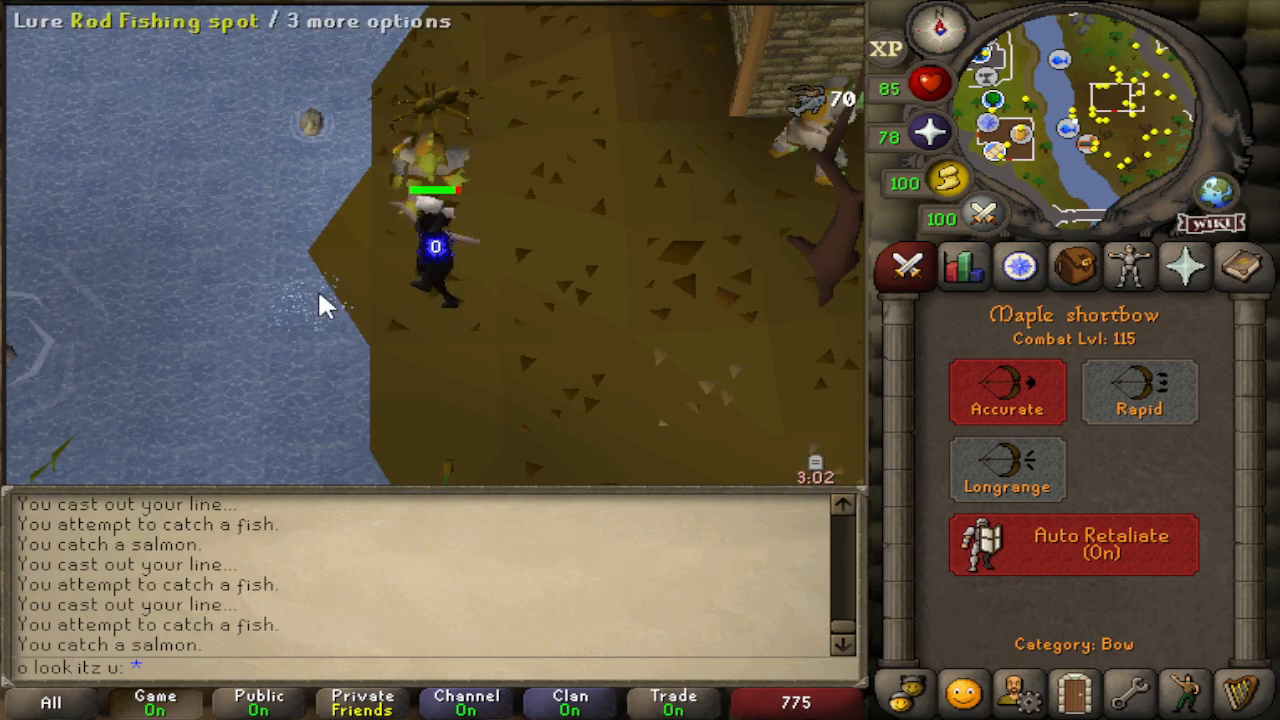
- Lure fish, switch the bow to Rapid attack style, and walk along the bank
click(1138, 413)
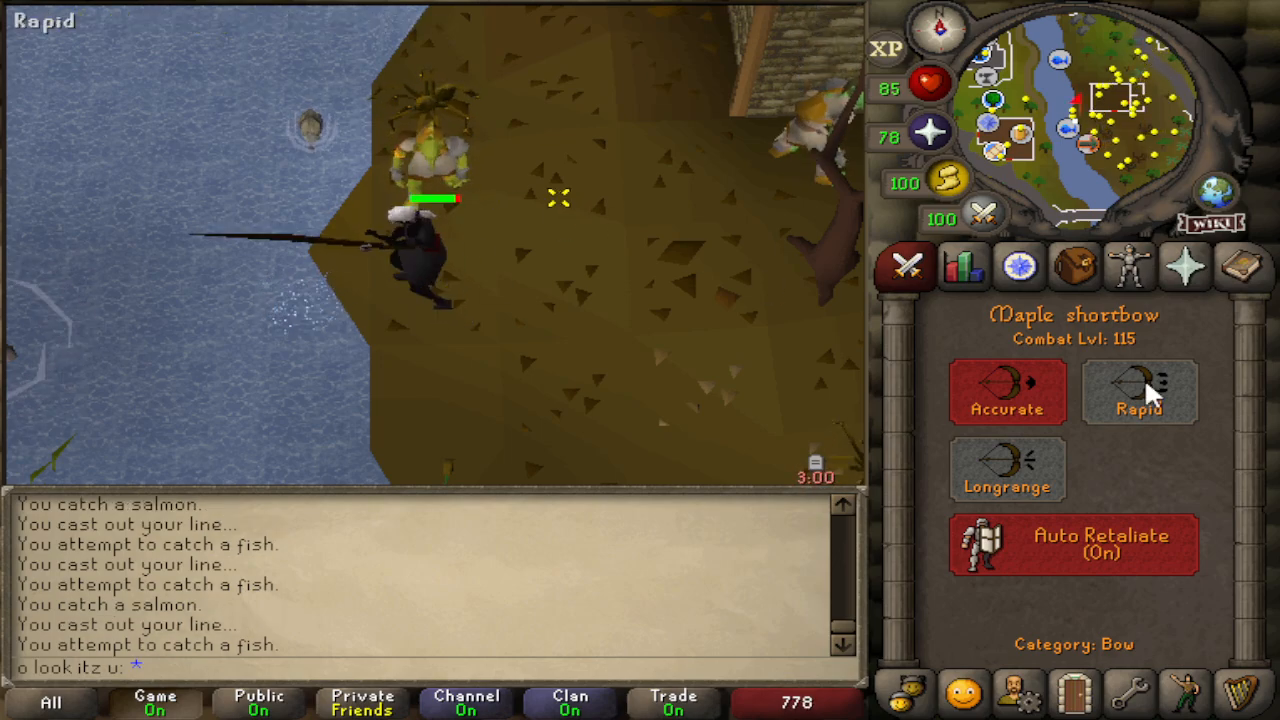
click(1009, 410)
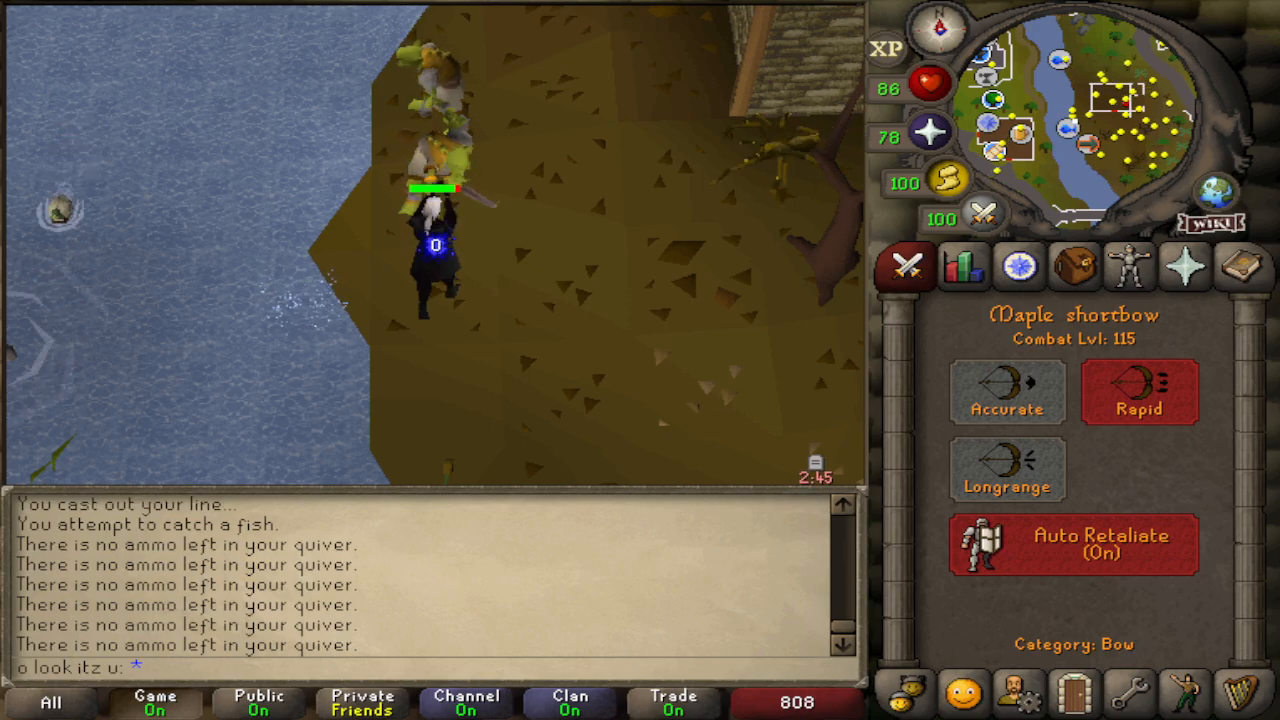
click(551, 220)
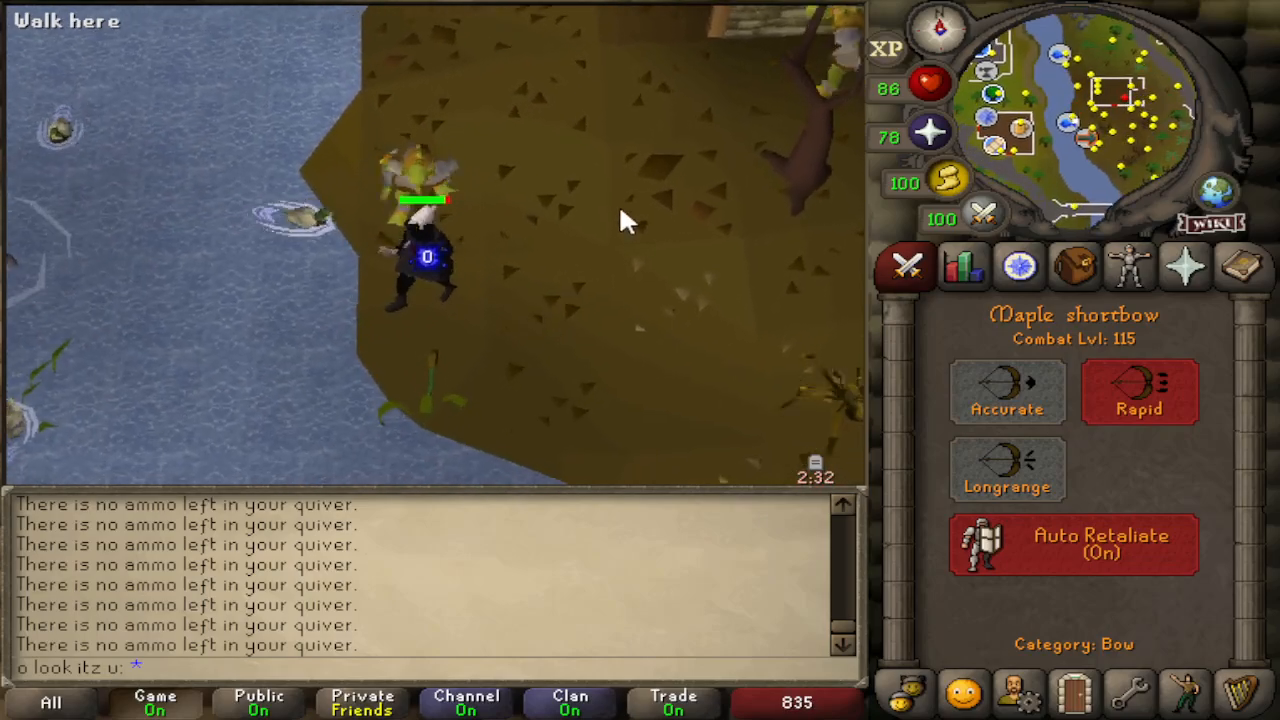
click(341, 375)
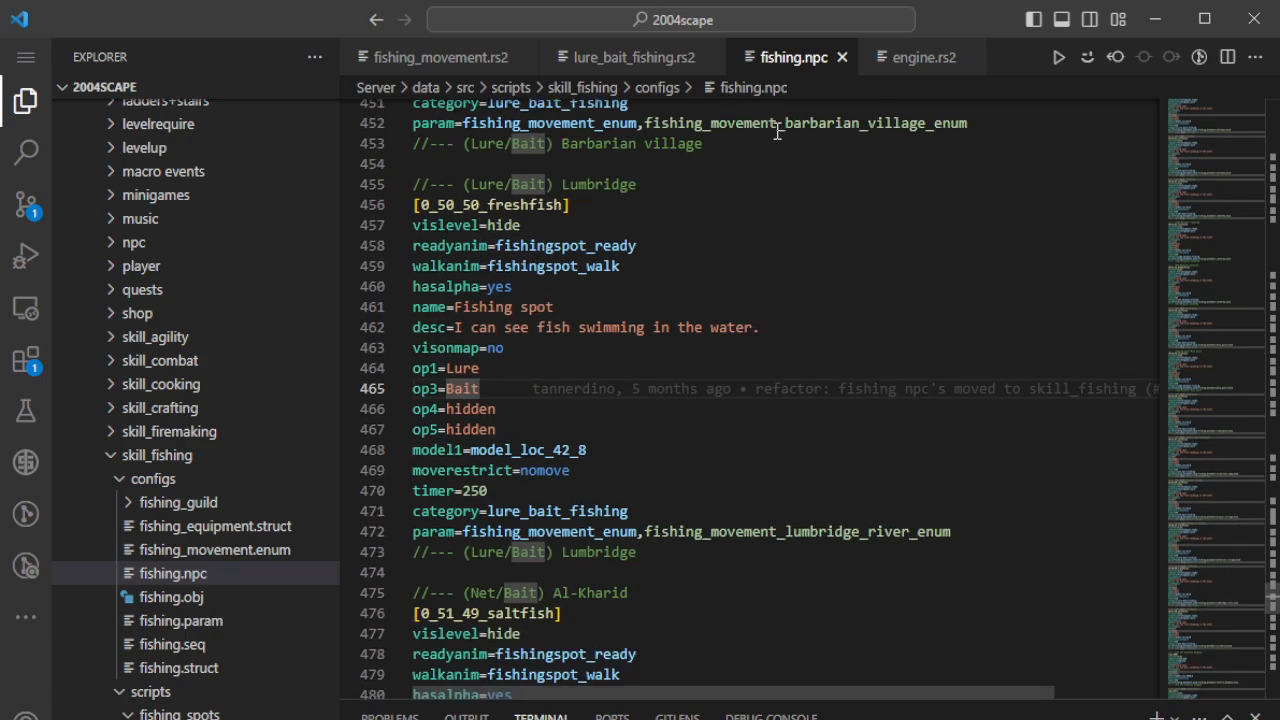
mouse_move(767, 63)
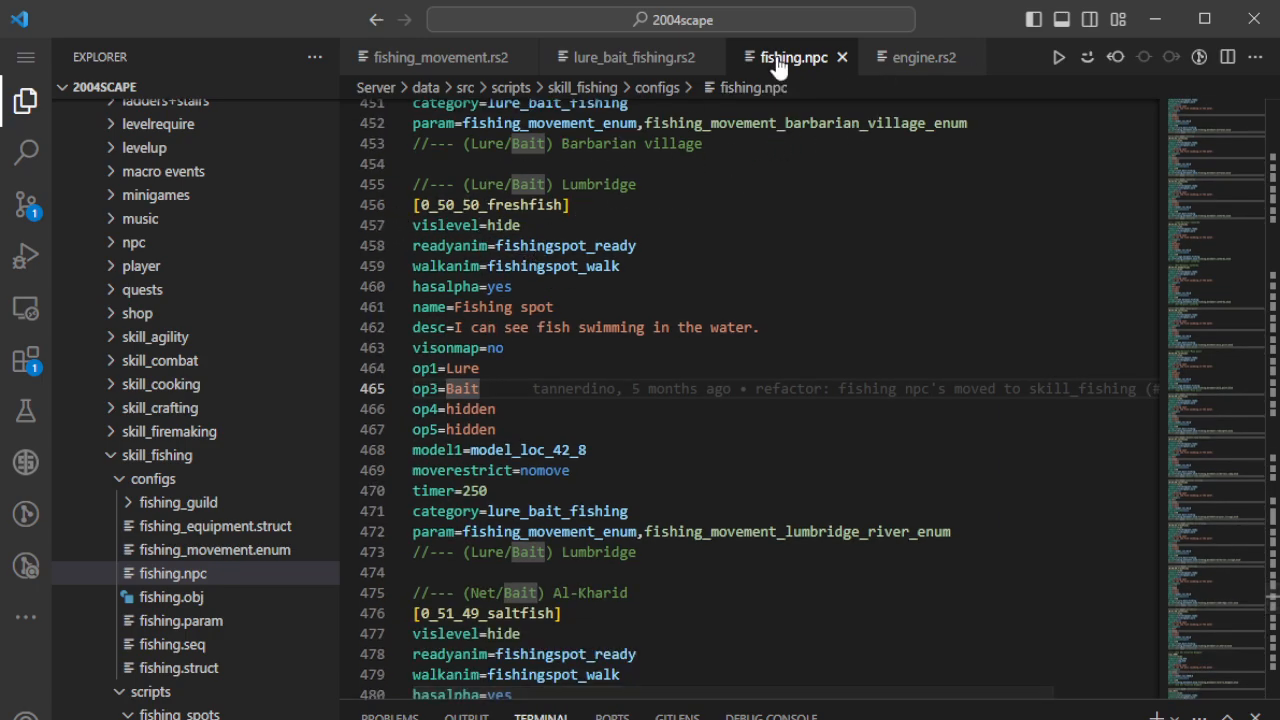
click(578, 205)
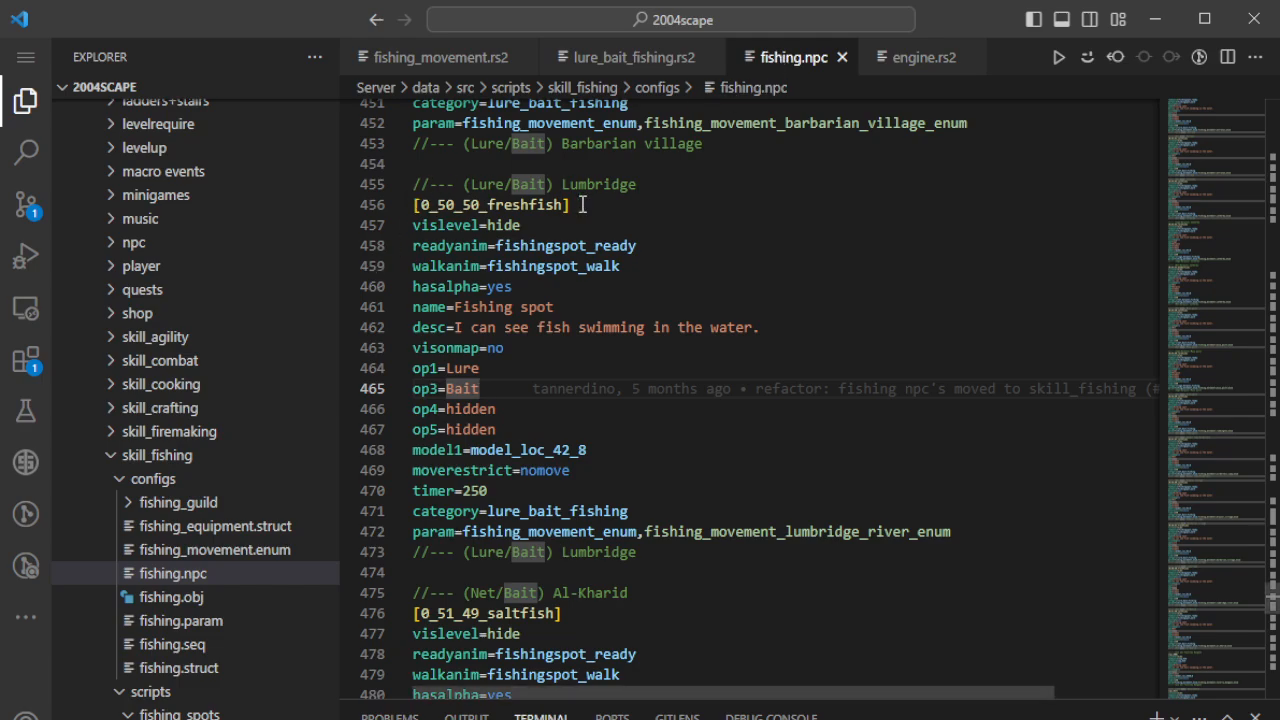
mouse_move(575, 278)
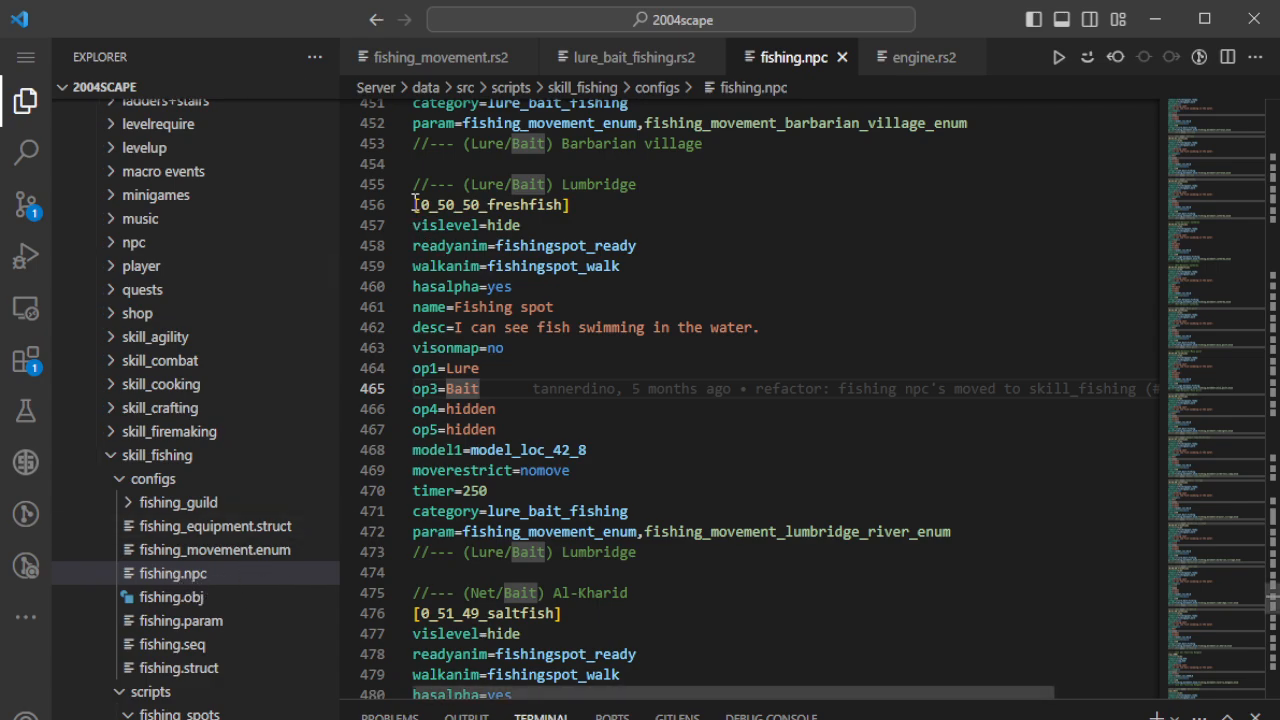
drag(412, 205, 505, 348)
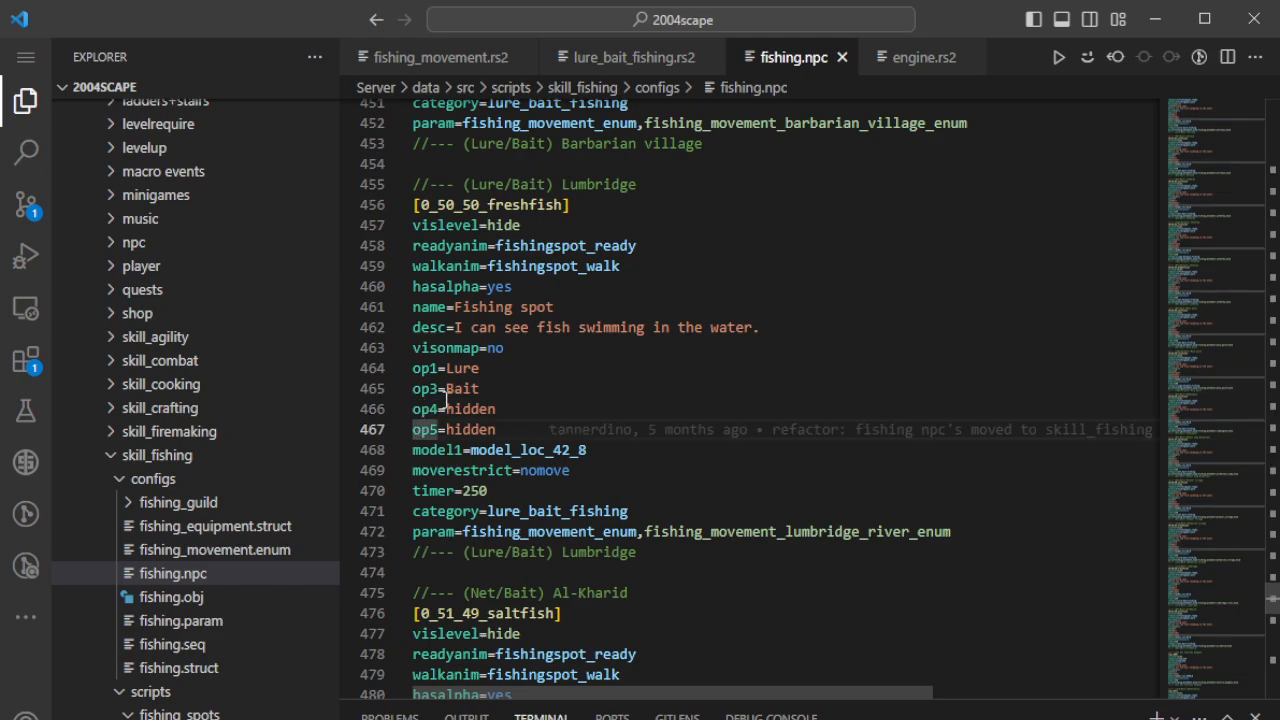
mouse_move(645, 57)
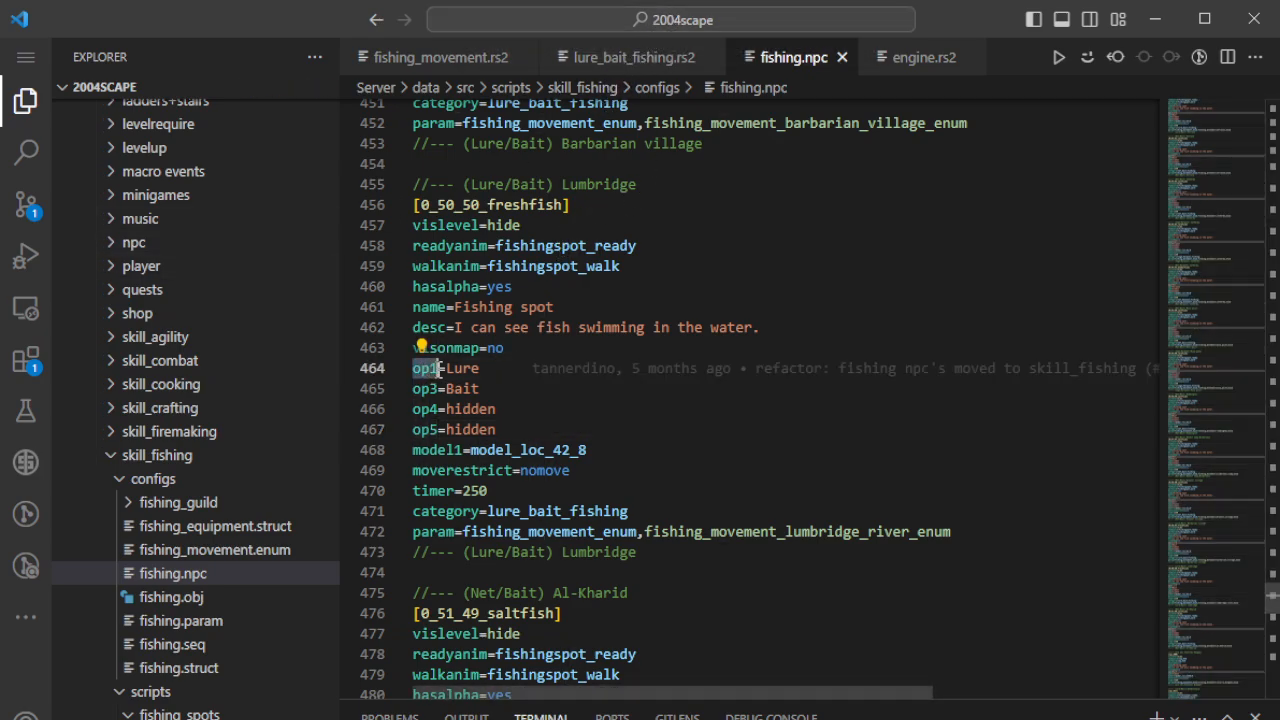
mouse_move(392, 458)
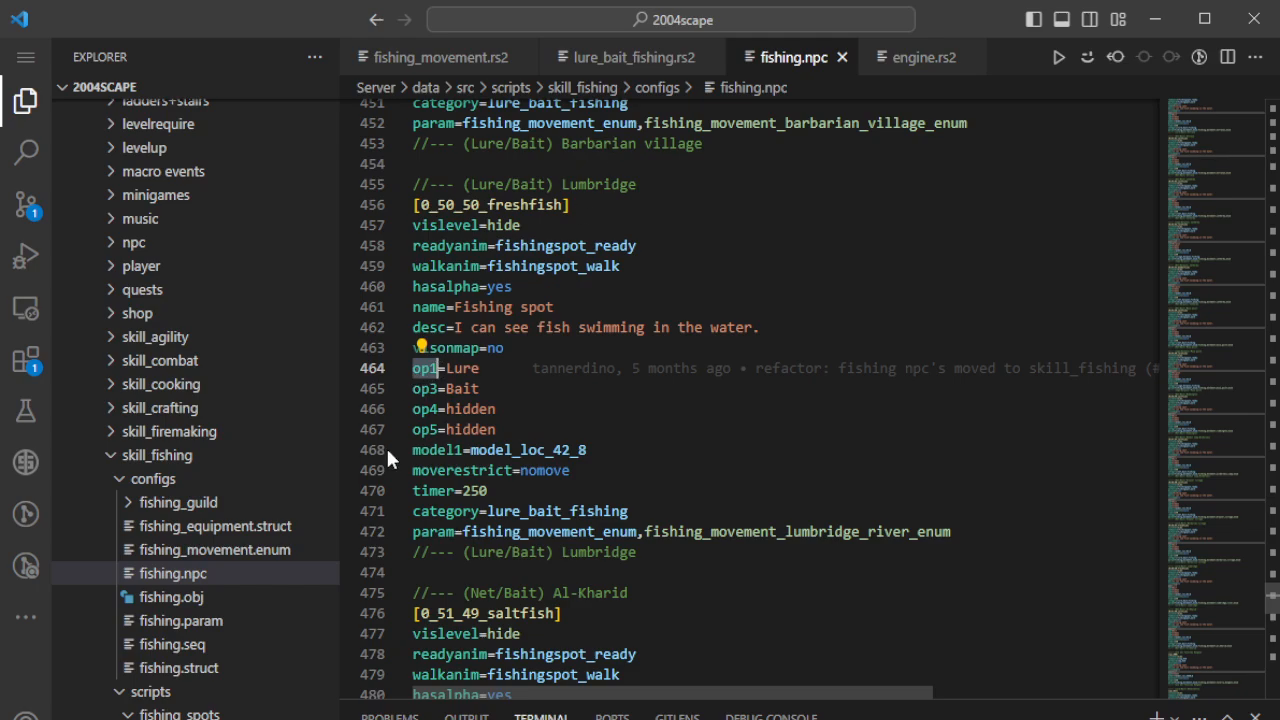
mouse_move(660, 57)
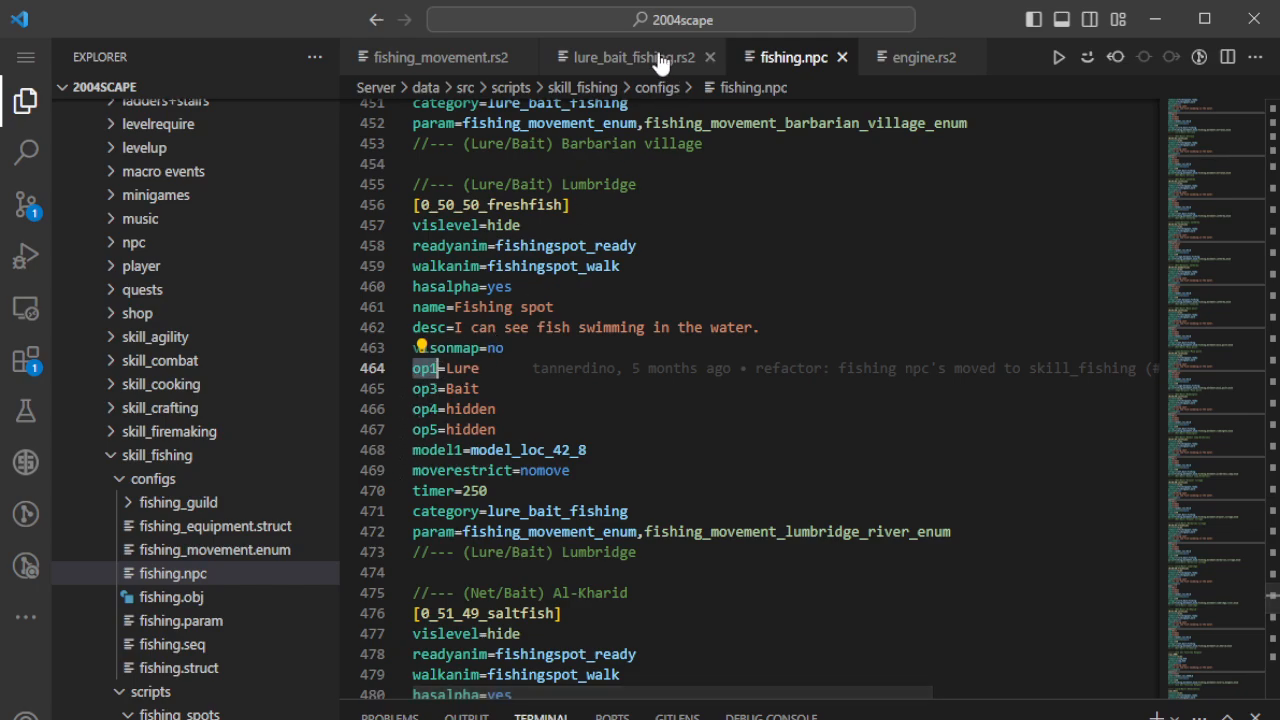
- Switch to lure_bait_fishing.rs2 and highlight the opnpc1 trigger on the first line
click(625, 57)
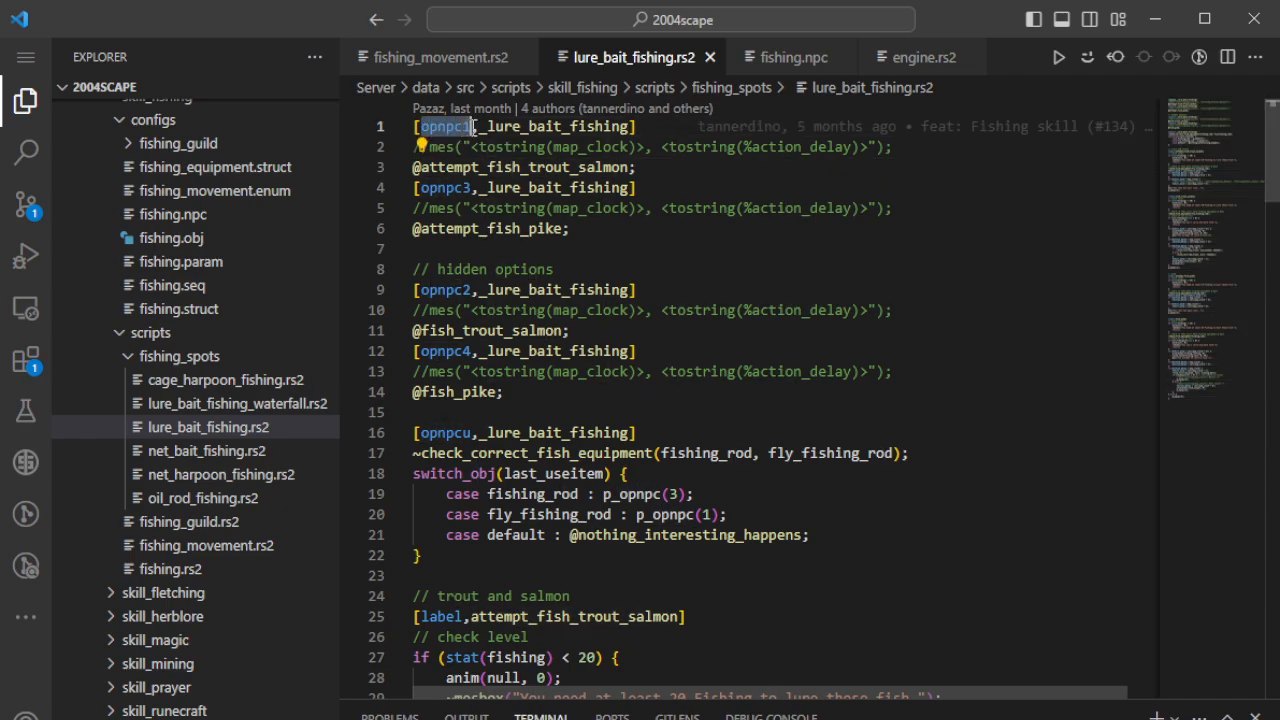
click(789, 56)
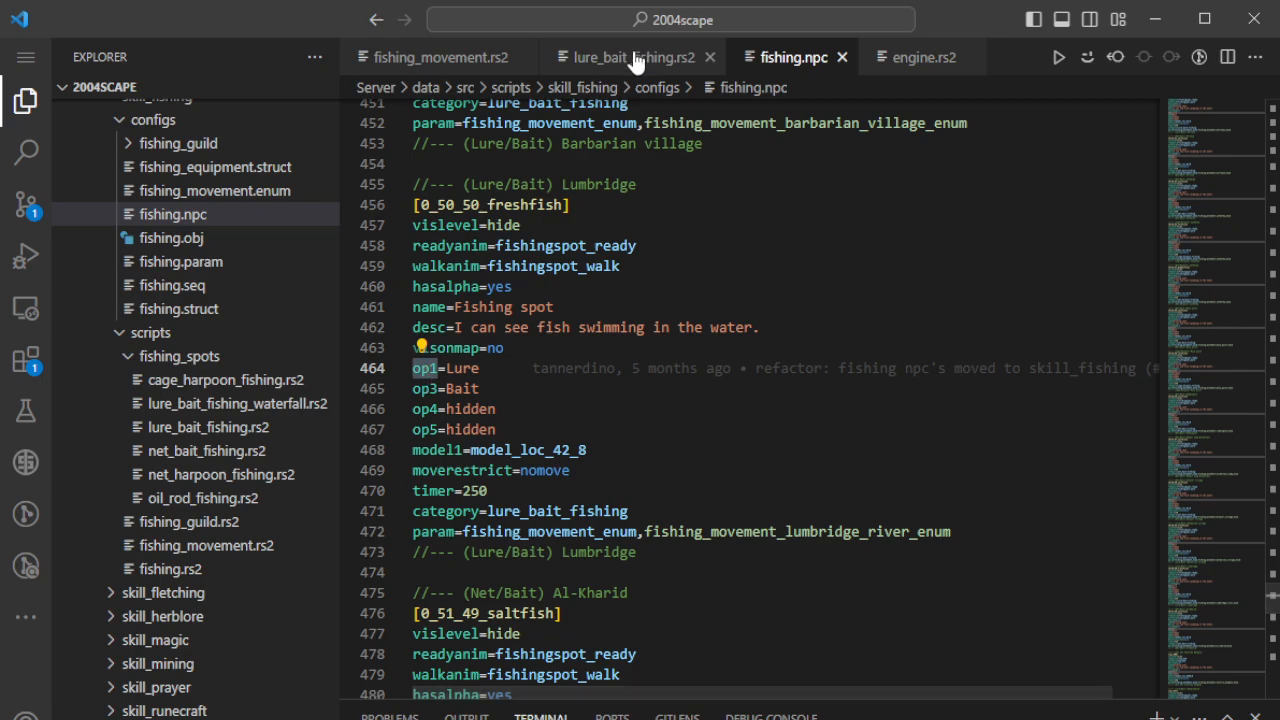
click(630, 57)
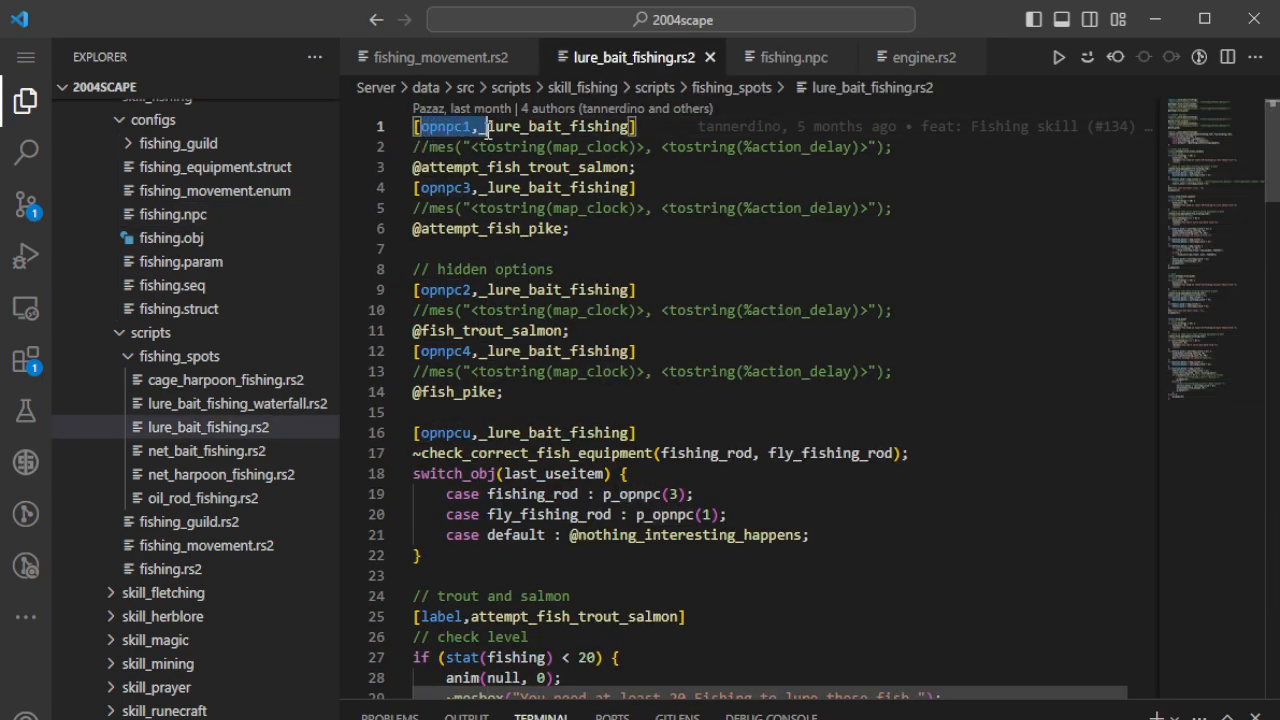
double_click(445, 126)
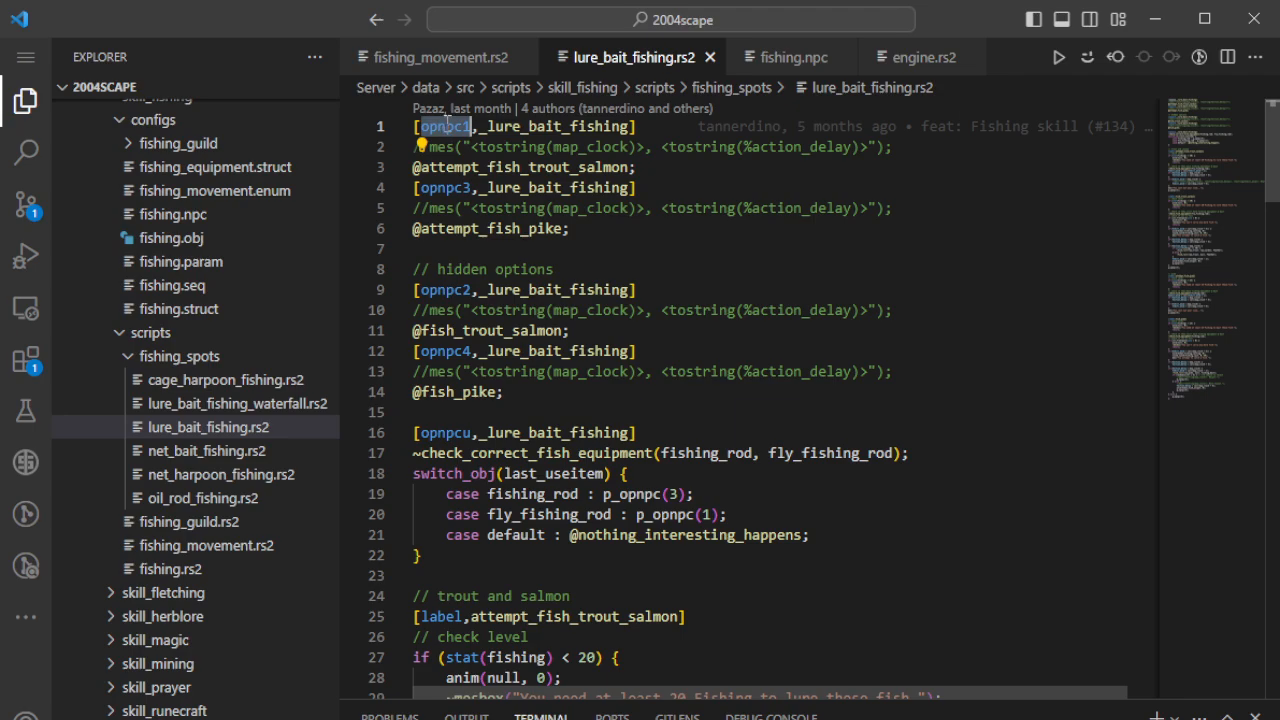
click(788, 56)
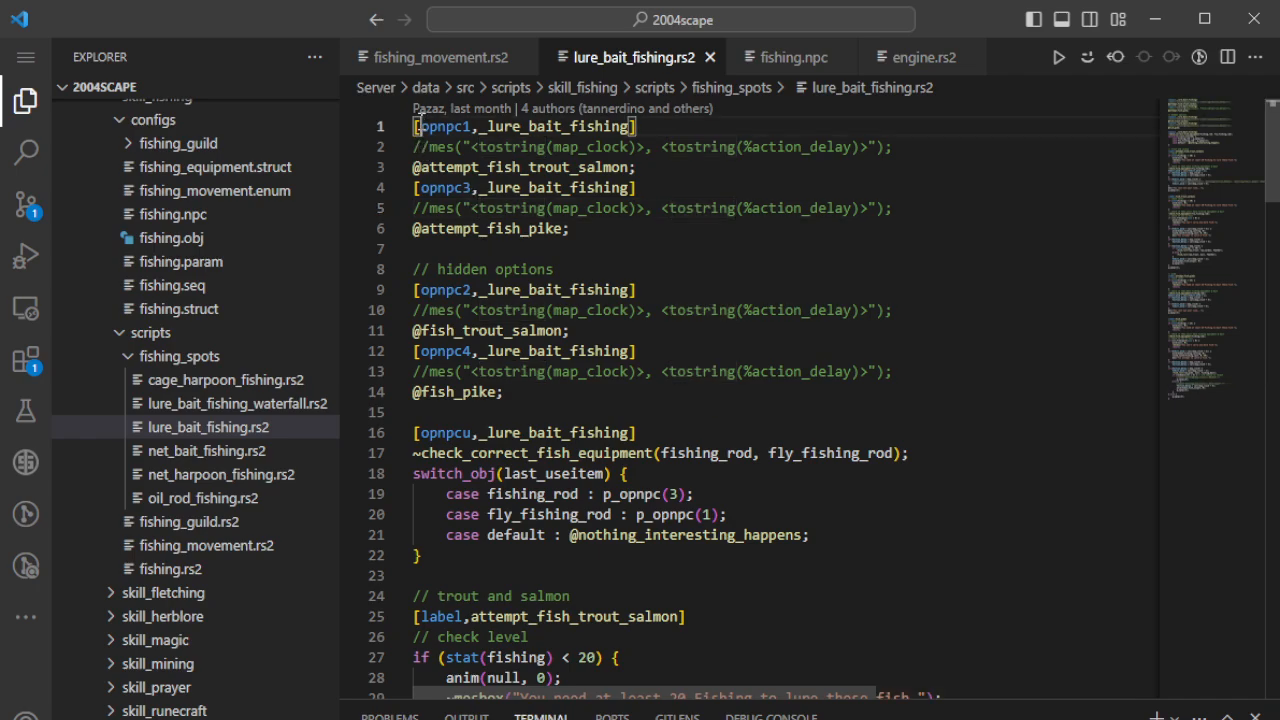
mouse_move(421, 143)
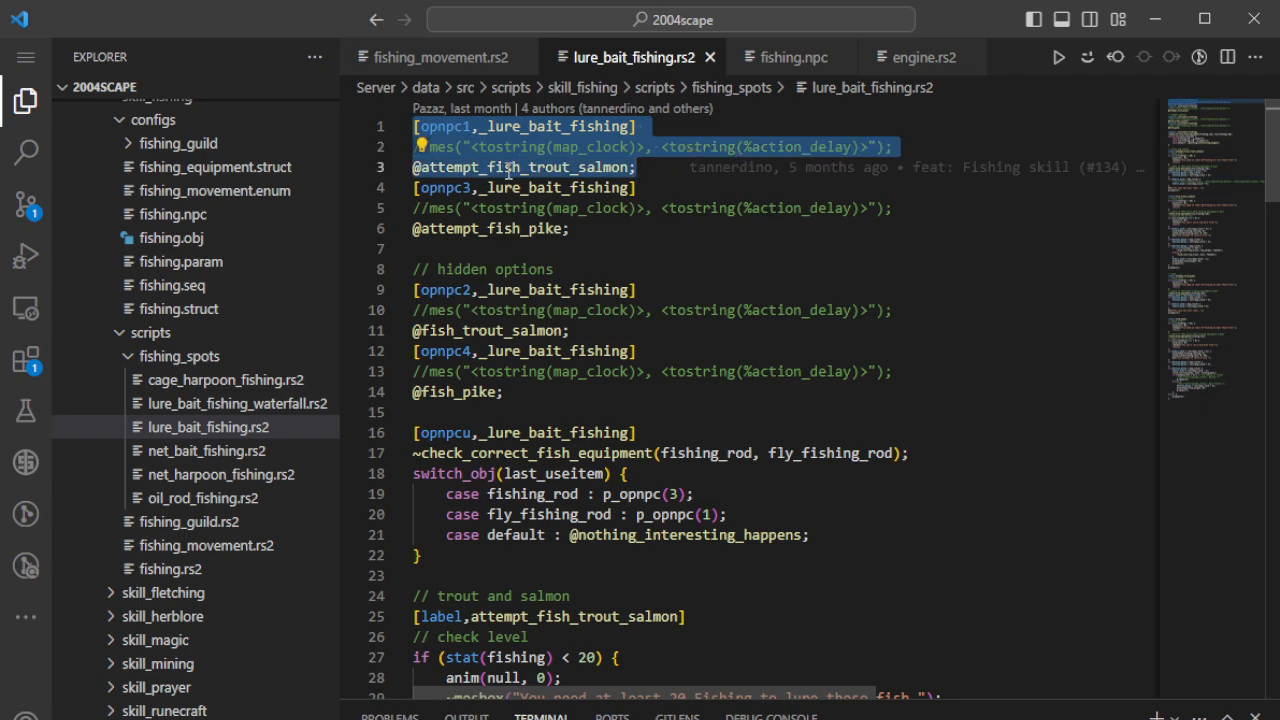
- Select attempt_fish_trout_salmon and scroll down to its equipment and action_delay checks
click(645, 167)
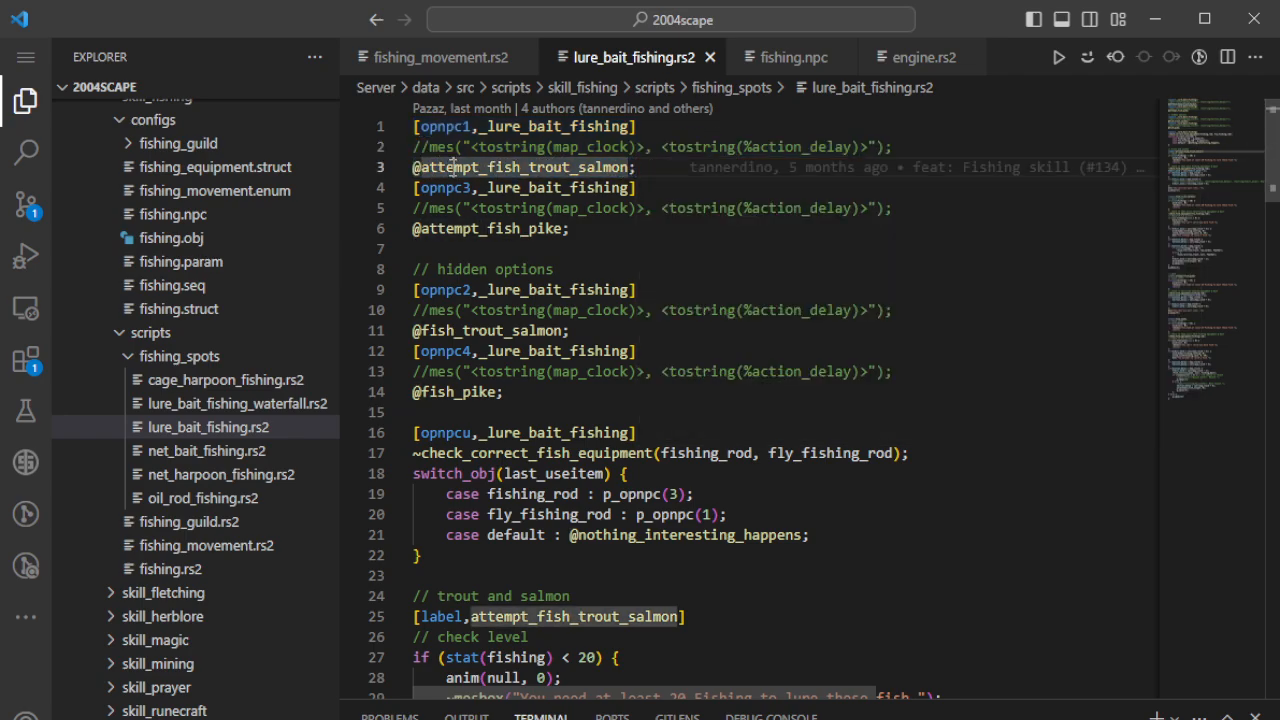
scroll(down, 3)
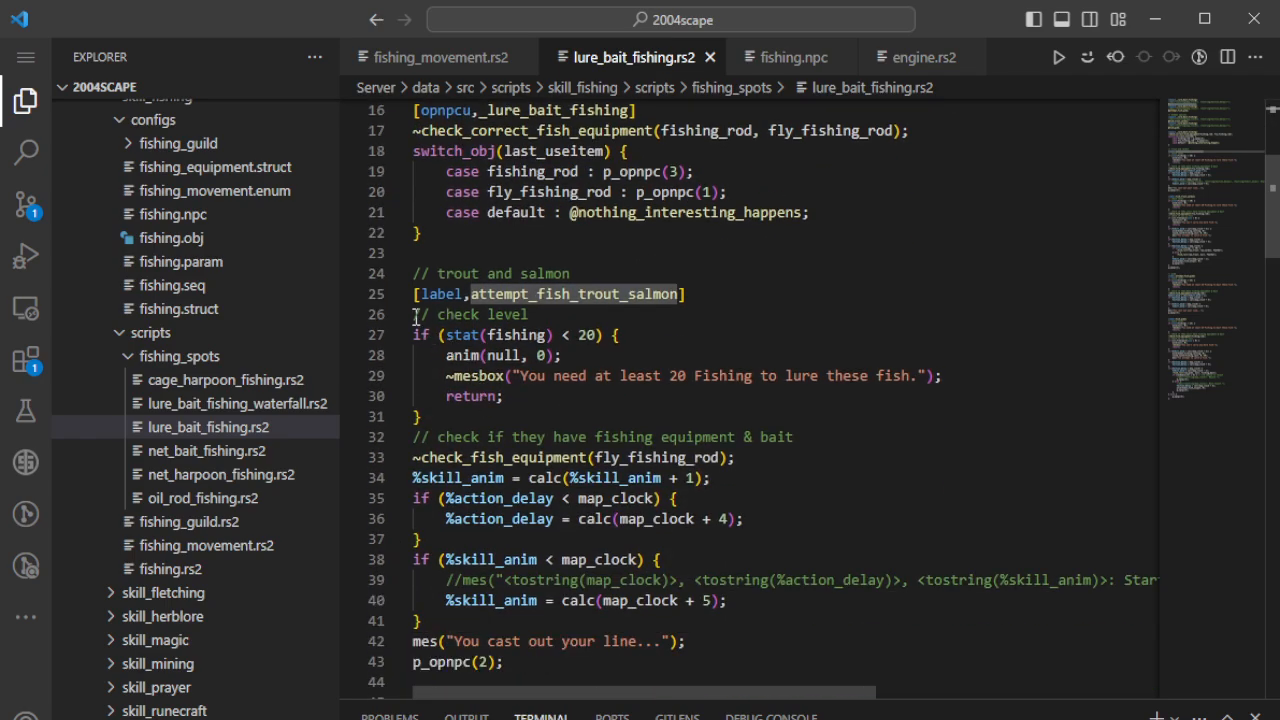
scroll(down, 3)
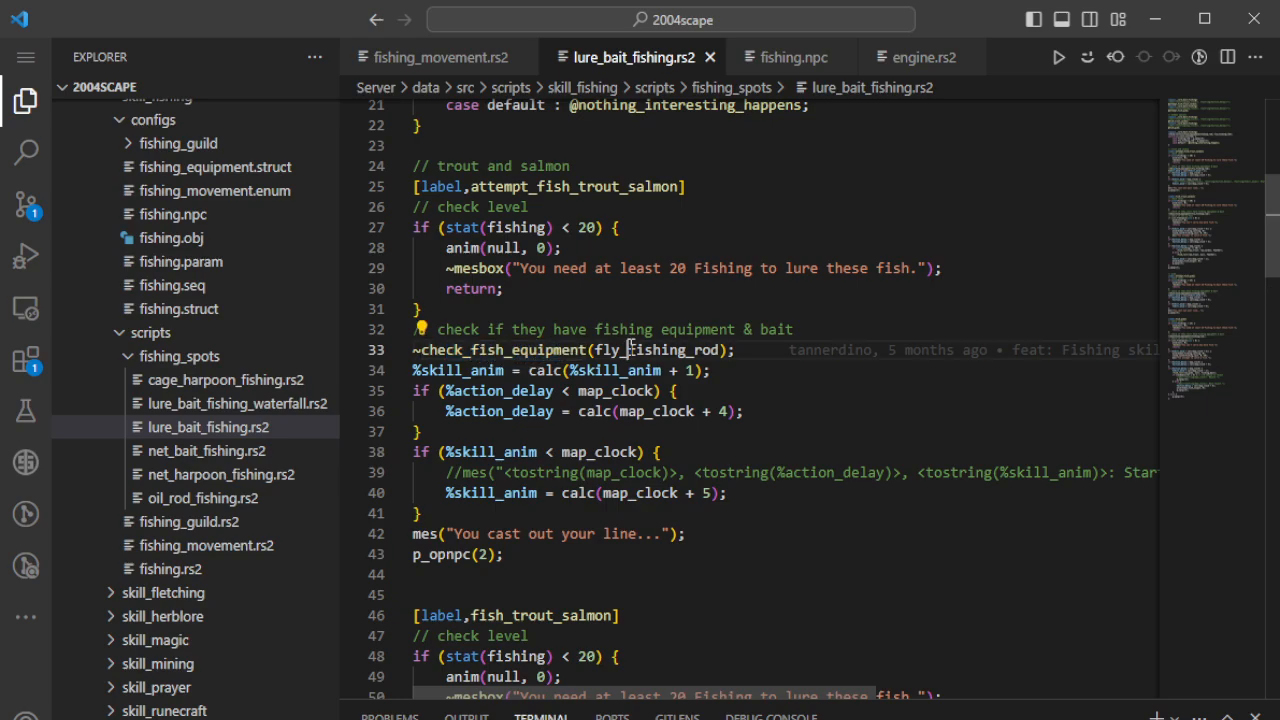
double_click(520, 349)
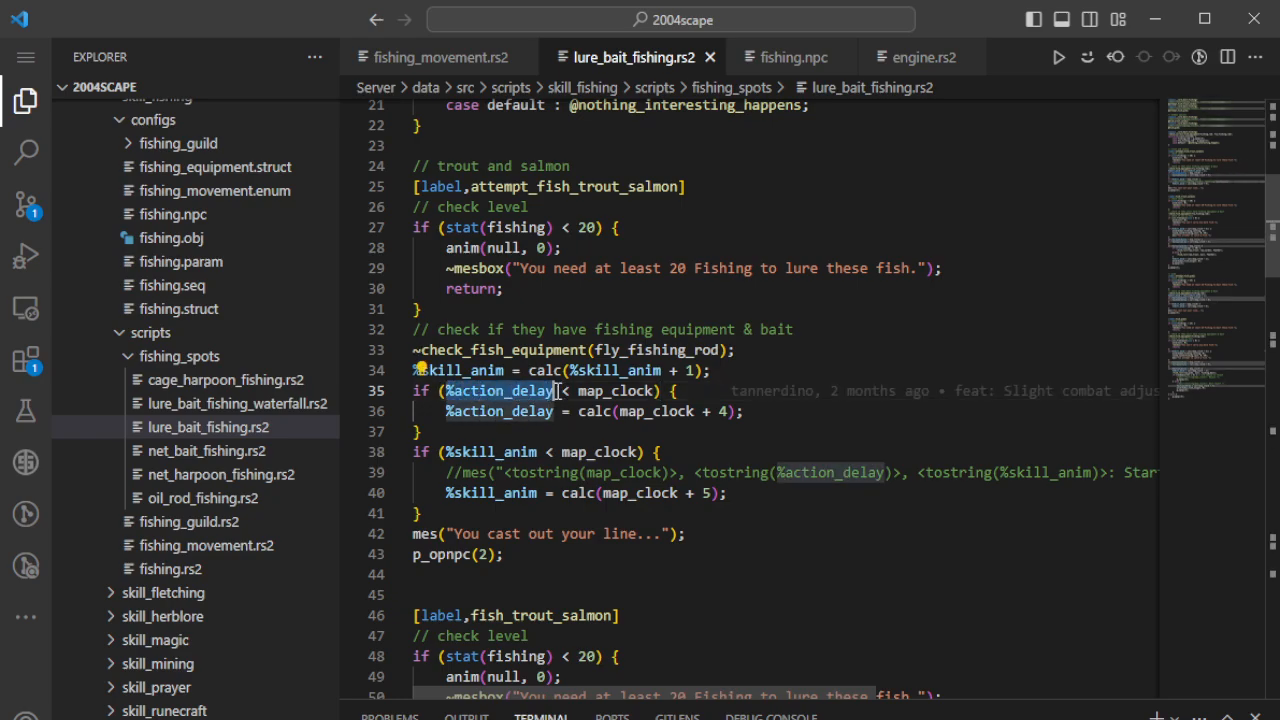
double_click(499, 391)
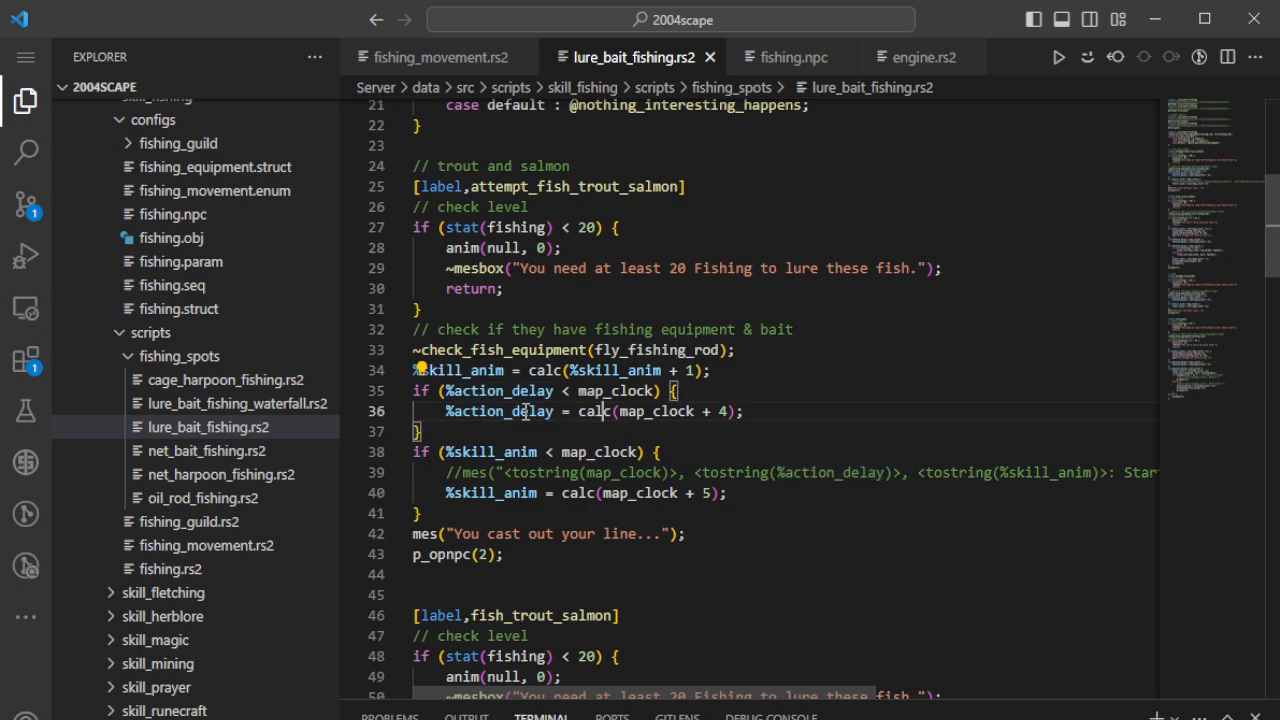
double_click(618, 391)
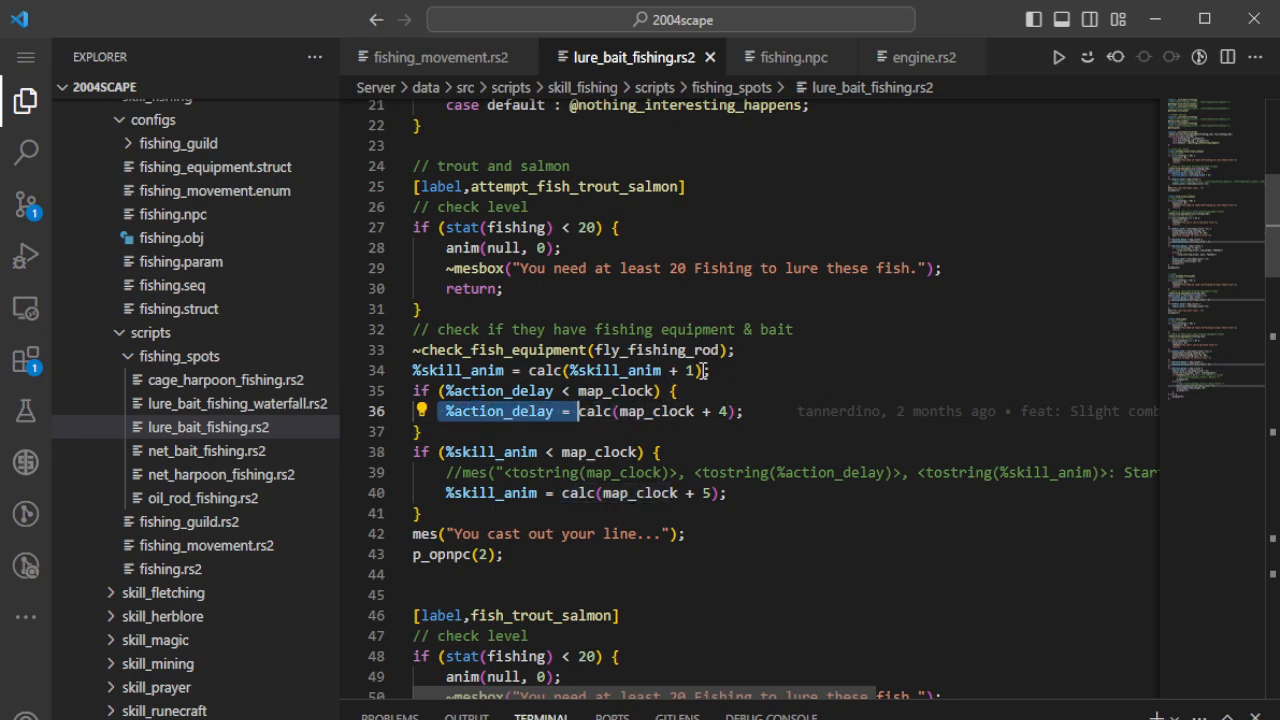
double_click(594, 411)
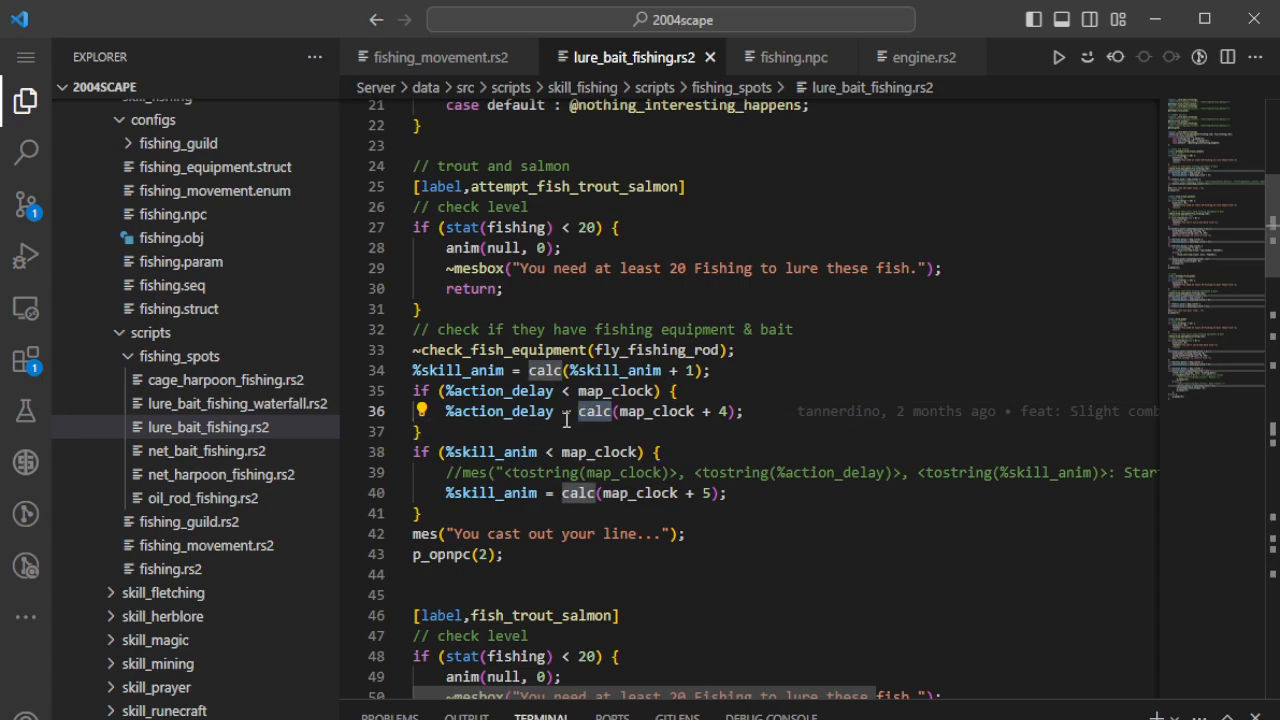
scroll(down, 3)
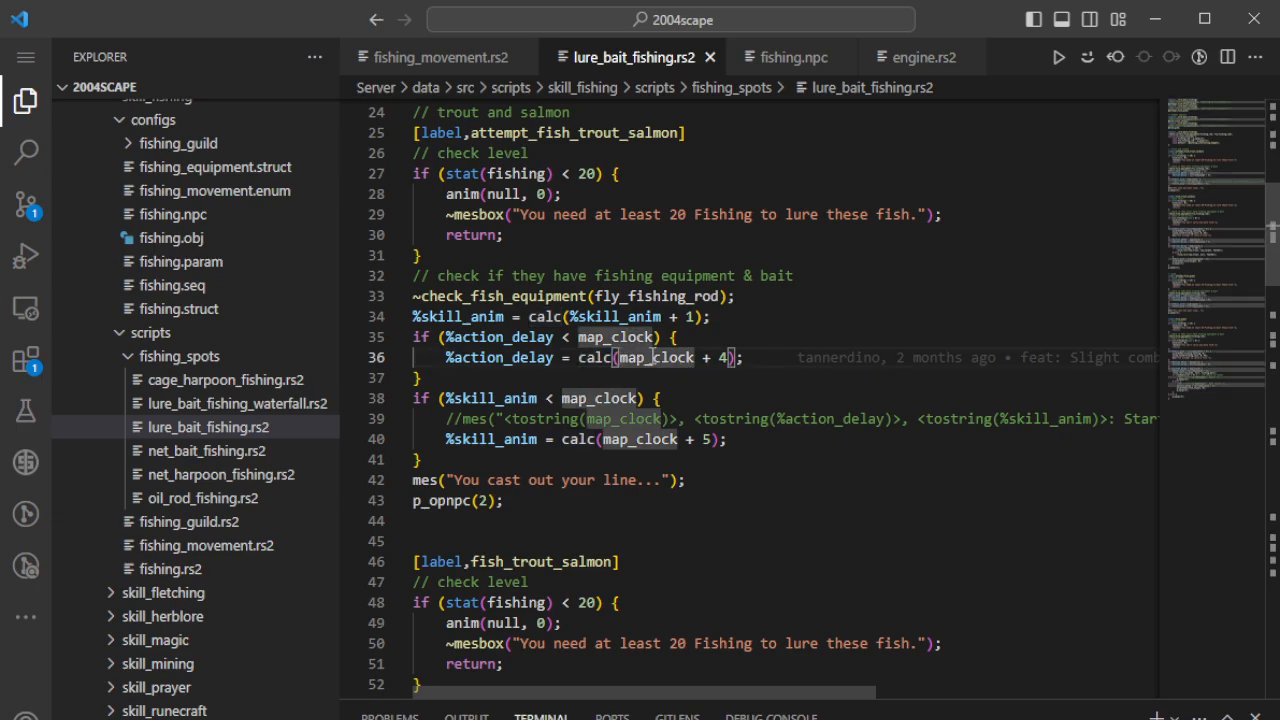
mouse_move(553, 365)
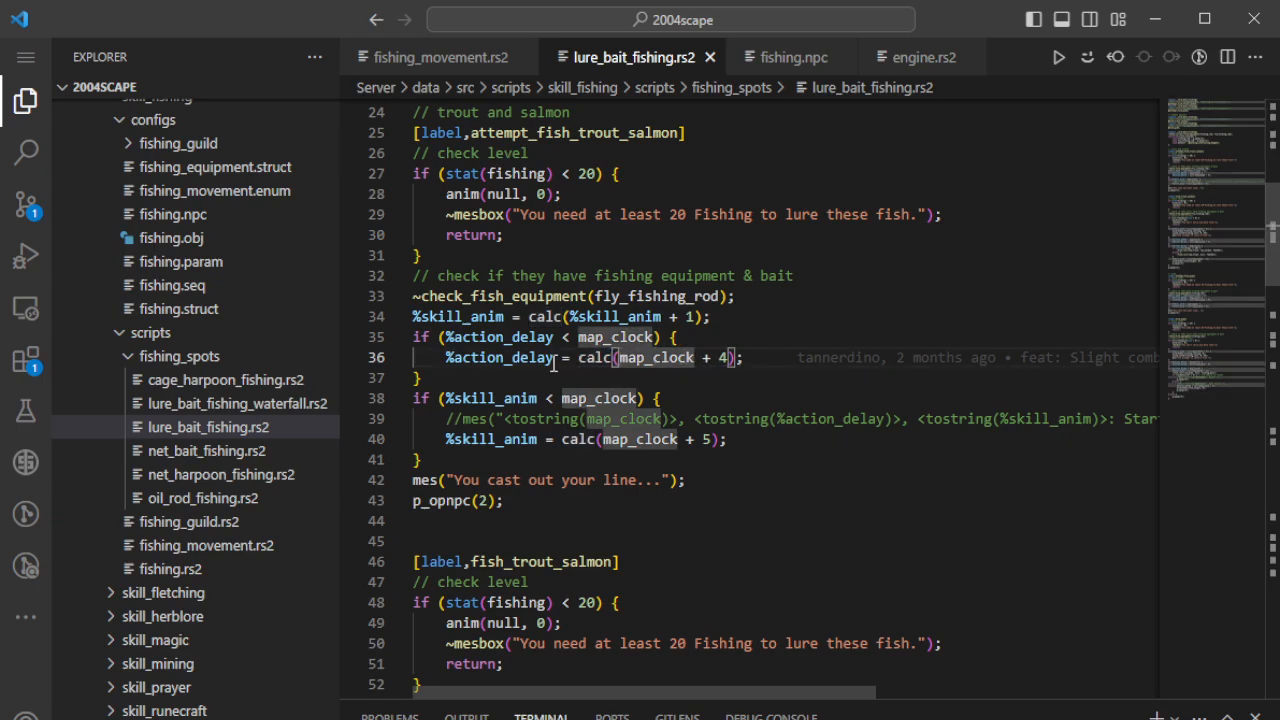
mouse_move(526, 383)
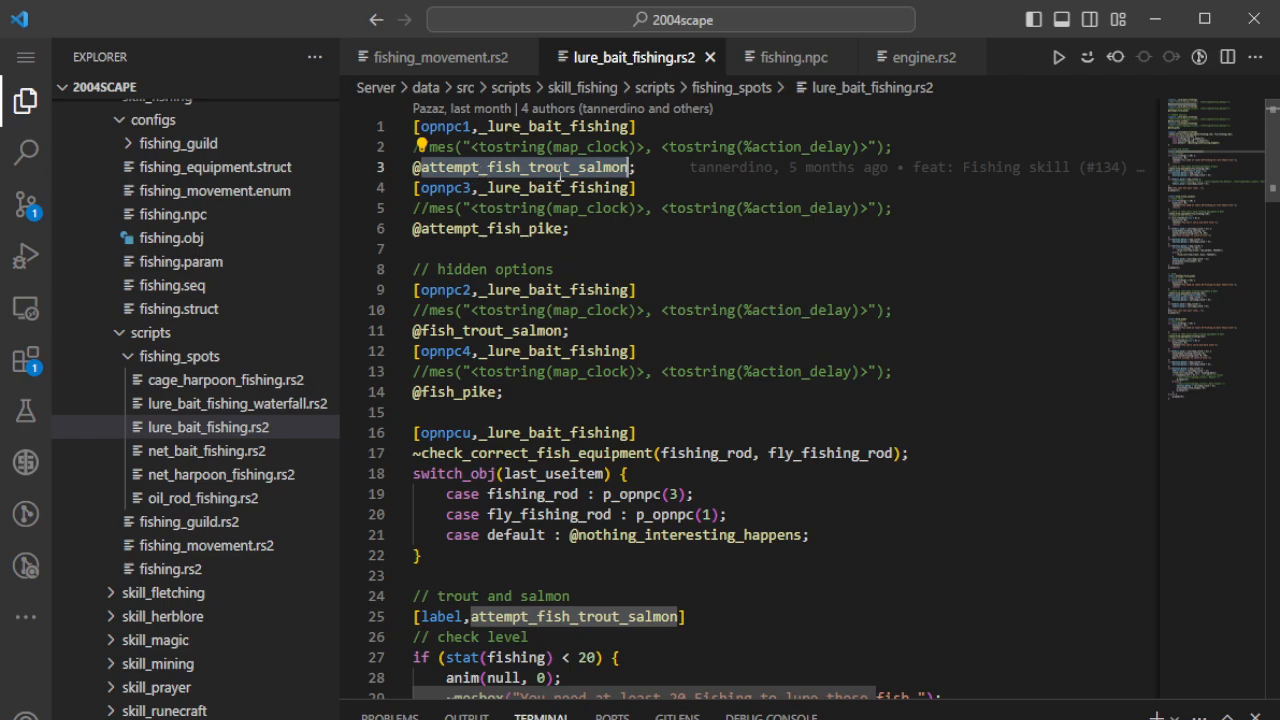
mouse_move(488, 269)
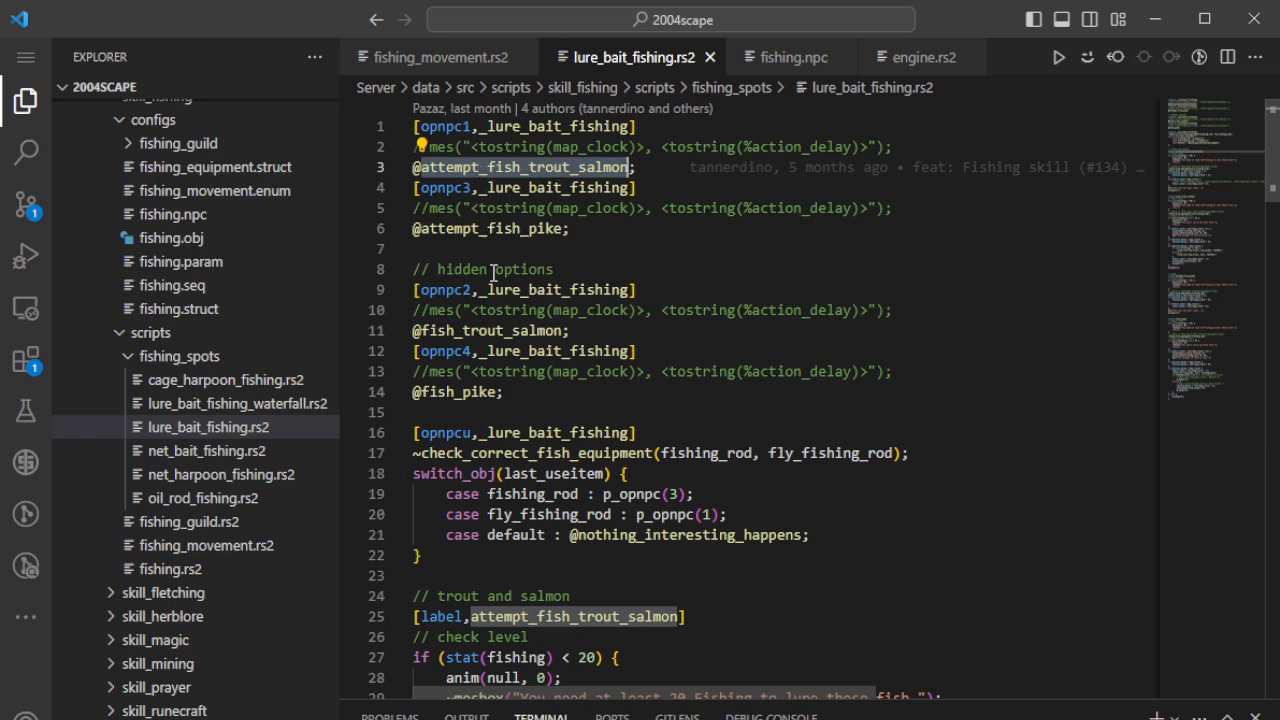
mouse_move(446, 330)
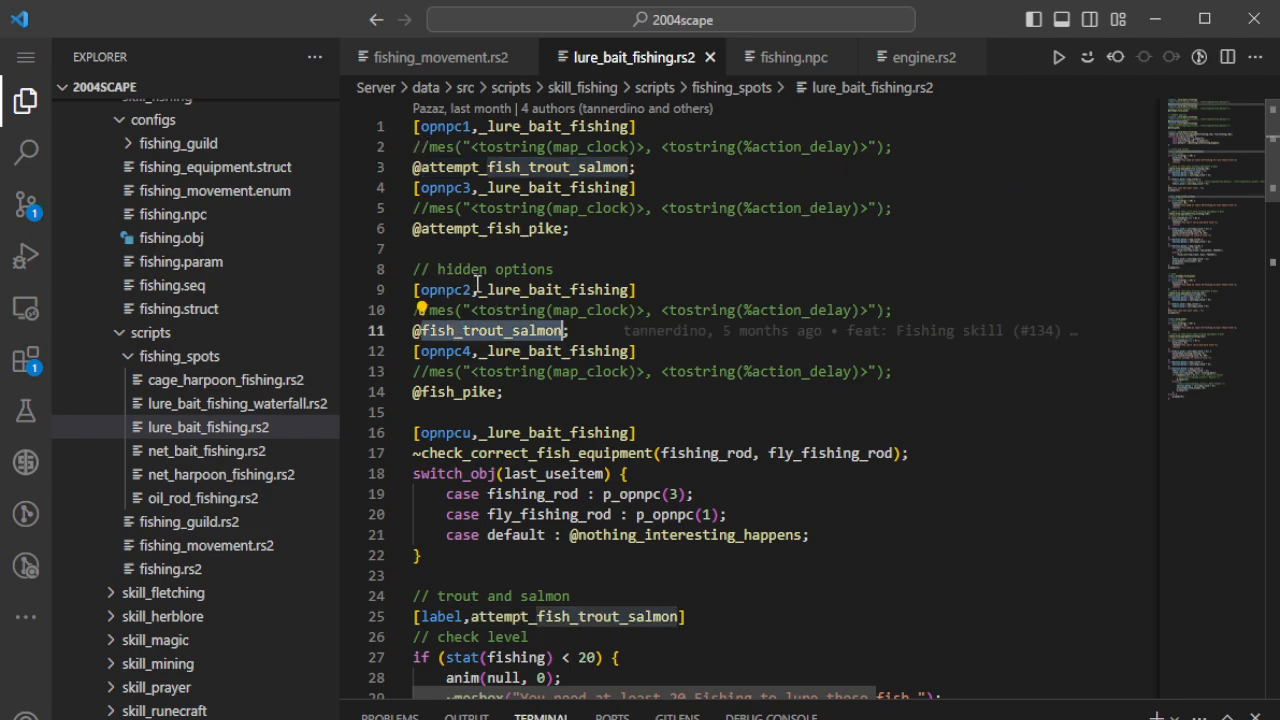
scroll(down, 3)
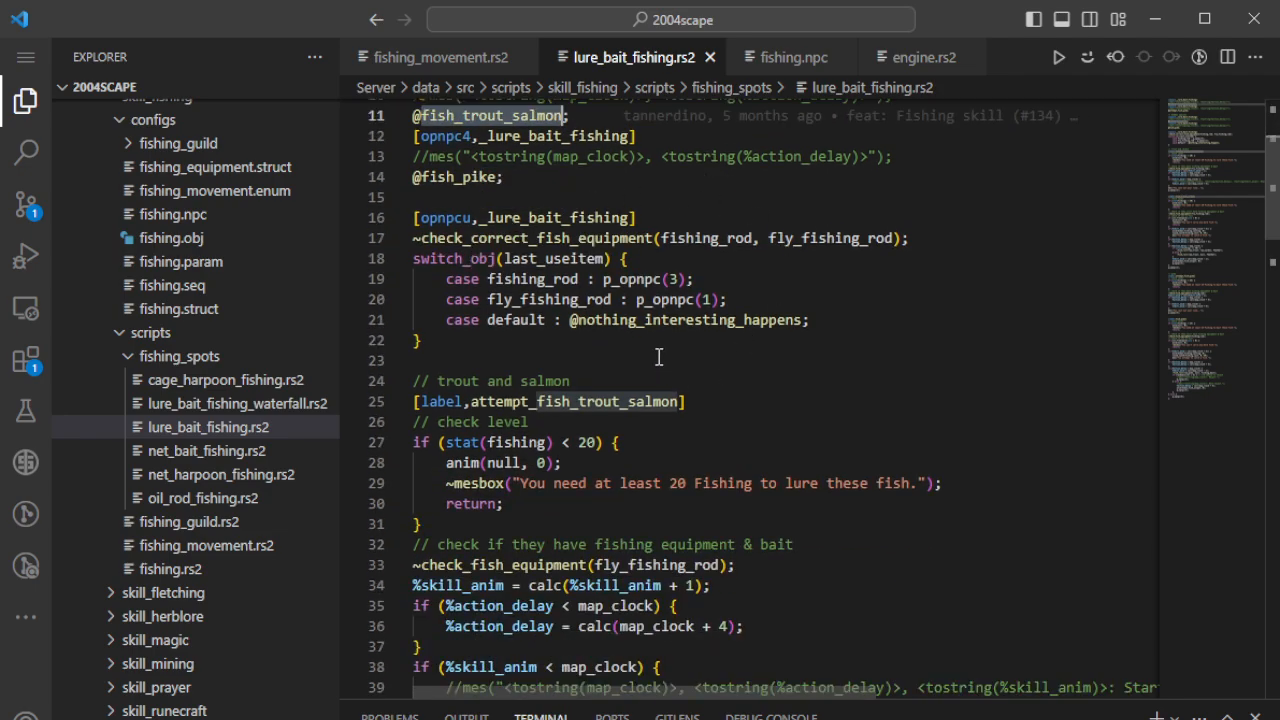
mouse_move(653, 346)
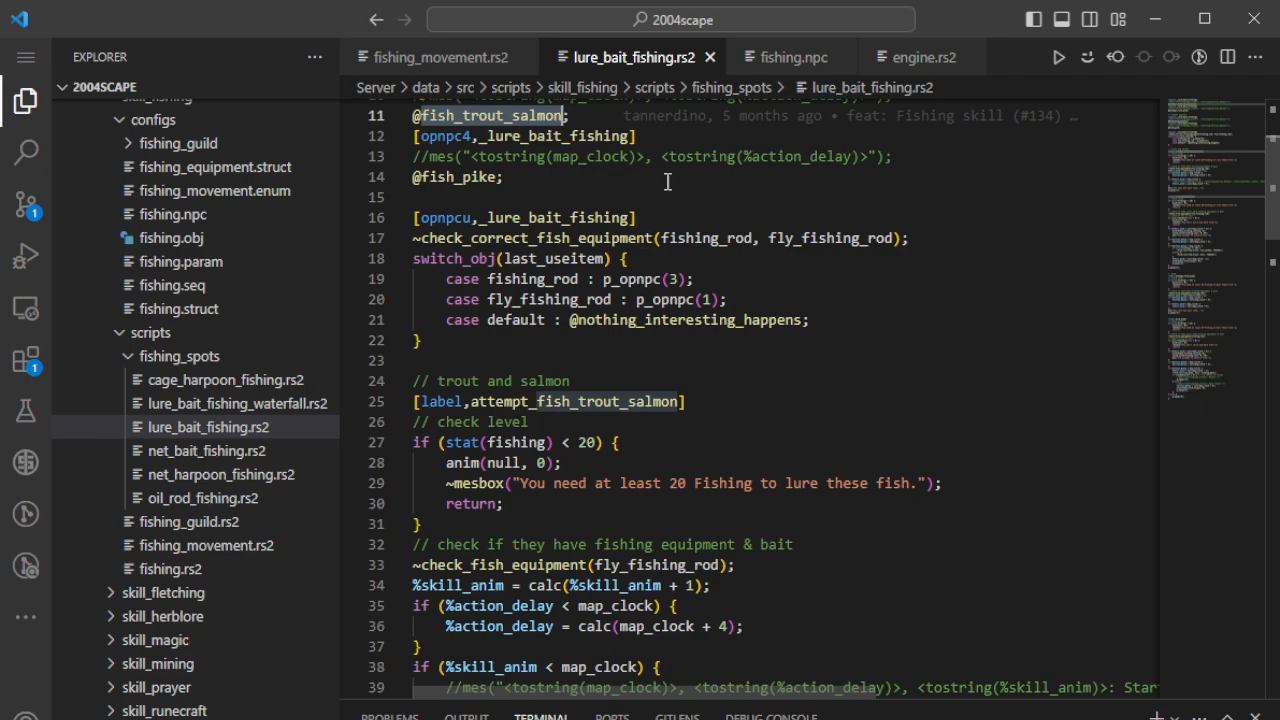
mouse_move(700, 252)
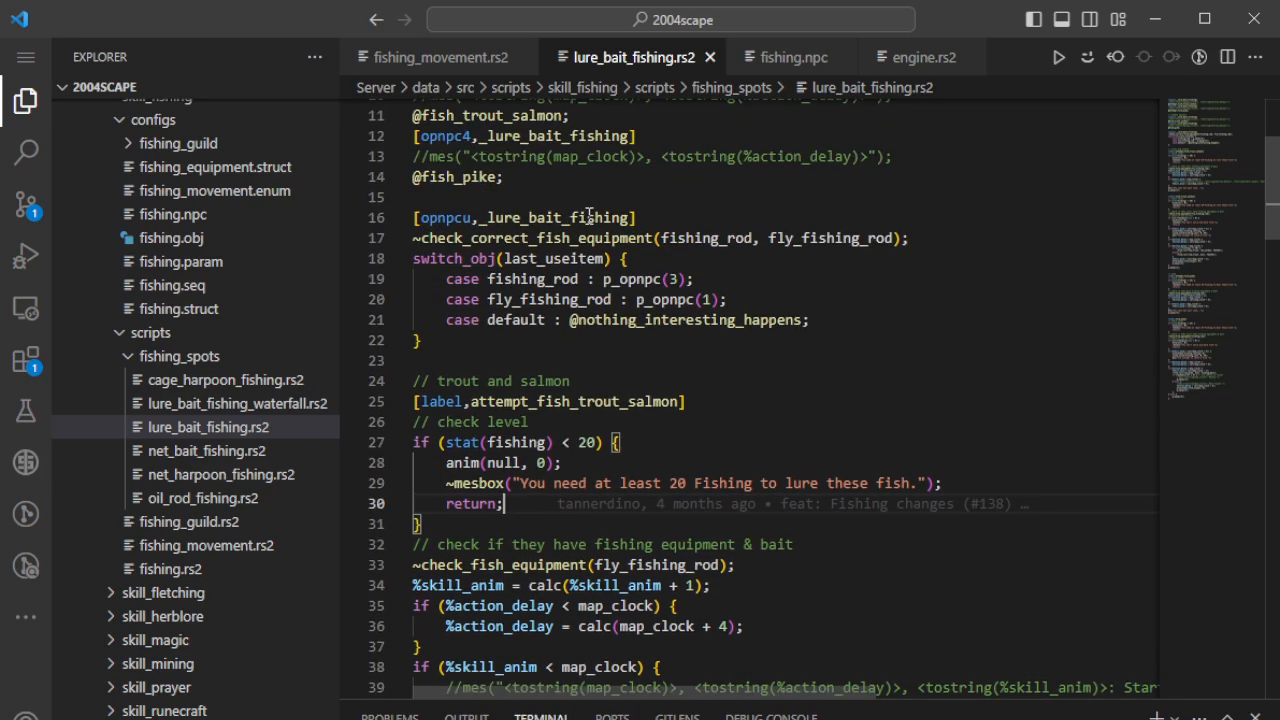
scroll(down, 3)
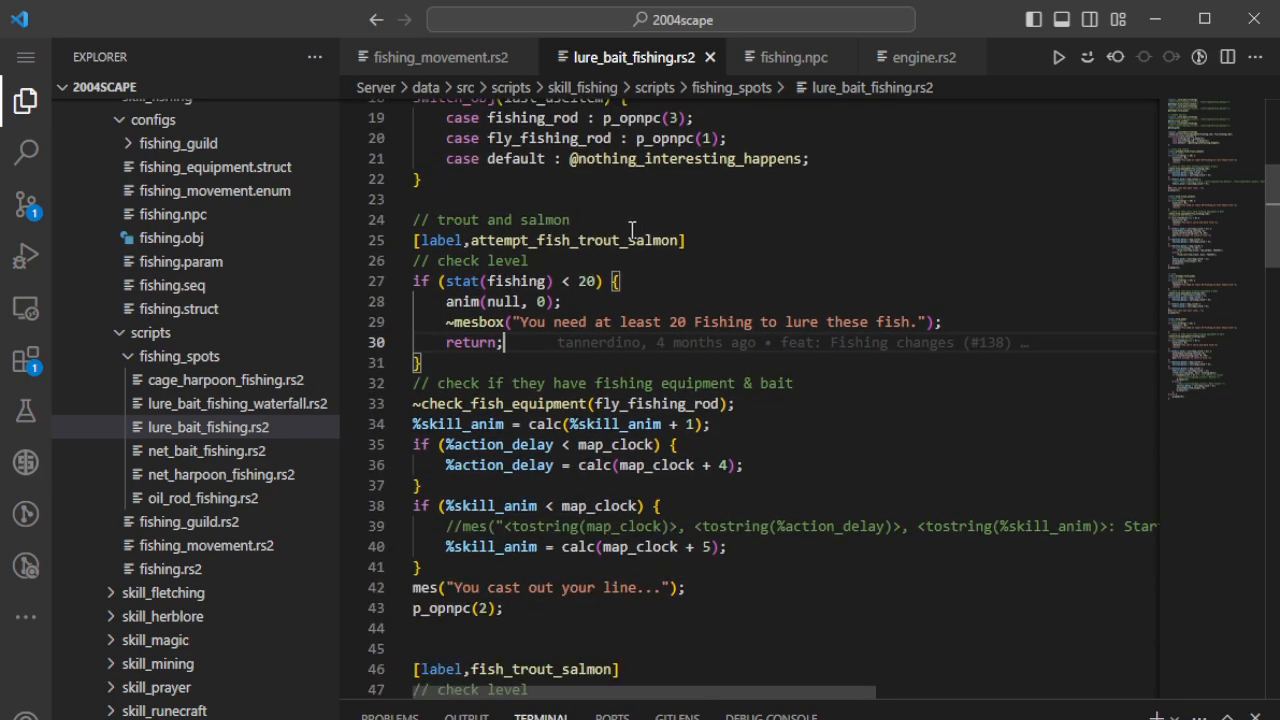
mouse_move(646, 216)
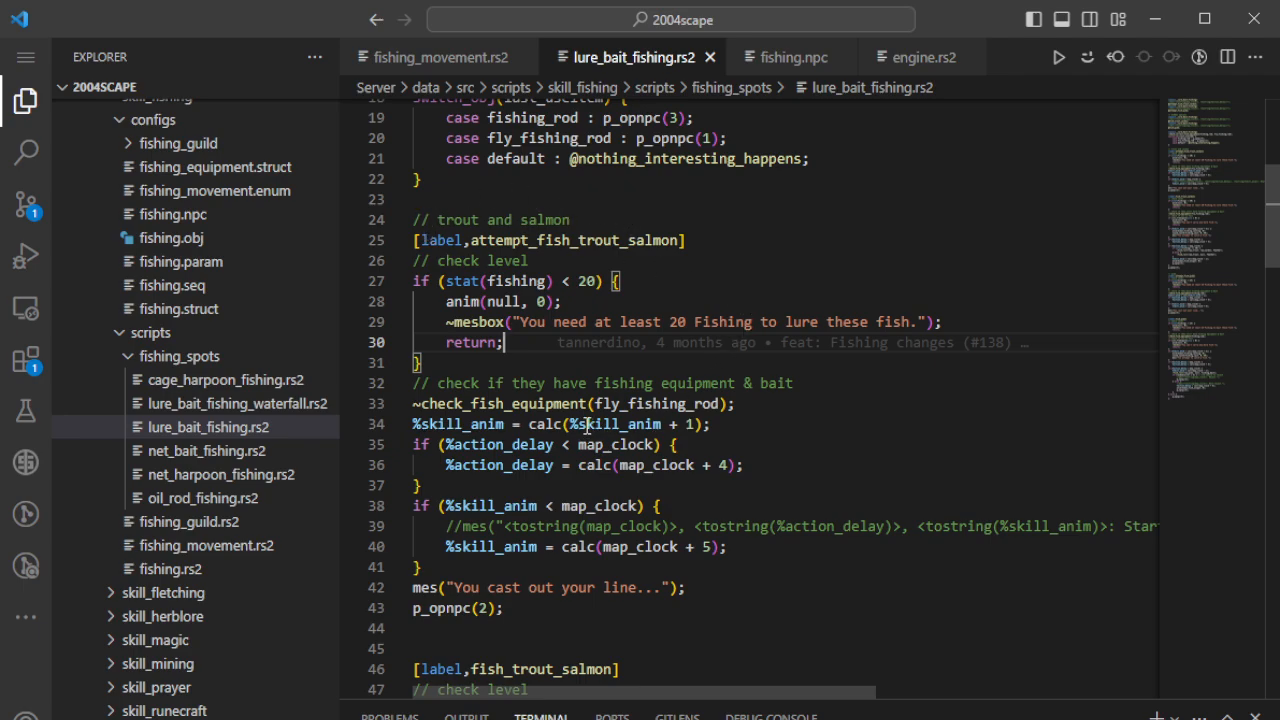
scroll(down, 3)
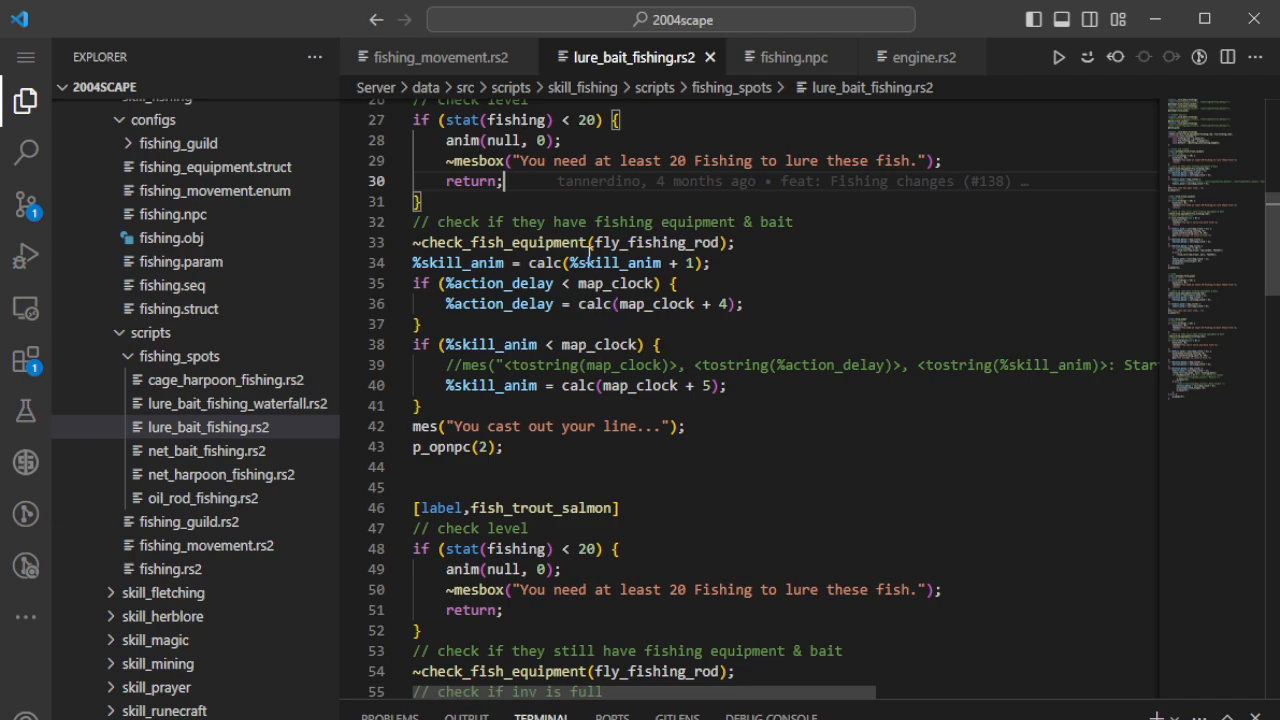
scroll(up, 3)
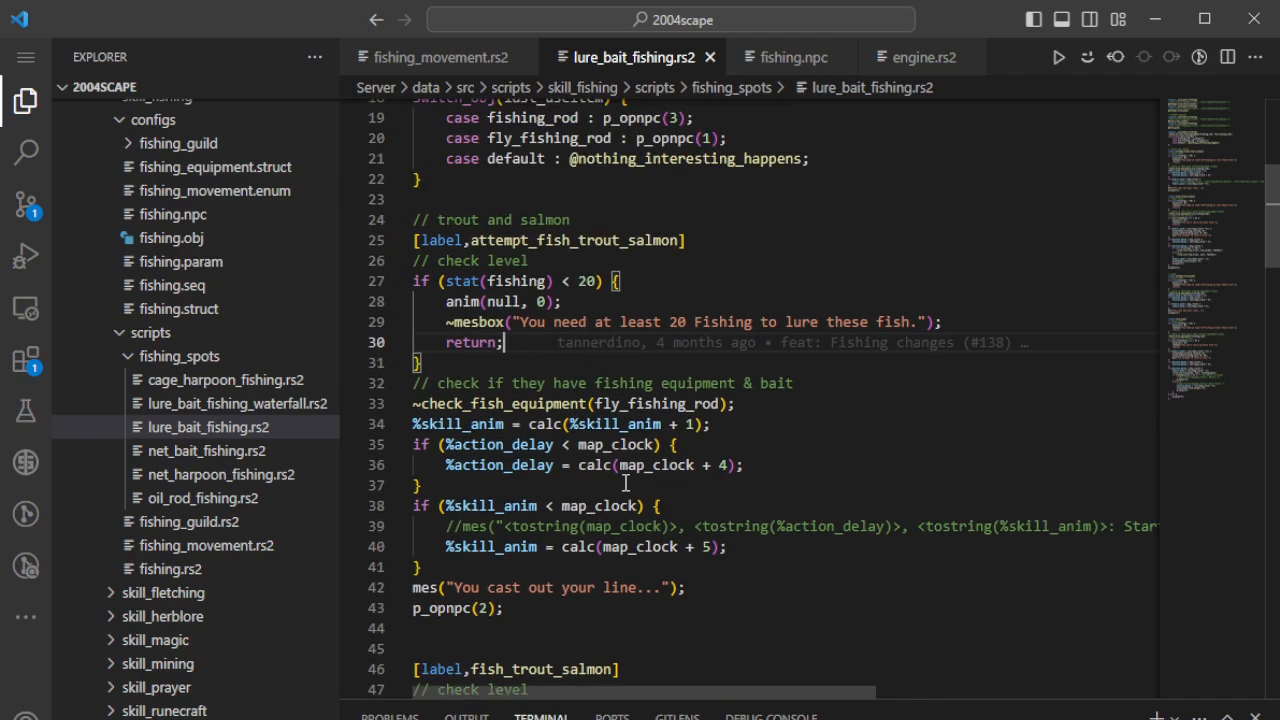
mouse_move(890, 219)
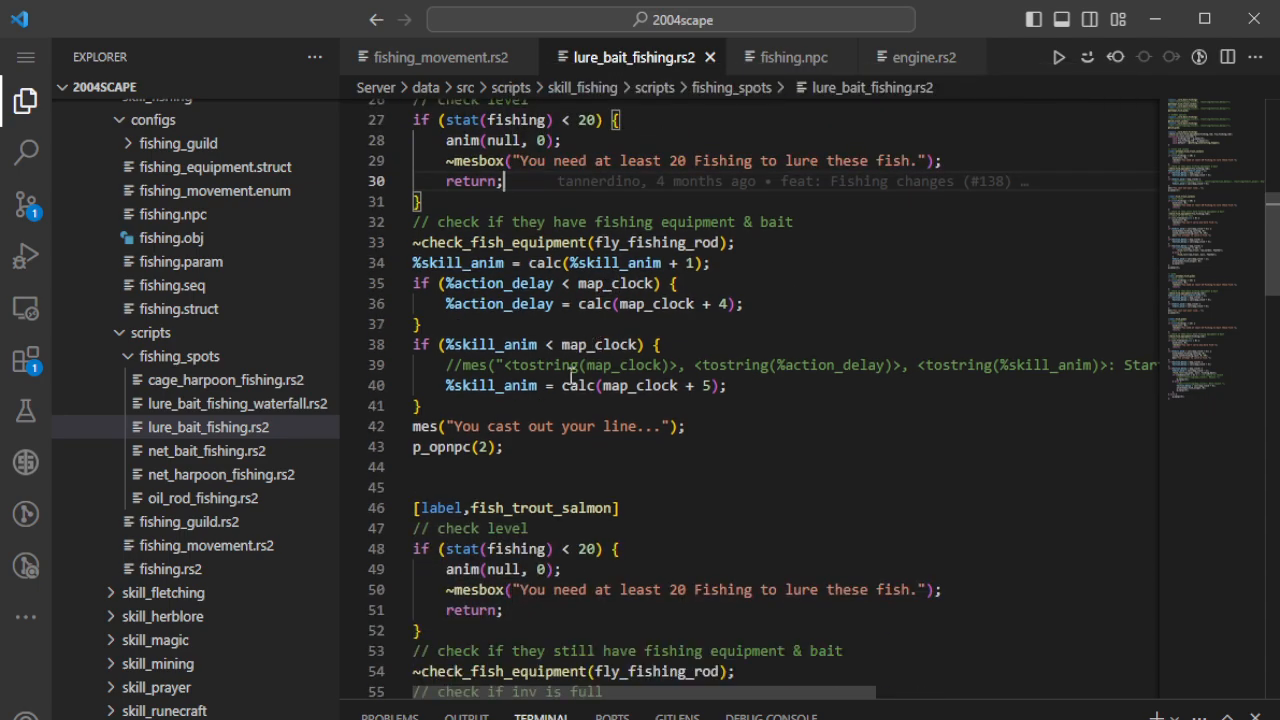
scroll(down, 3)
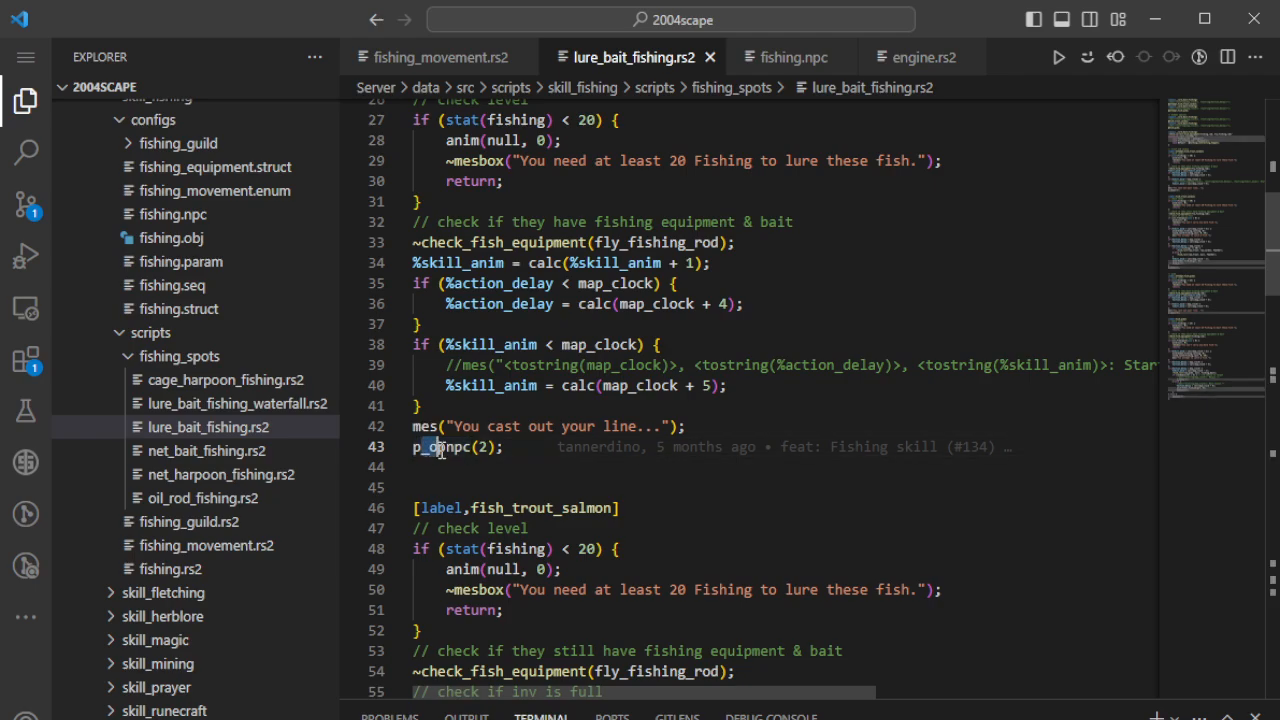
double_click(445, 446)
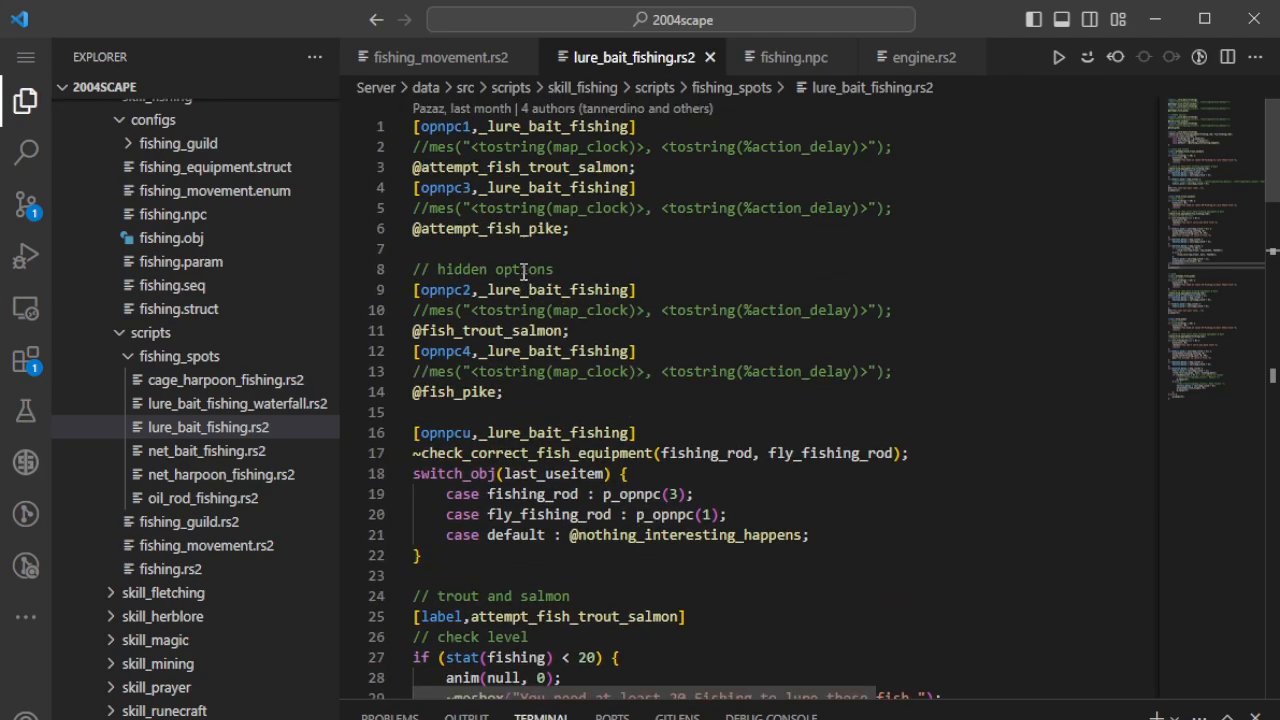
scroll(down, 3)
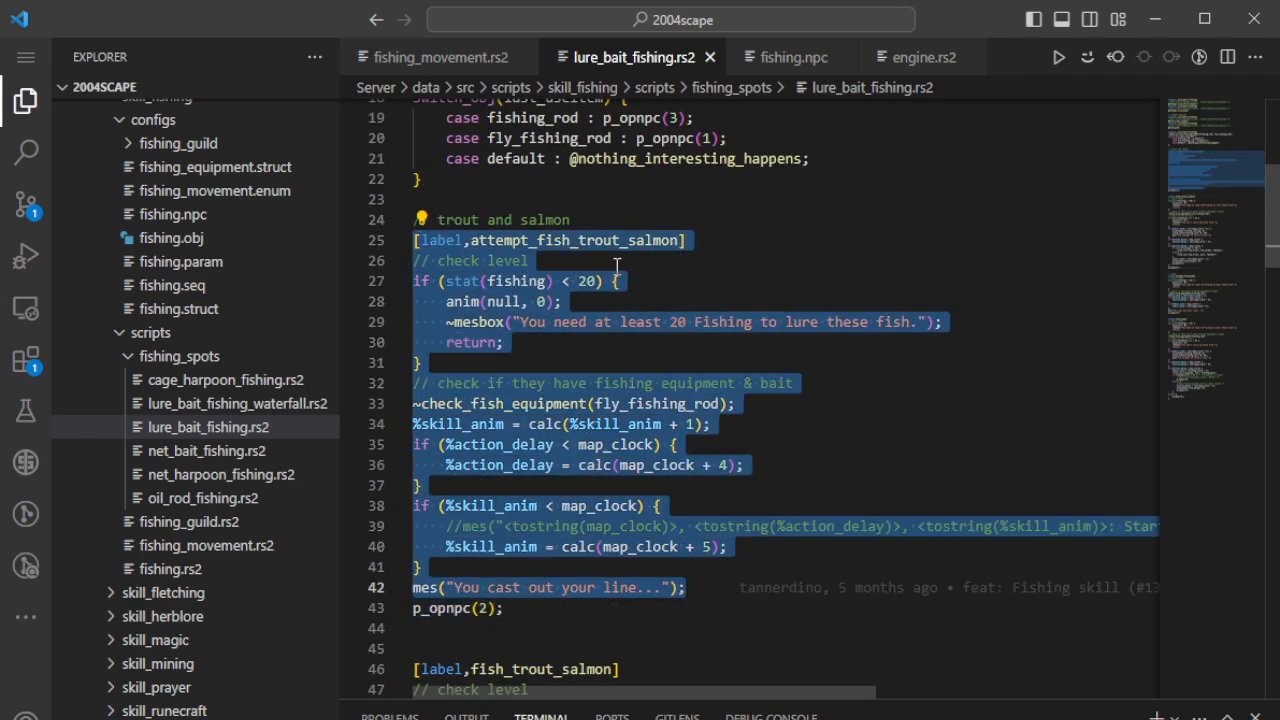
click(420, 608)
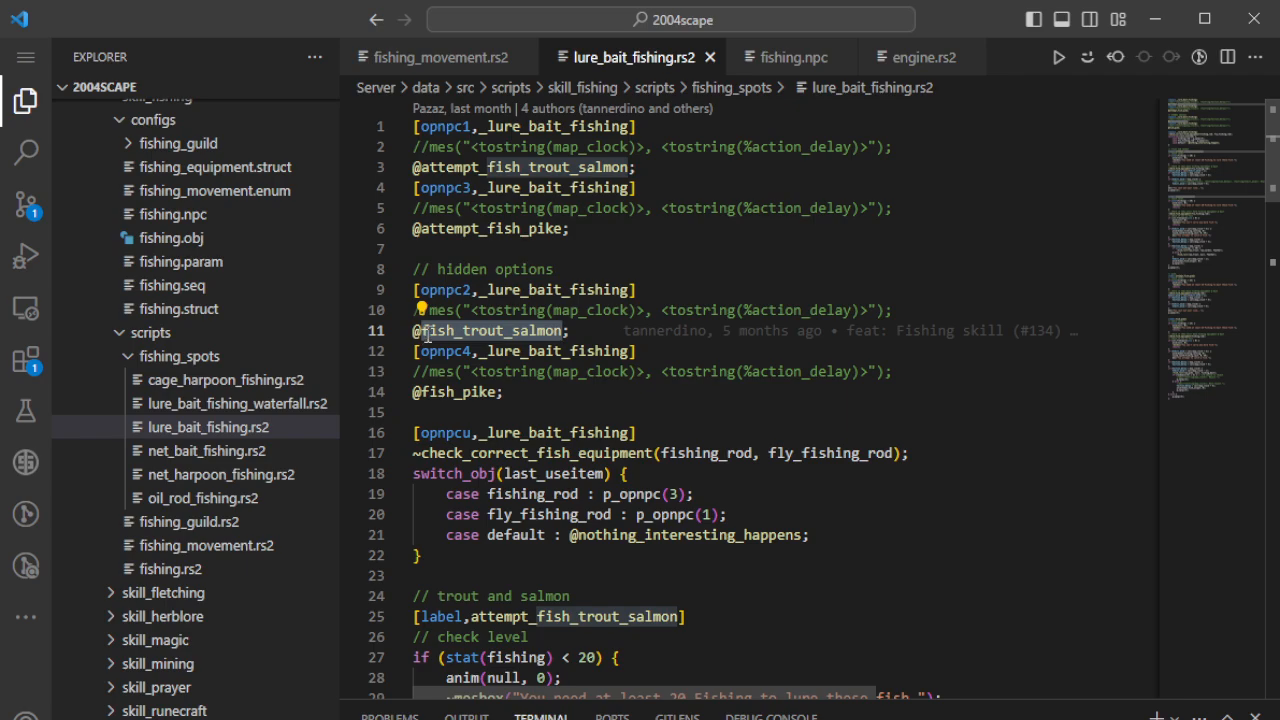
- Highlight the inv_freespace block on lines 56–60, then scroll to the action_delay checks
scroll(down, 3)
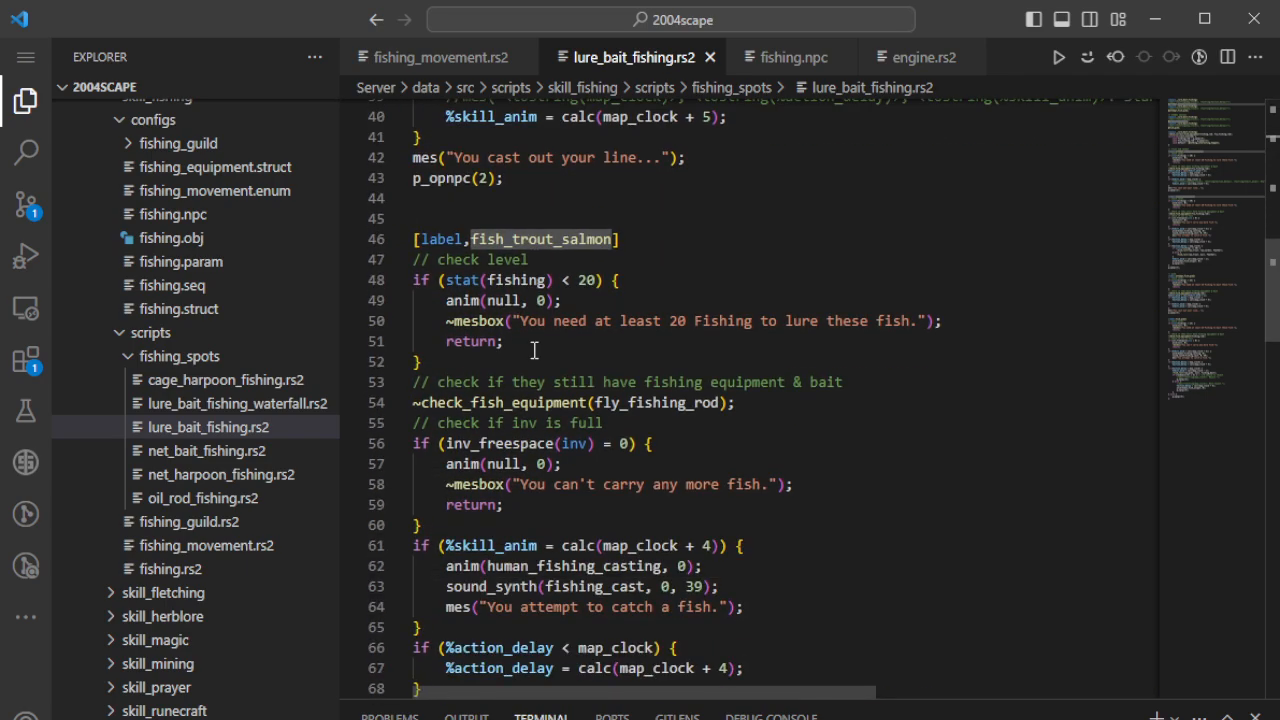
scroll(down, 3)
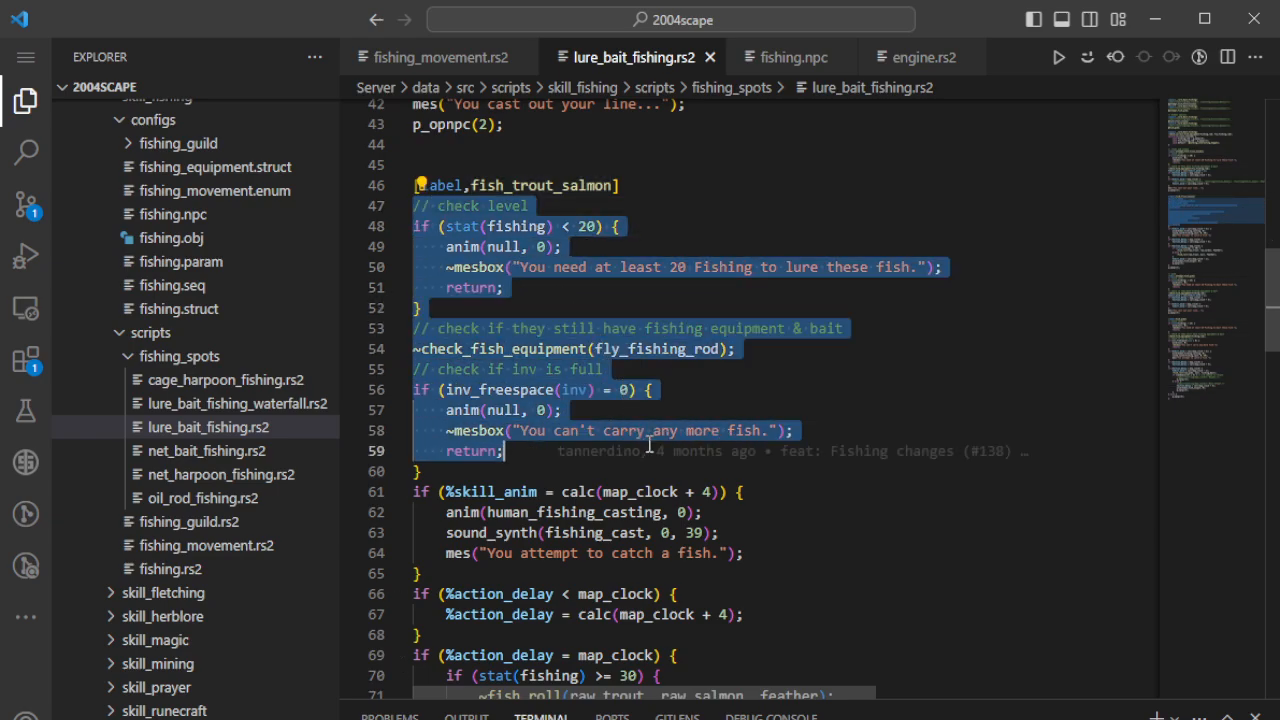
scroll(down, 3)
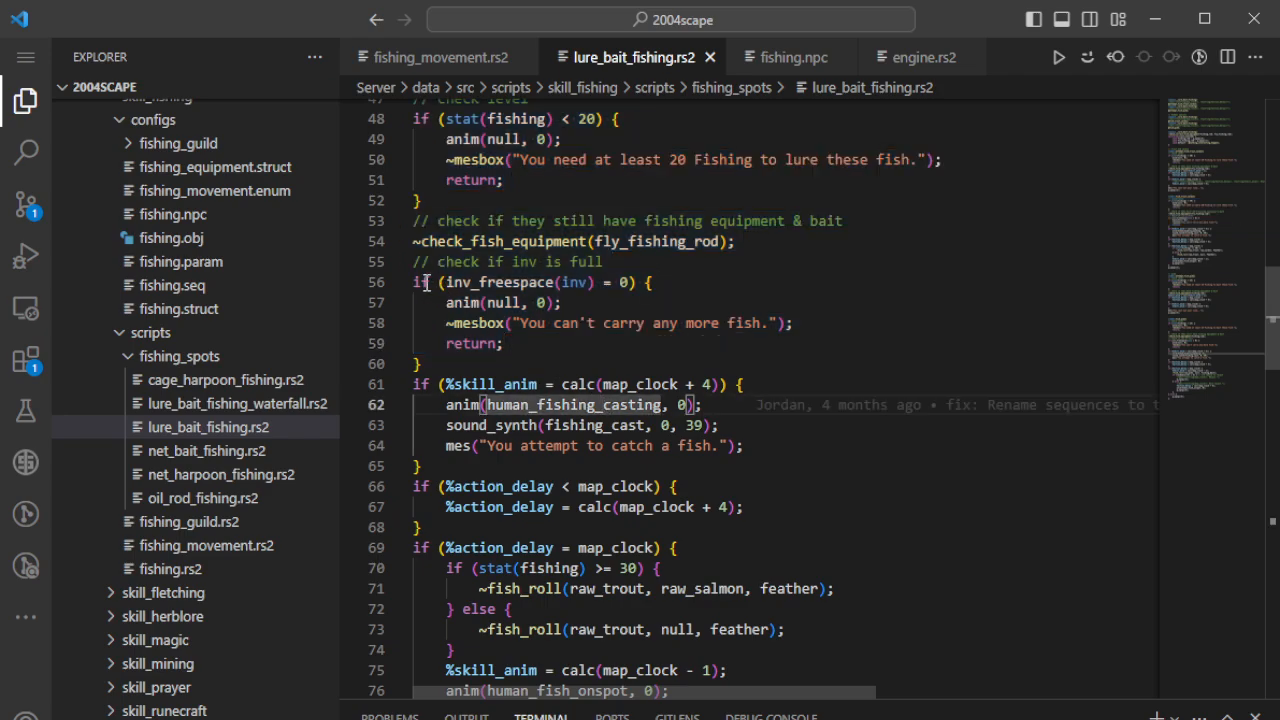
drag(413, 282, 423, 363)
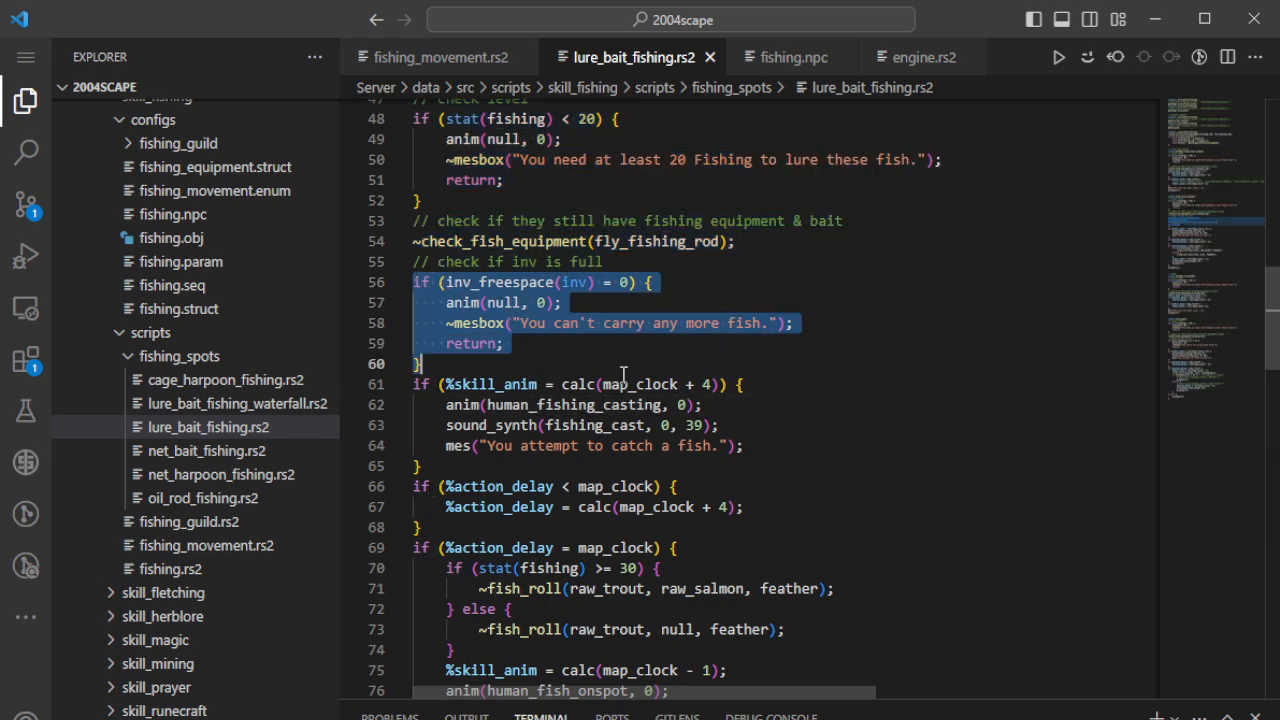
scroll(down, 3)
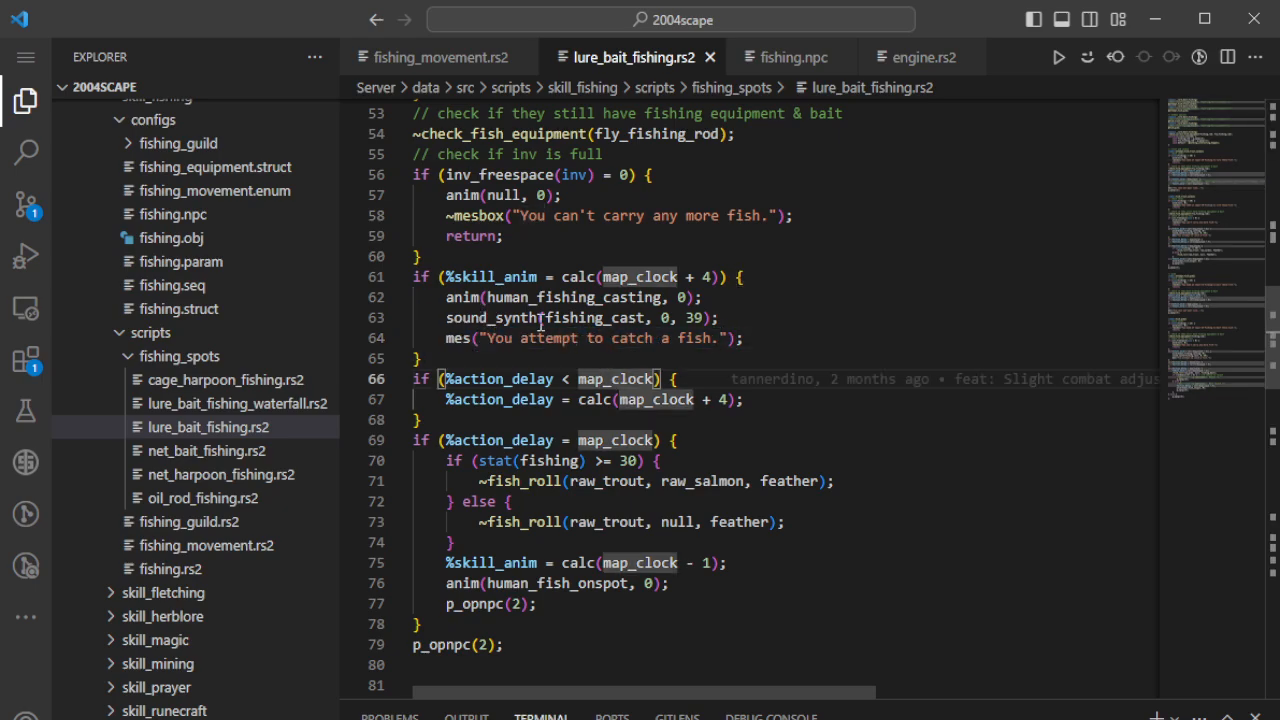
scroll(down, 3)
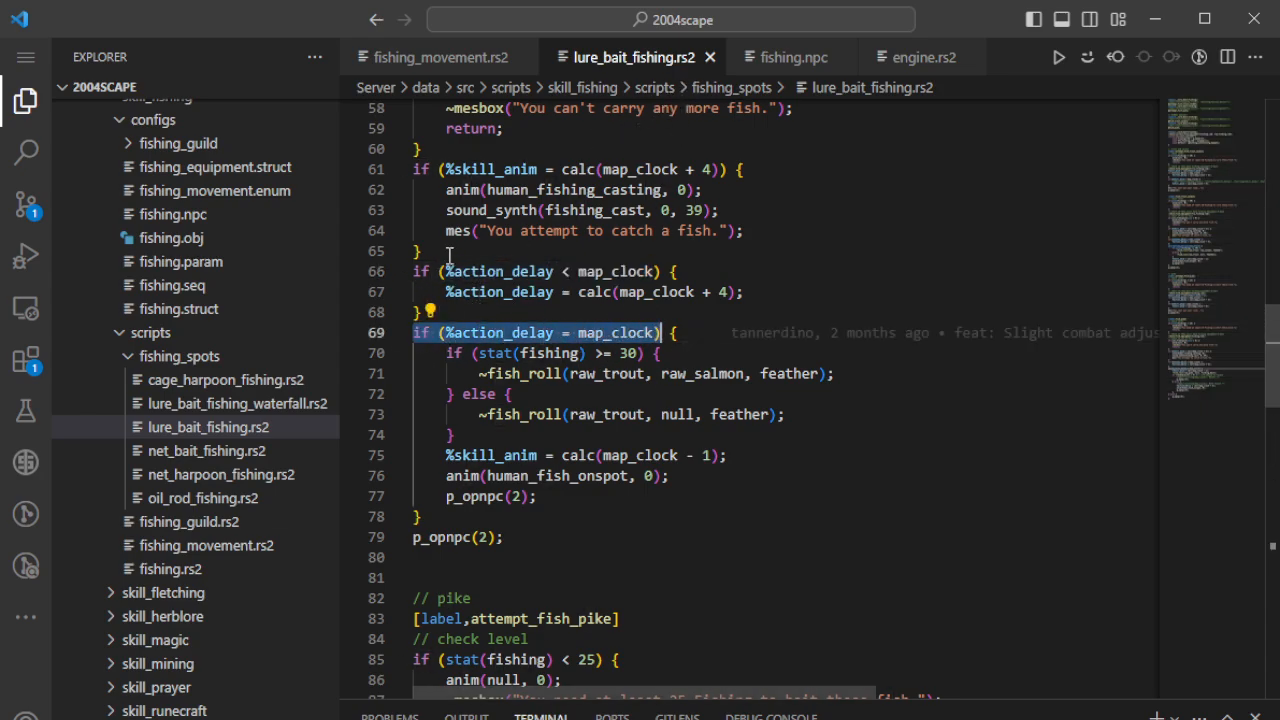
- Select the action_delay equals map_clock condition on line 69 and scroll through the fish_roll calls
click(675, 332)
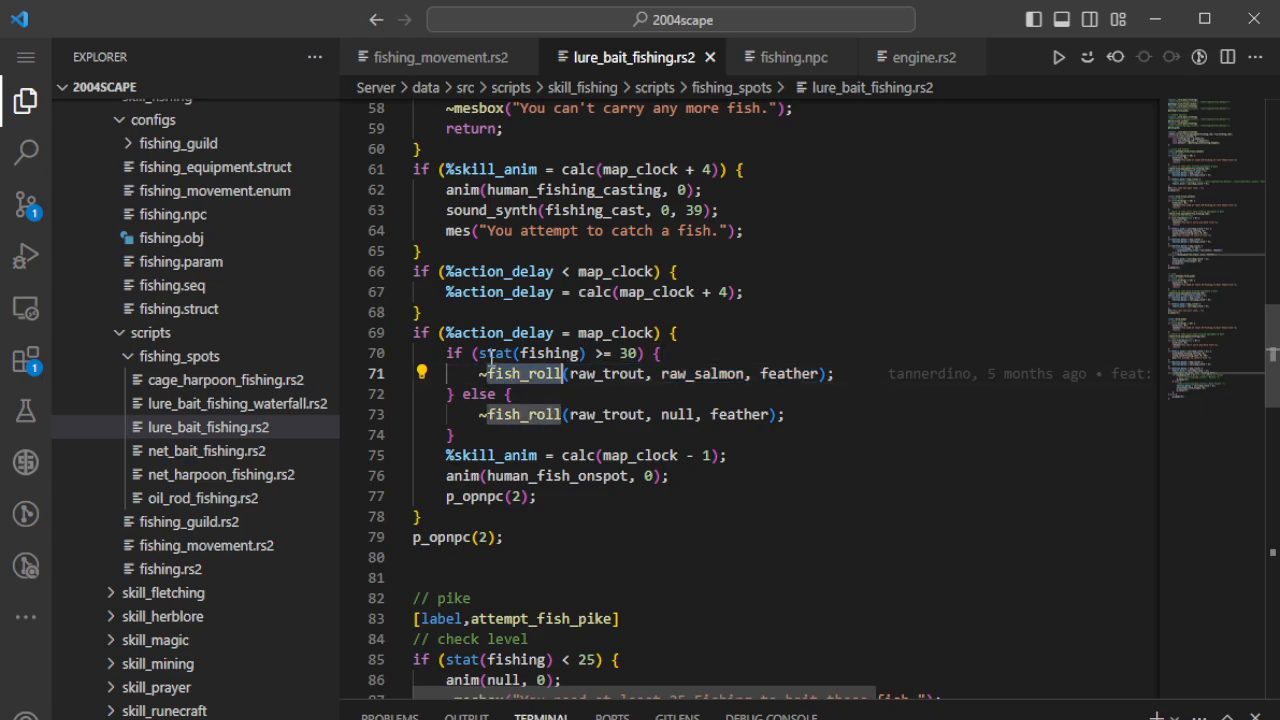
mouse_move(678, 383)
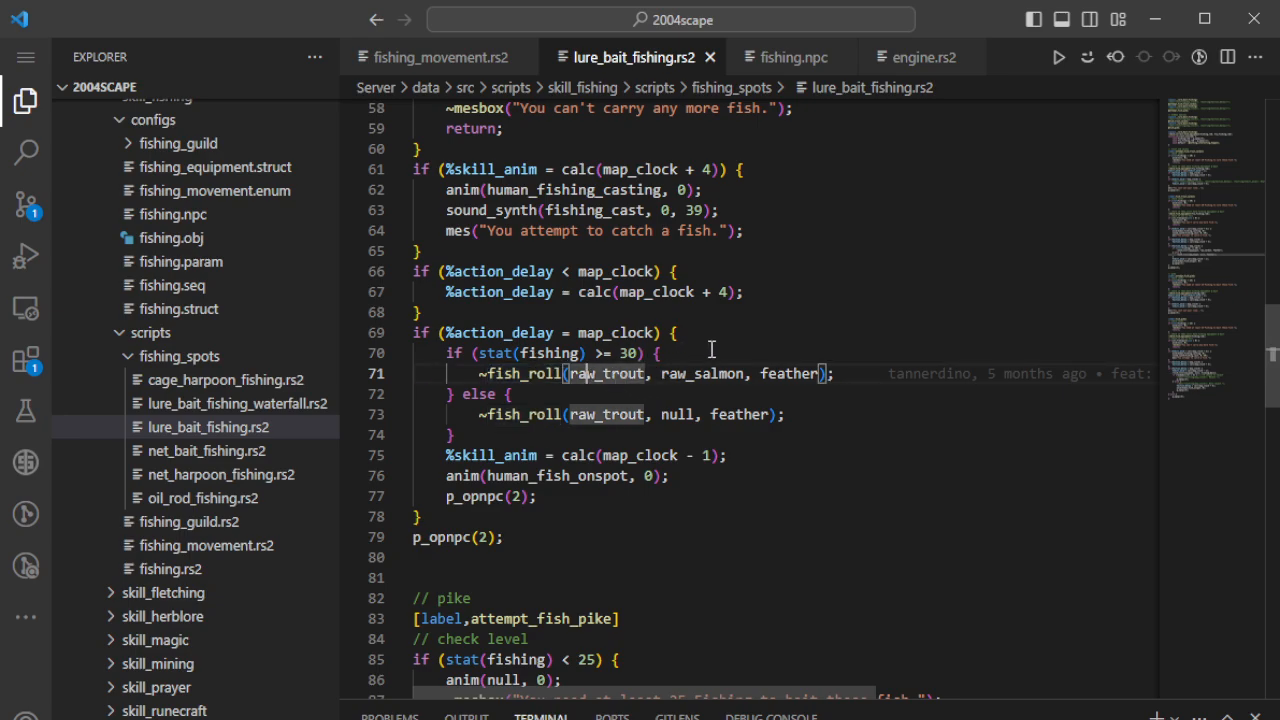
mouse_move(724, 374)
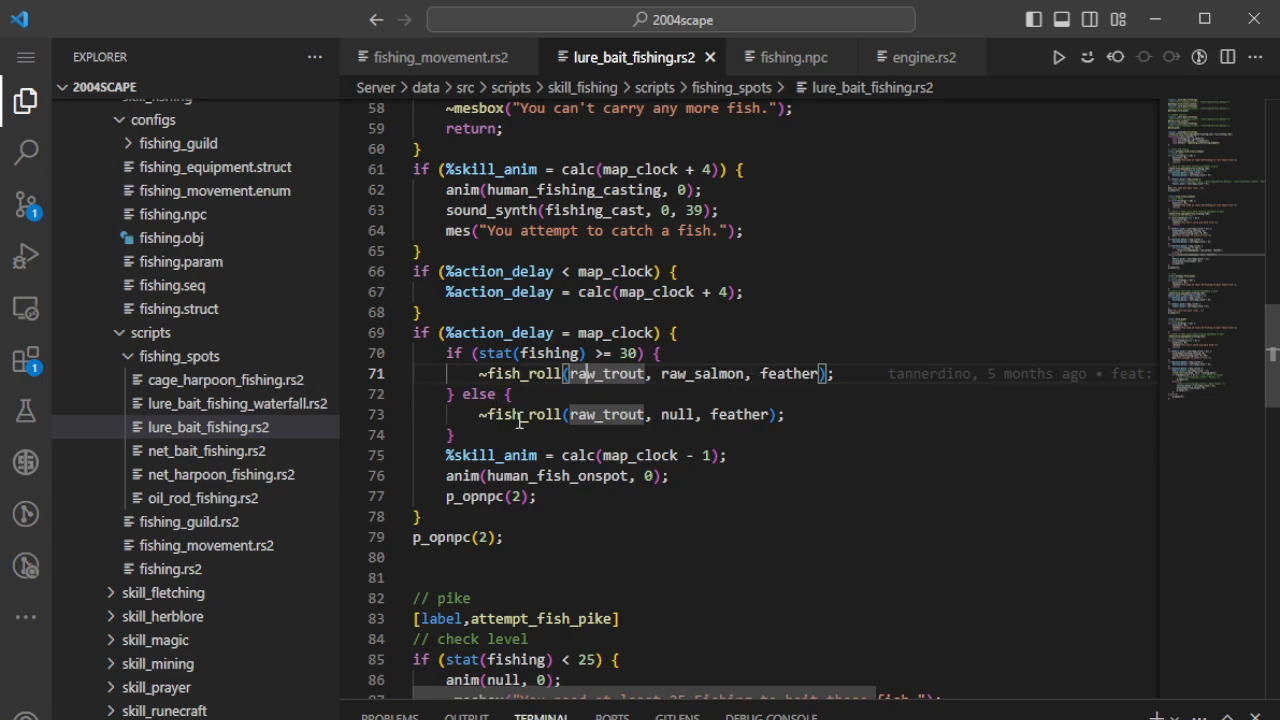
scroll(down, 3)
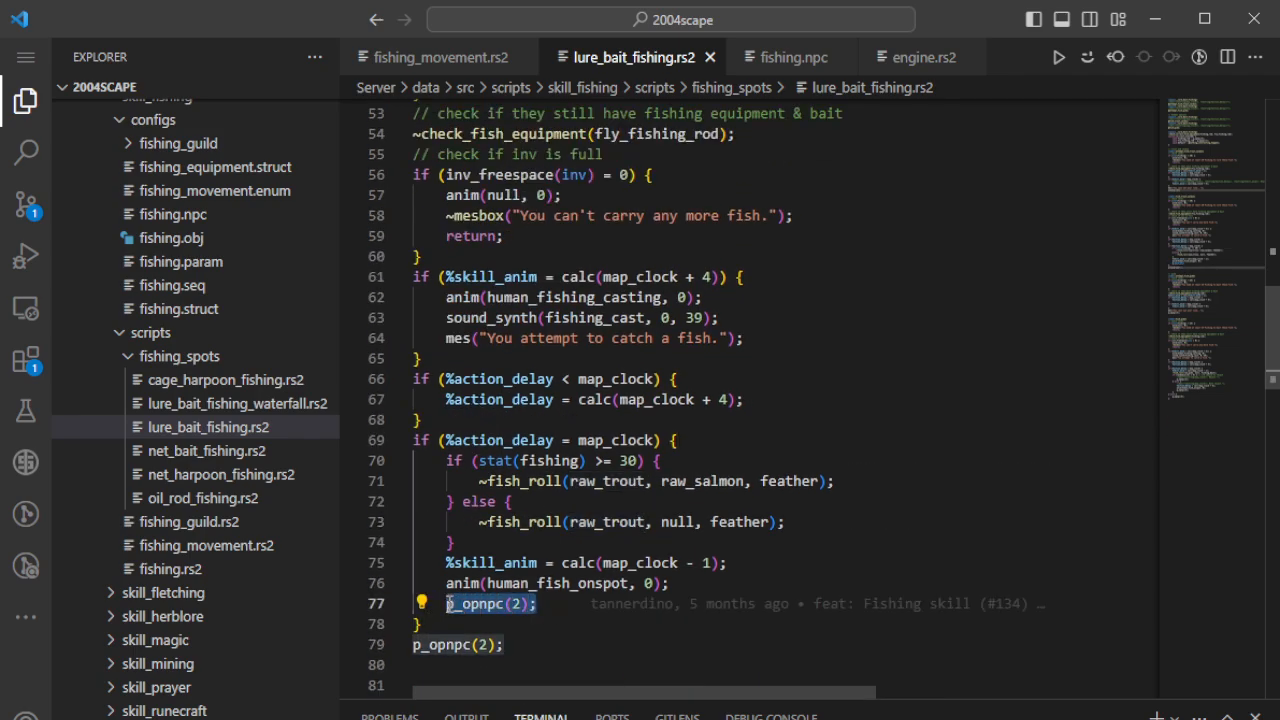
scroll(down, 3)
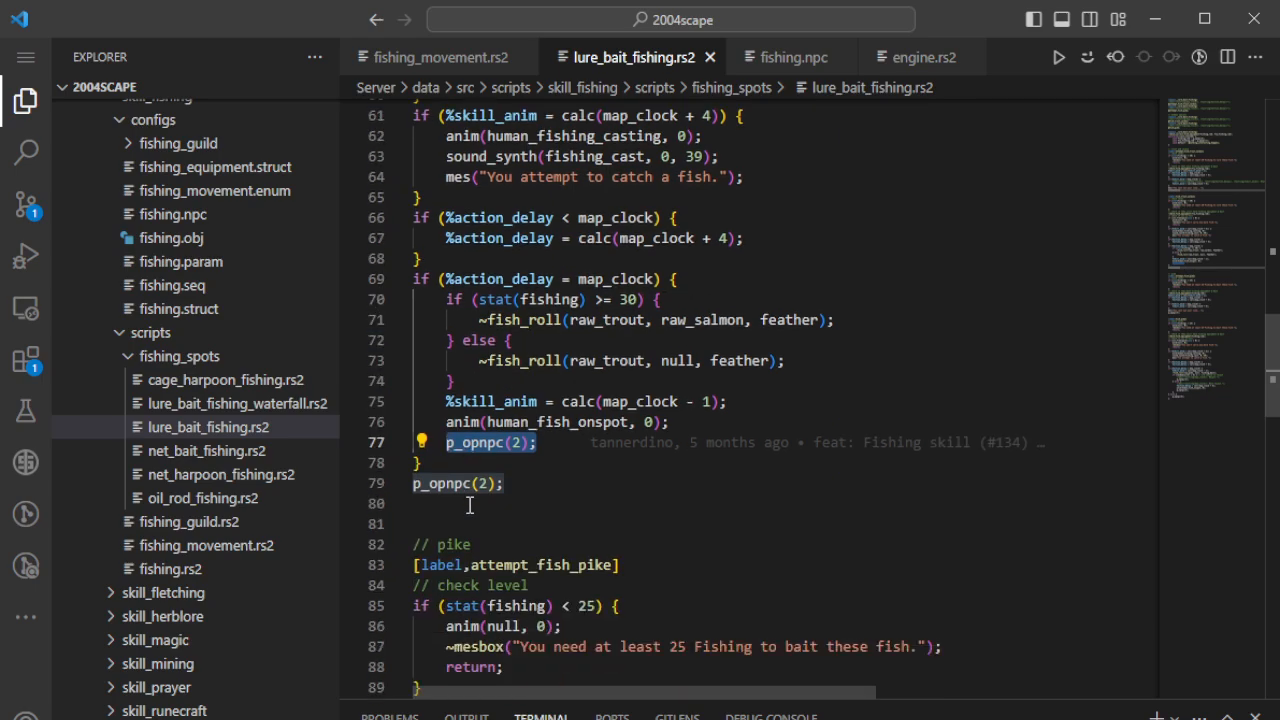
scroll(down, 3)
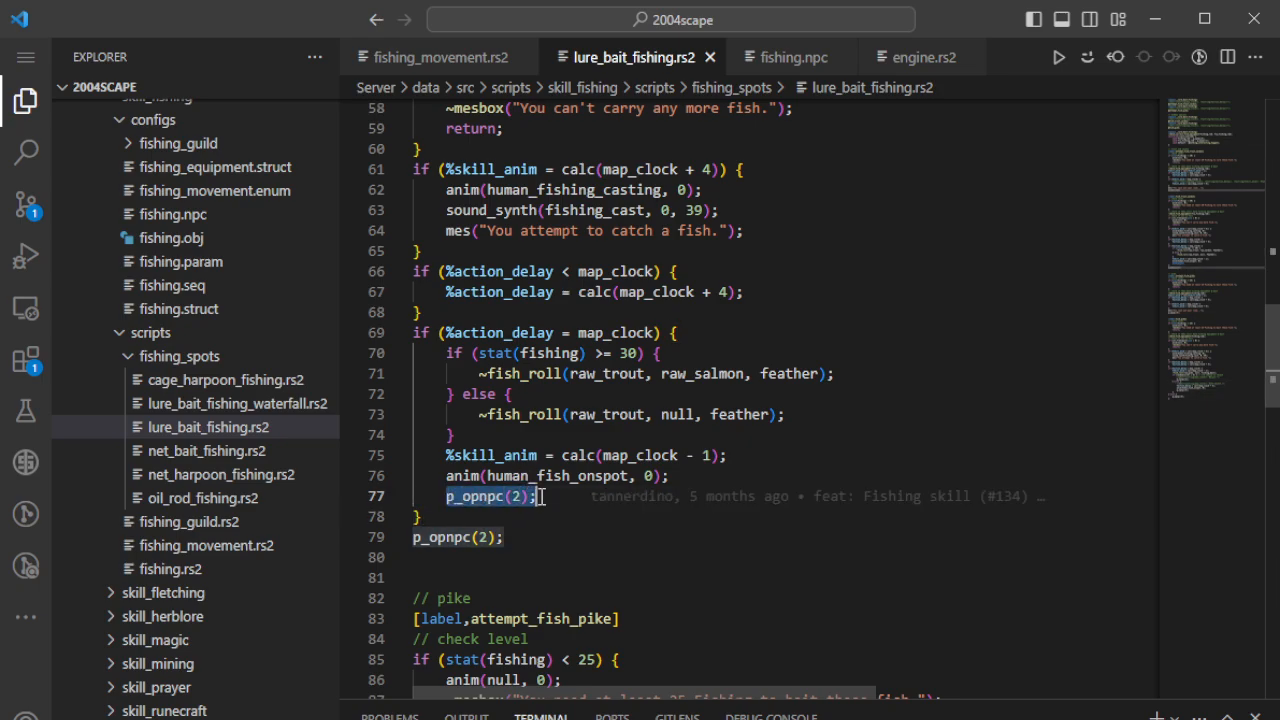
mouse_move(572, 496)
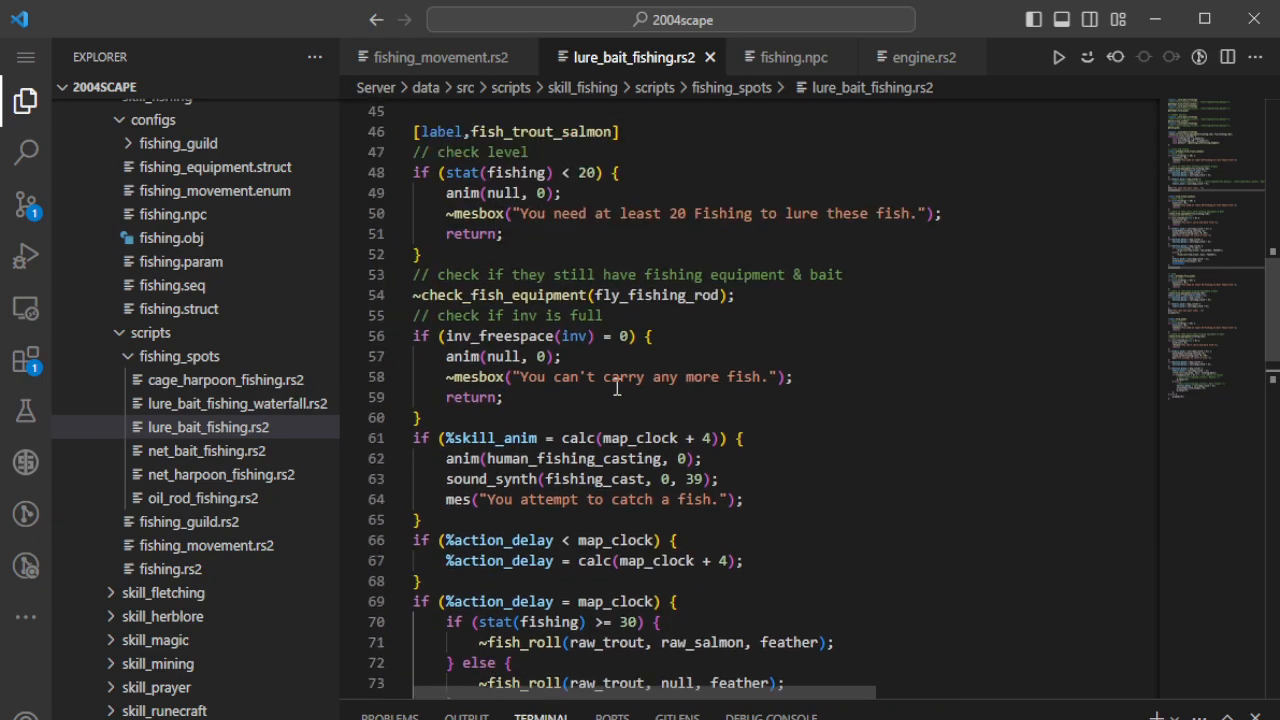
- Scroll to the attempt_fish_trout_salmon label and drag-select lines 25–42 through the cast-line message
scroll(down, 3)
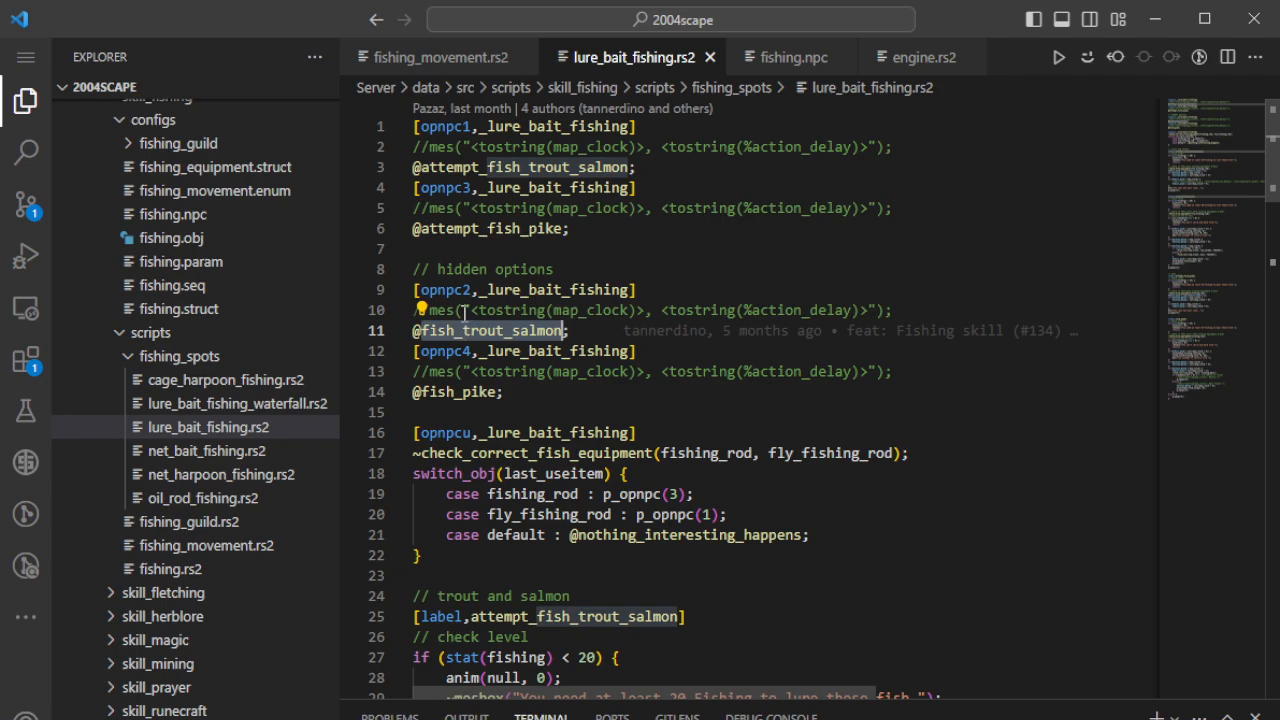
scroll(down, 3)
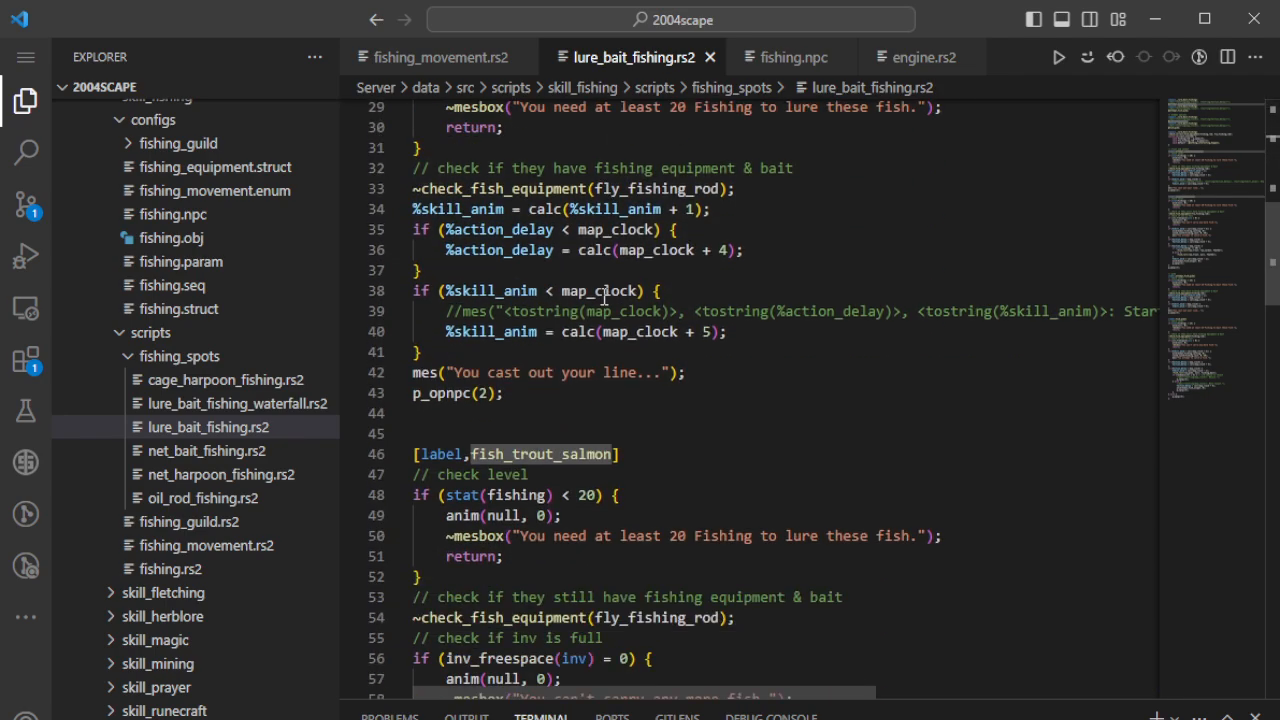
scroll(down, 3)
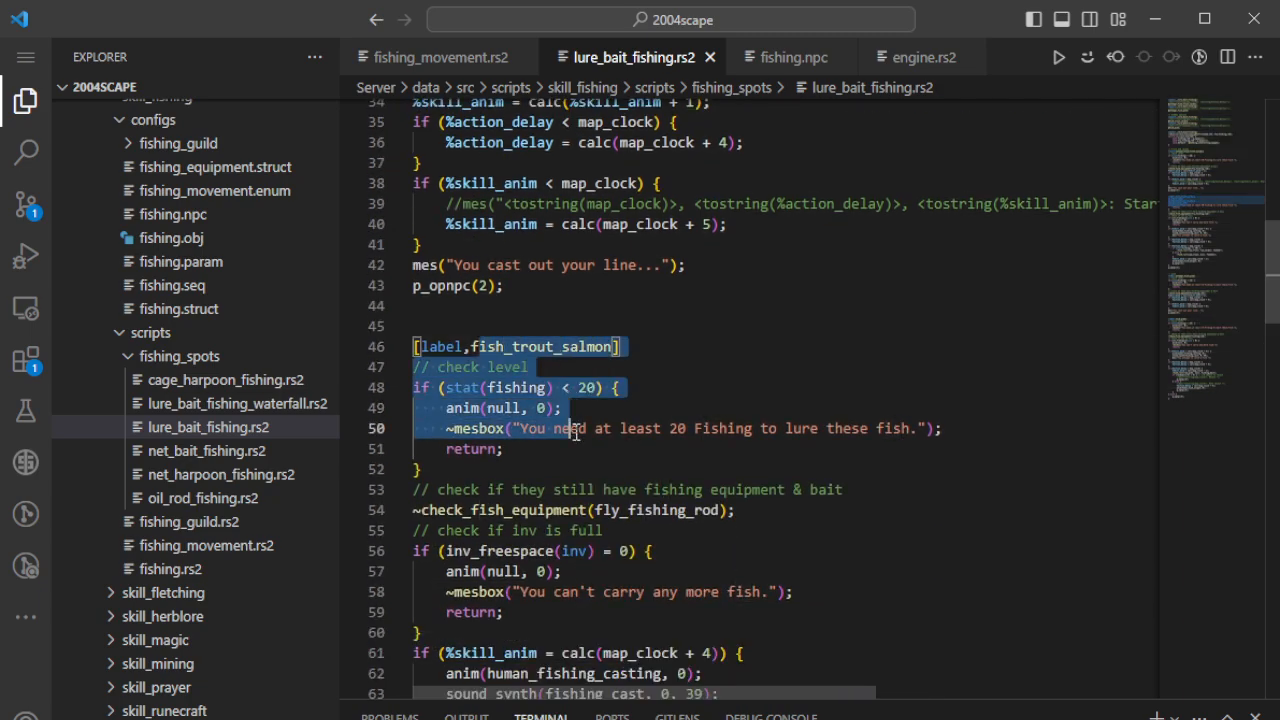
scroll(down, 3)
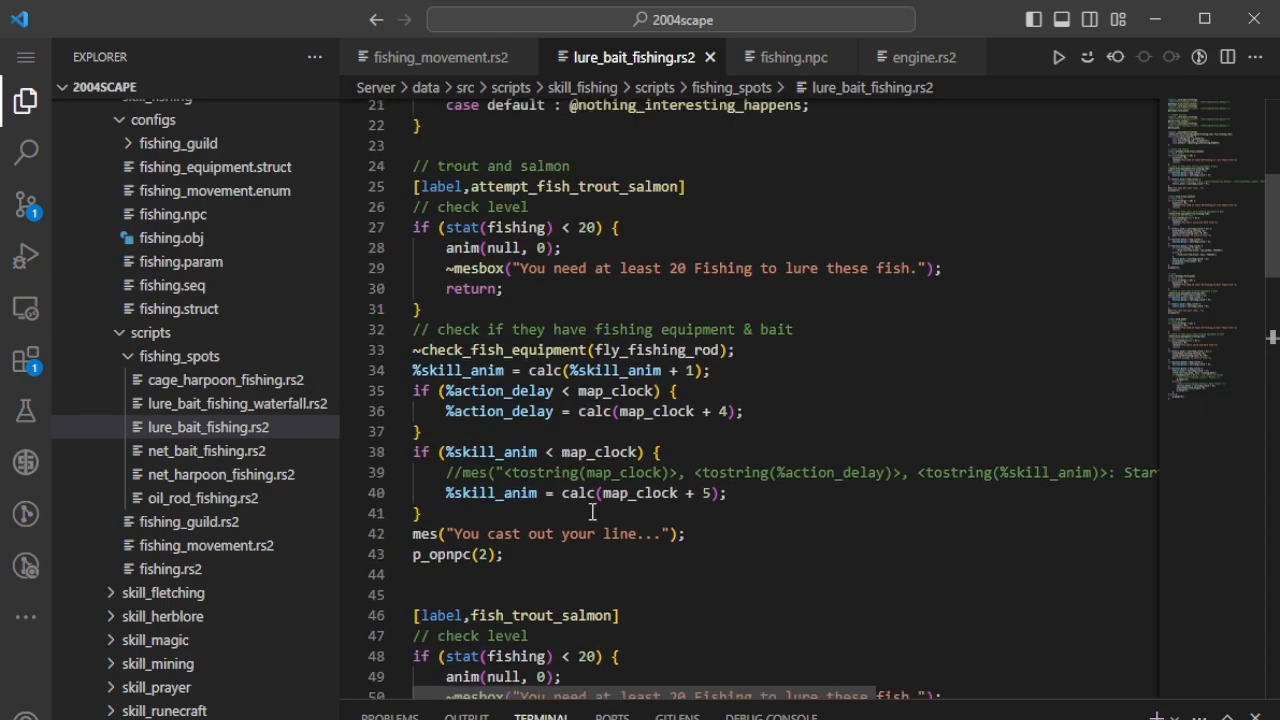
scroll(down, 3)
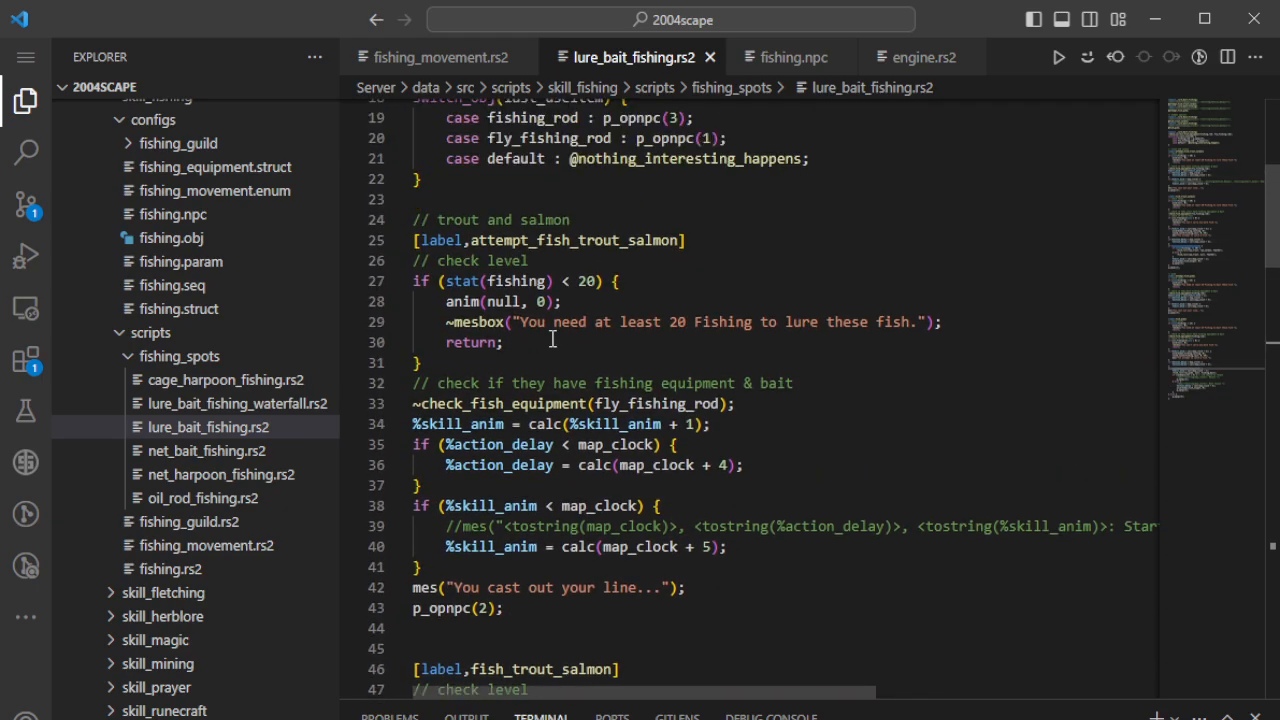
drag(412, 240, 422, 362)
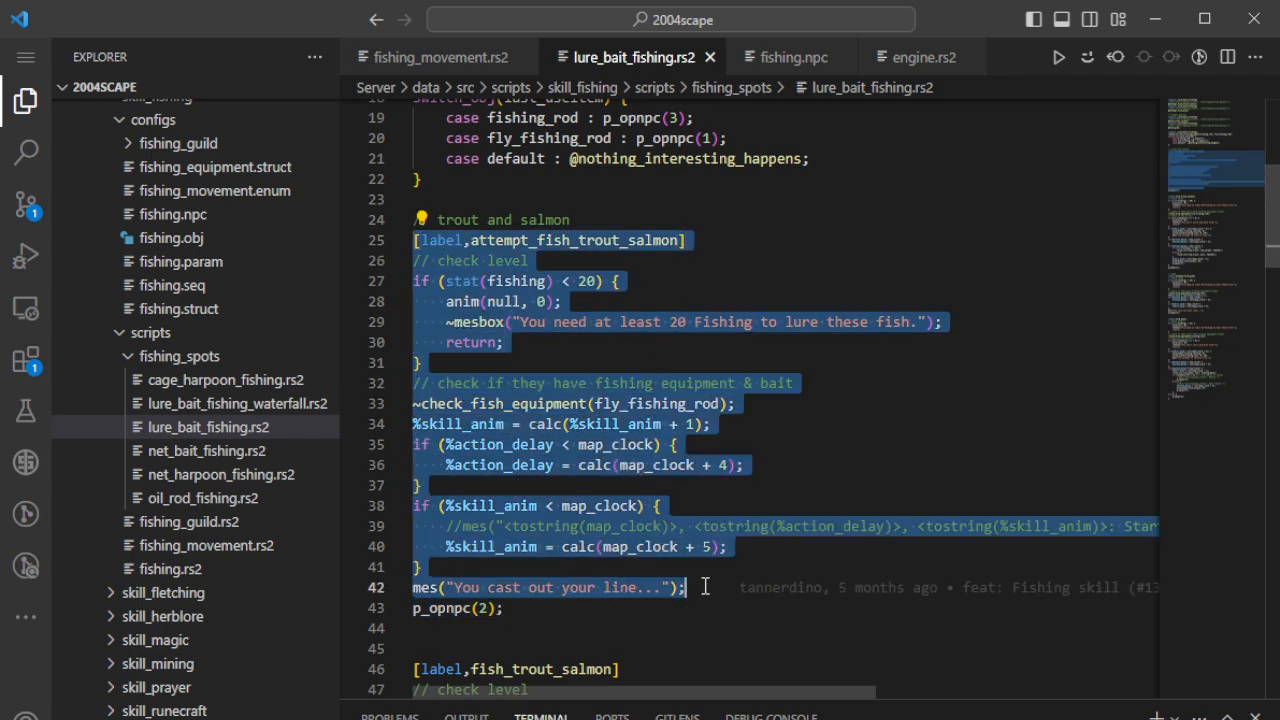
mouse_move(747, 193)
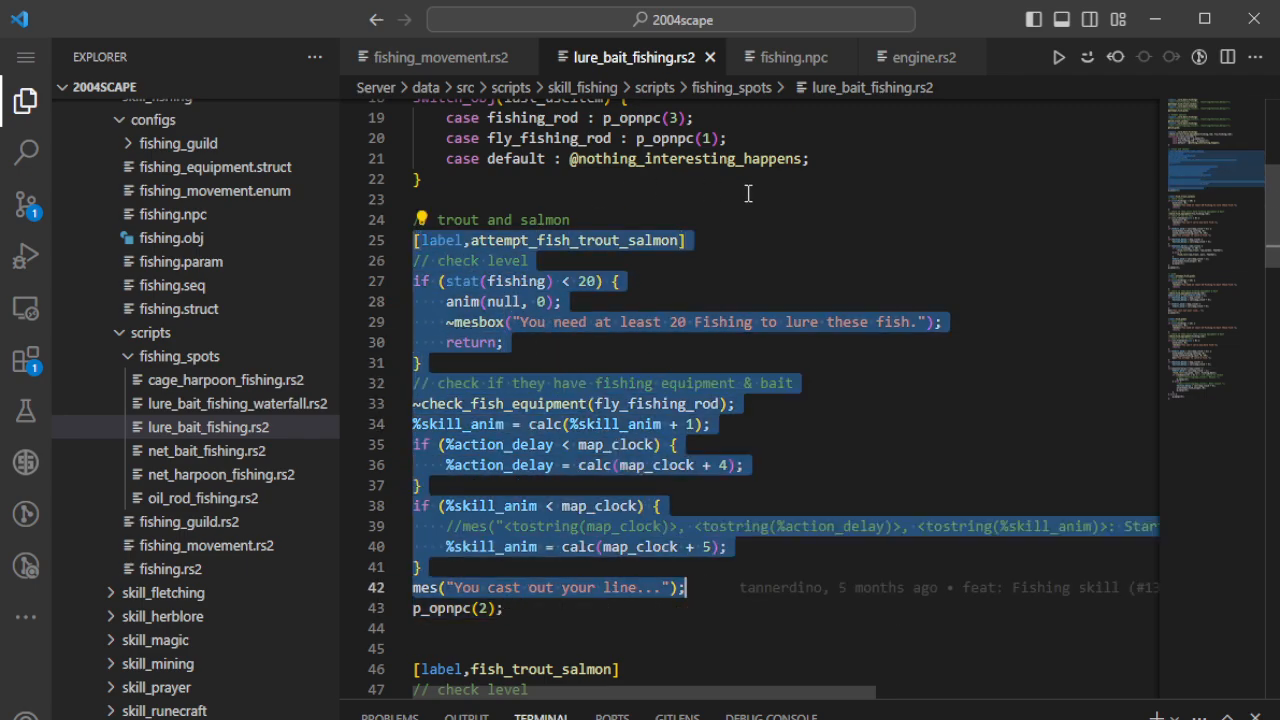
mouse_move(652, 295)
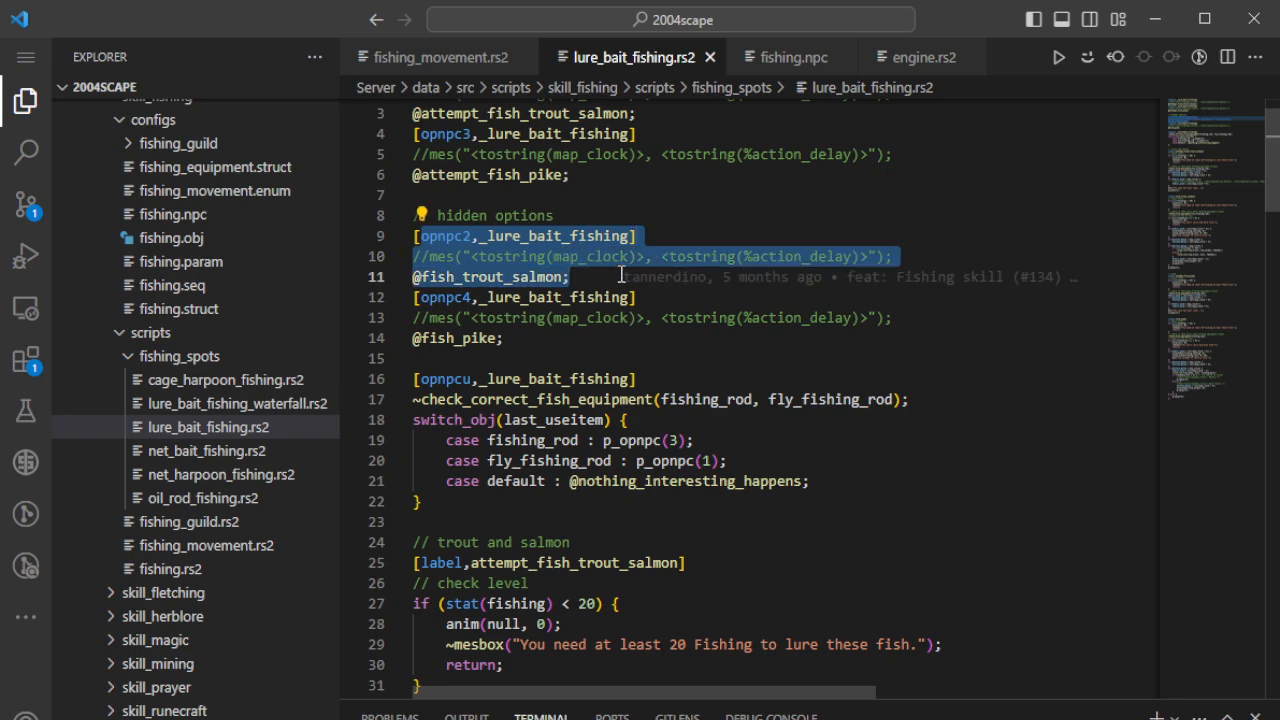
- Mark the opnpc3 and opnpc1 trigger lines at the top of the script
scroll(down, 3)
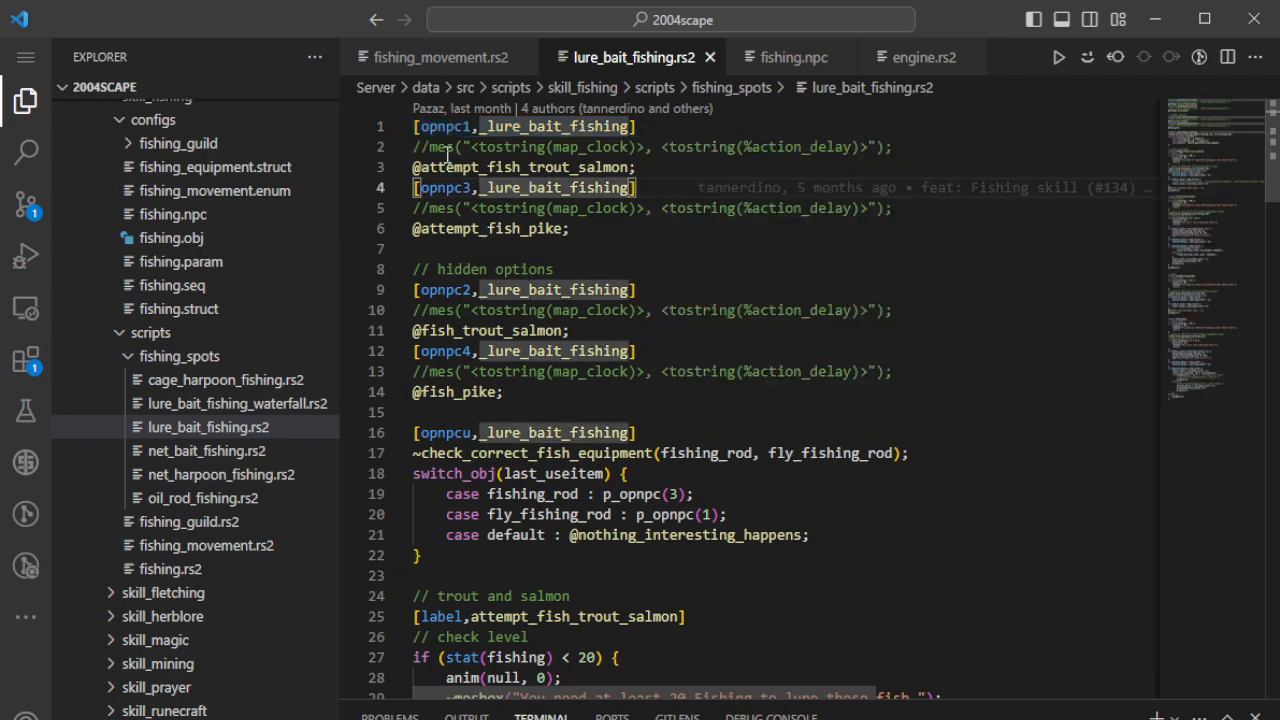
click(645, 126)
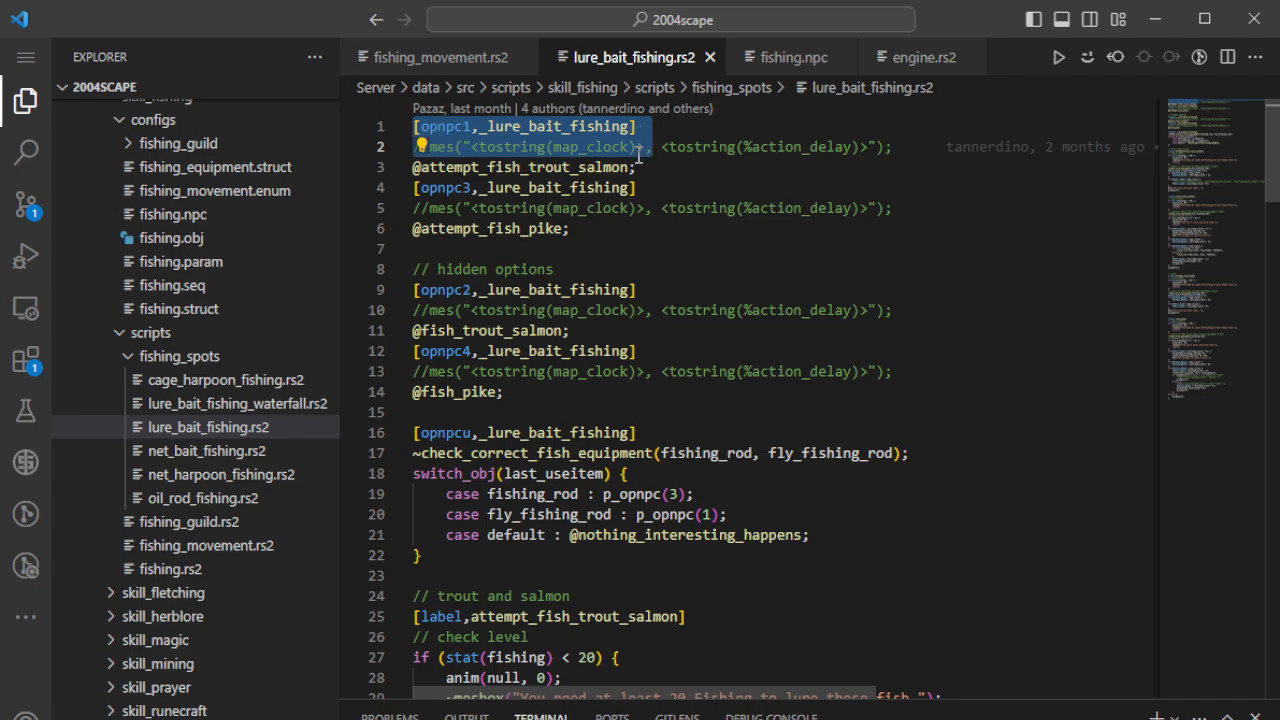
click(437, 126)
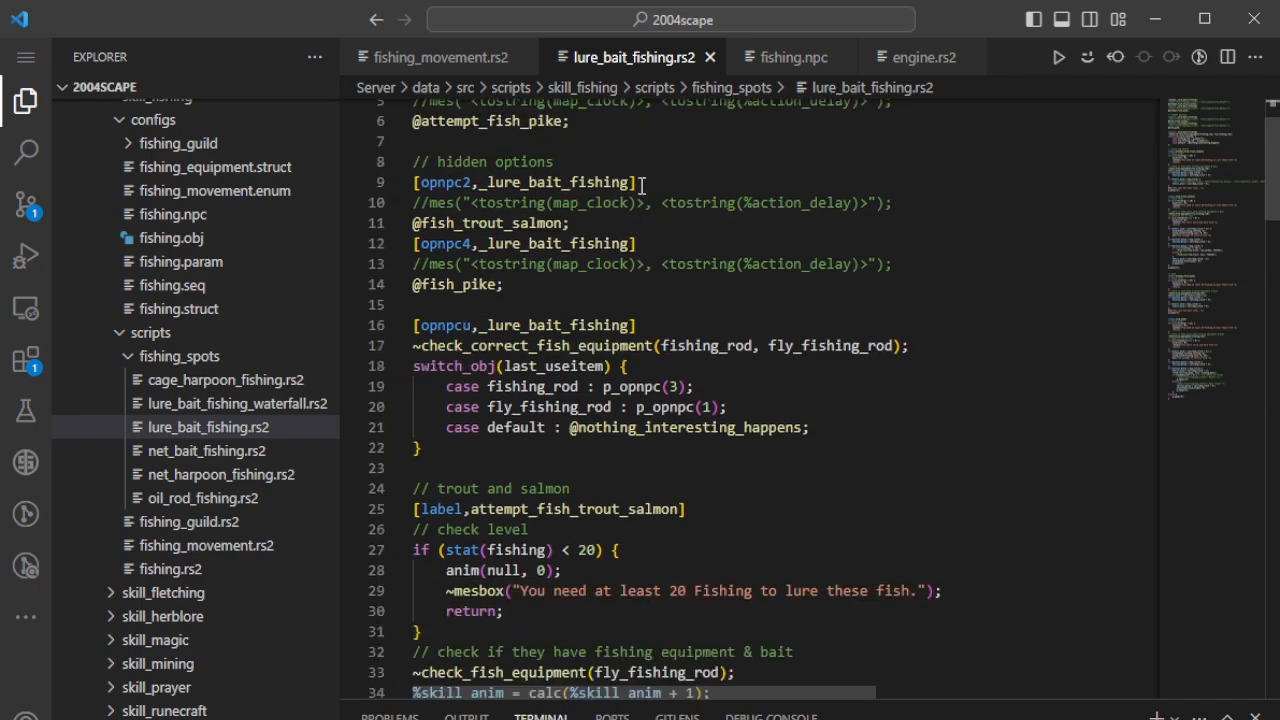
- Scroll down to the fish_trout_salmon label's full-inventory check and casting block
scroll(down, 3)
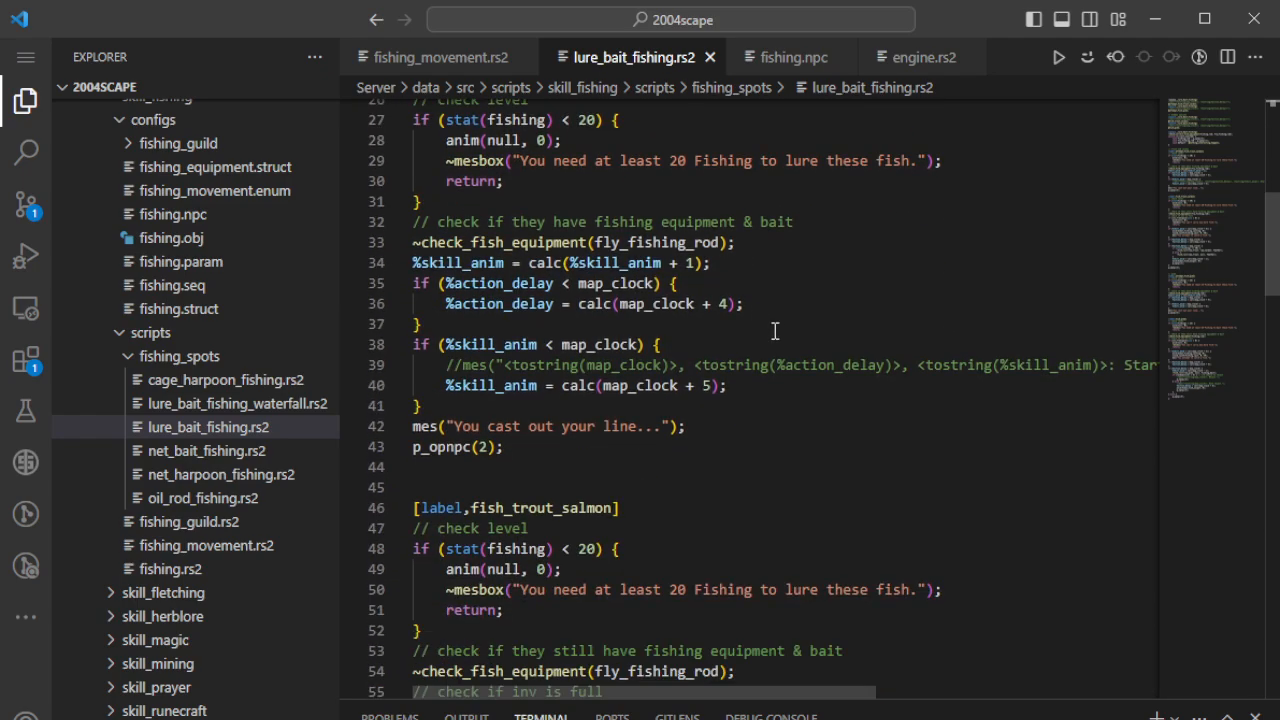
mouse_move(524, 242)
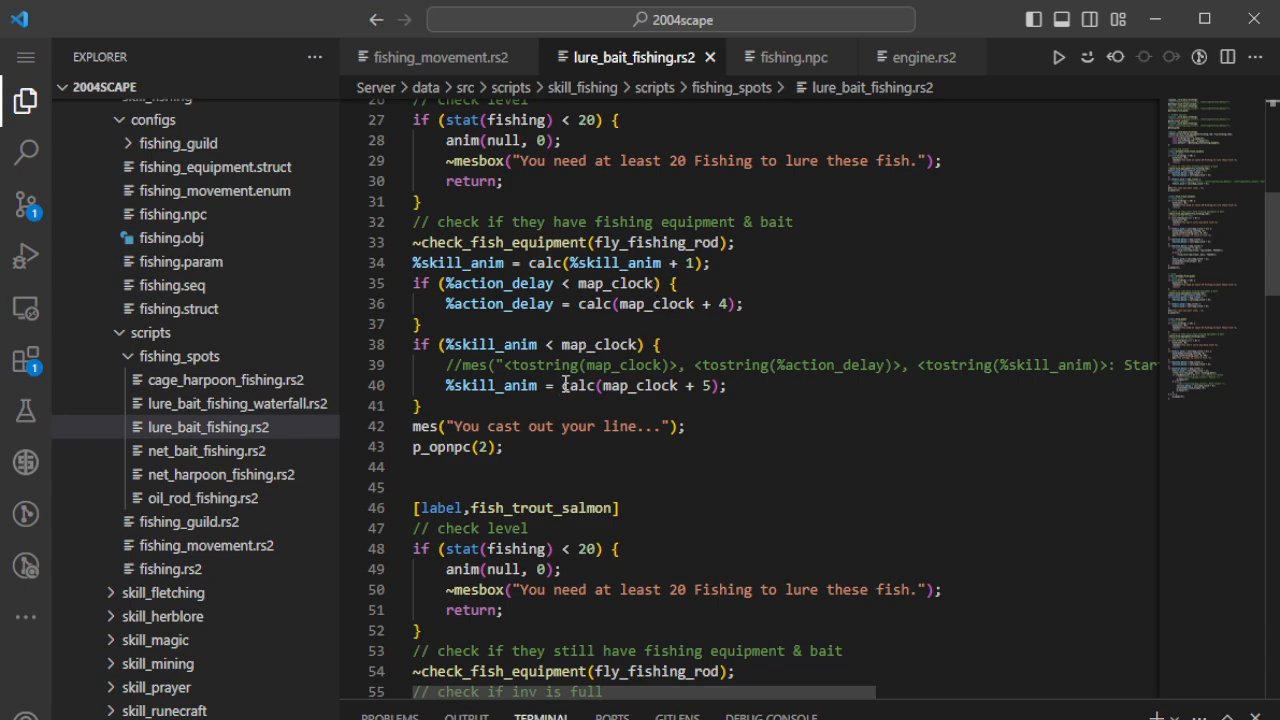
scroll(down, 3)
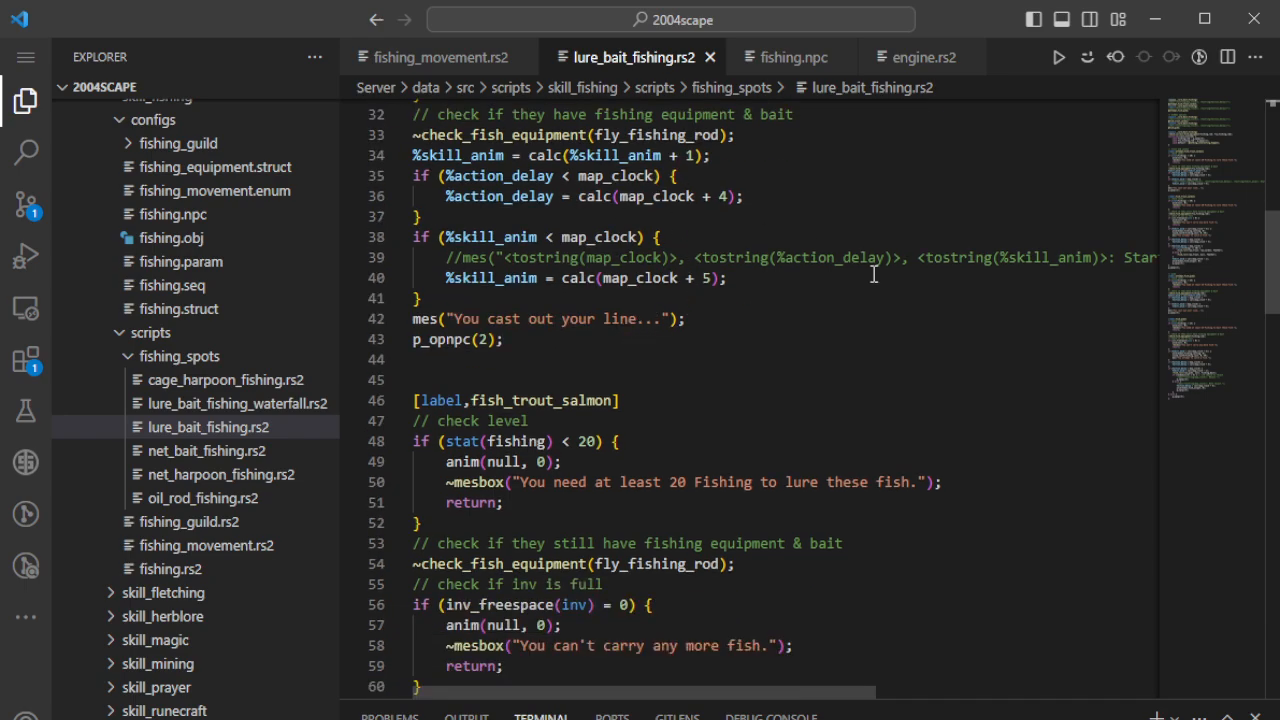
scroll(down, 3)
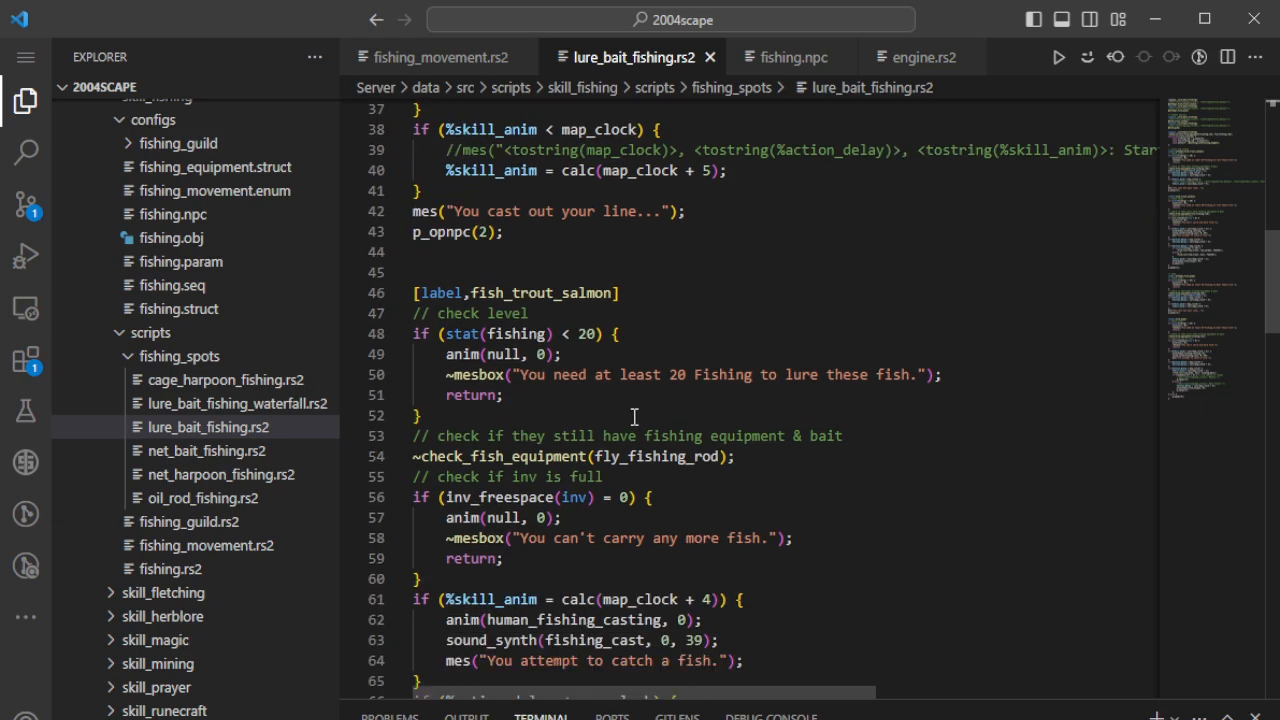
mouse_move(422, 368)
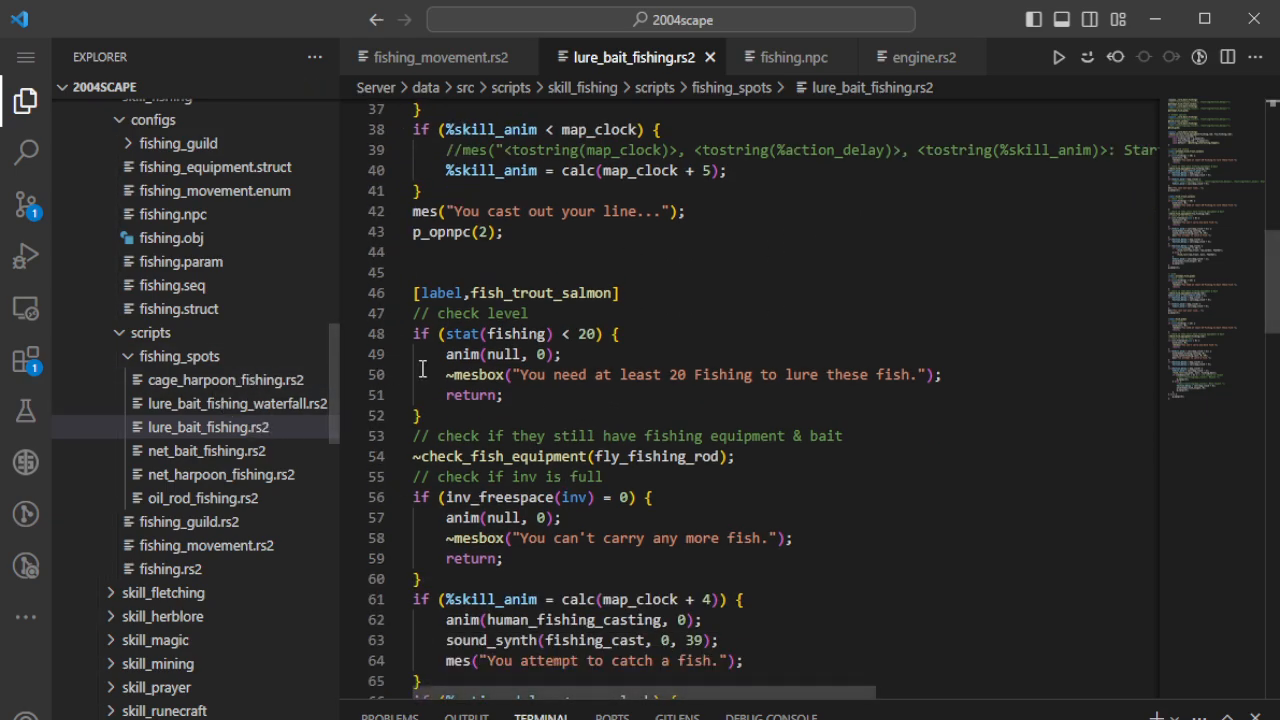
click(209, 427)
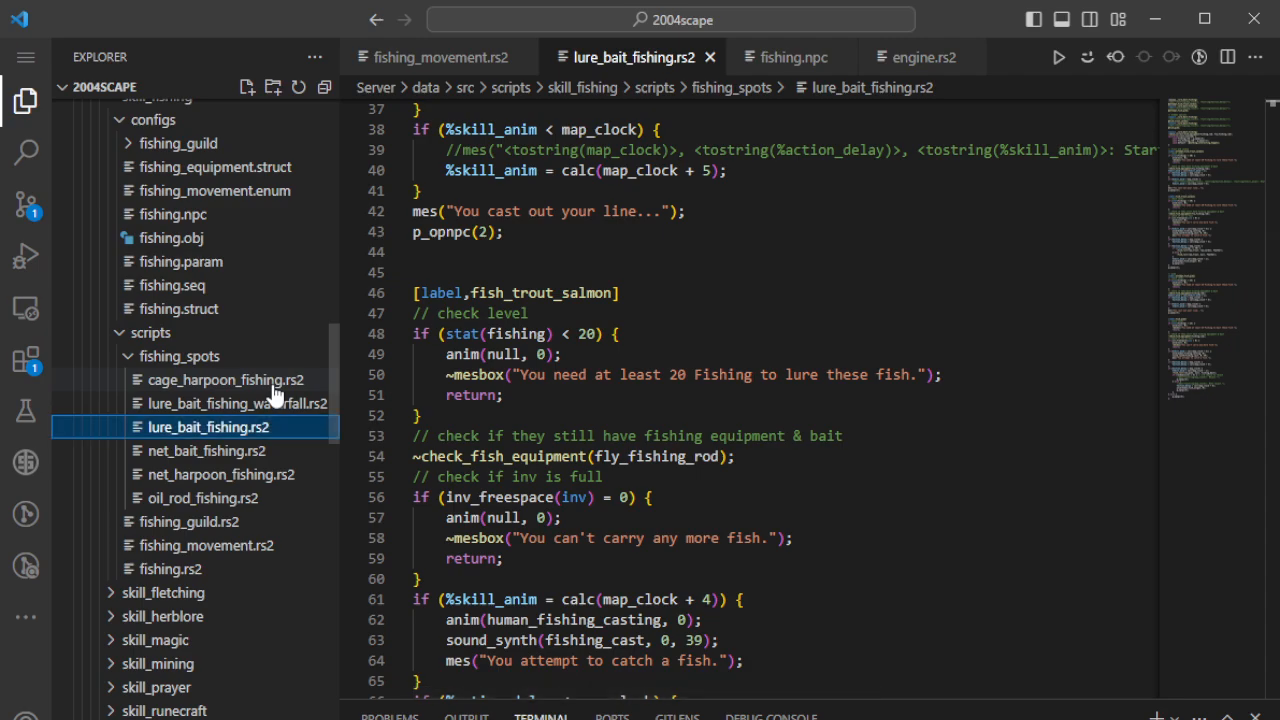
- Open cage_harpoon_fishing.rs2 and scroll down to the p_opnpc(2) call on line 53
click(212, 380)
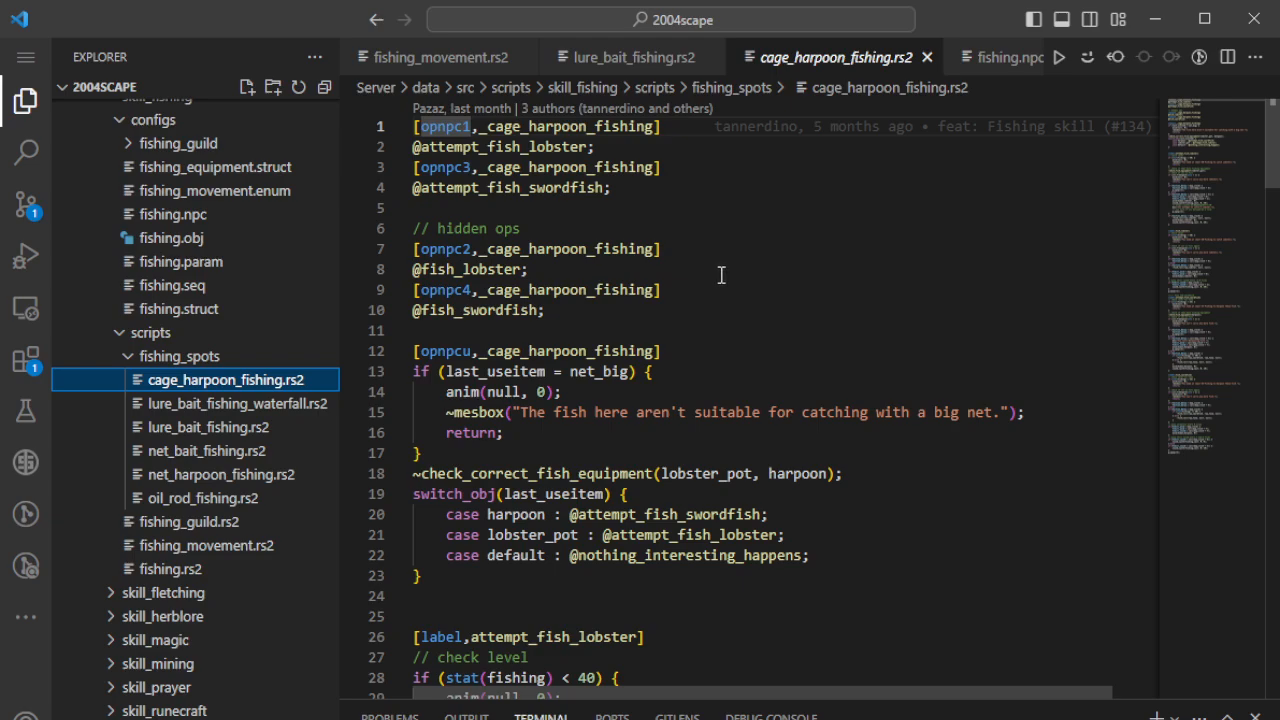
mouse_move(567, 290)
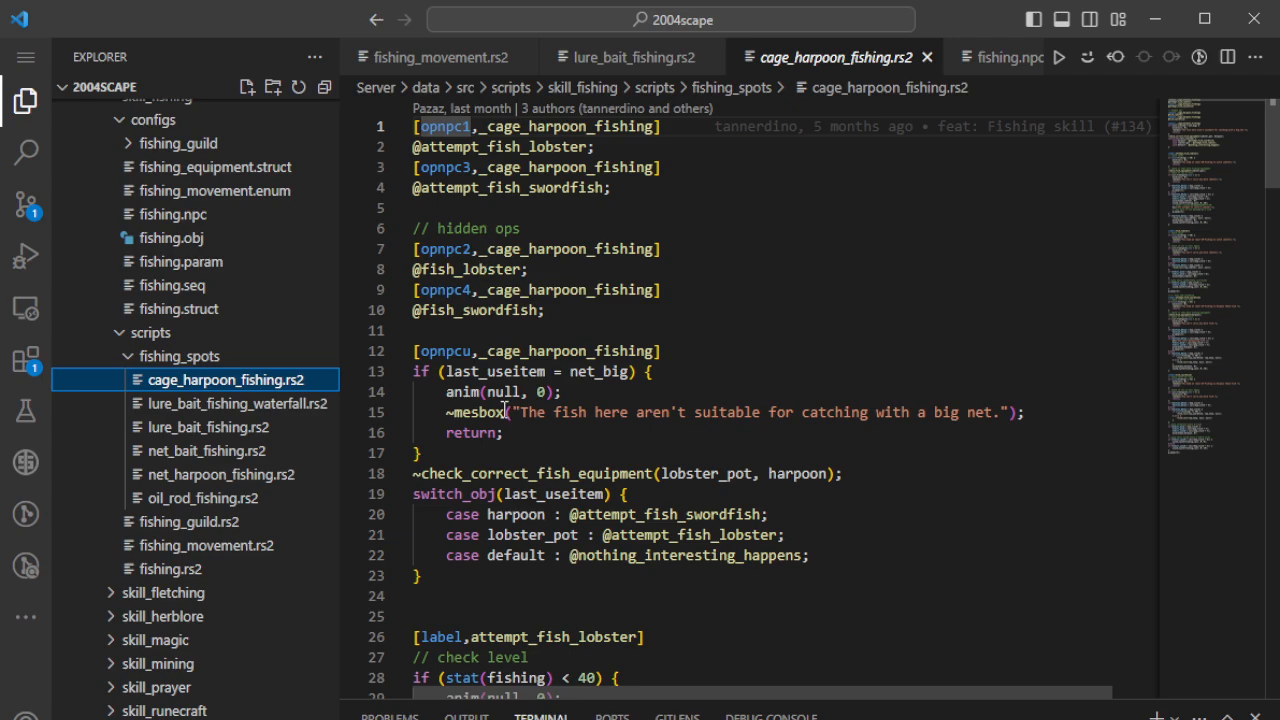
scroll(down, 3)
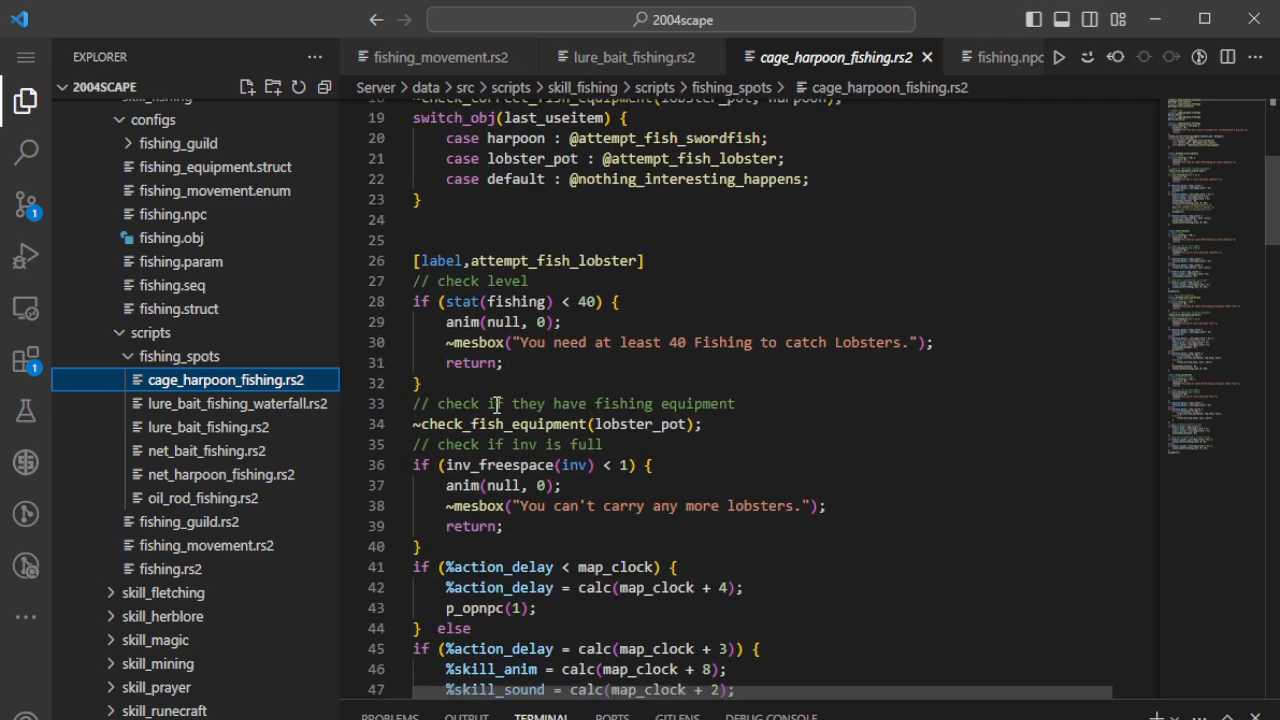
scroll(down, 3)
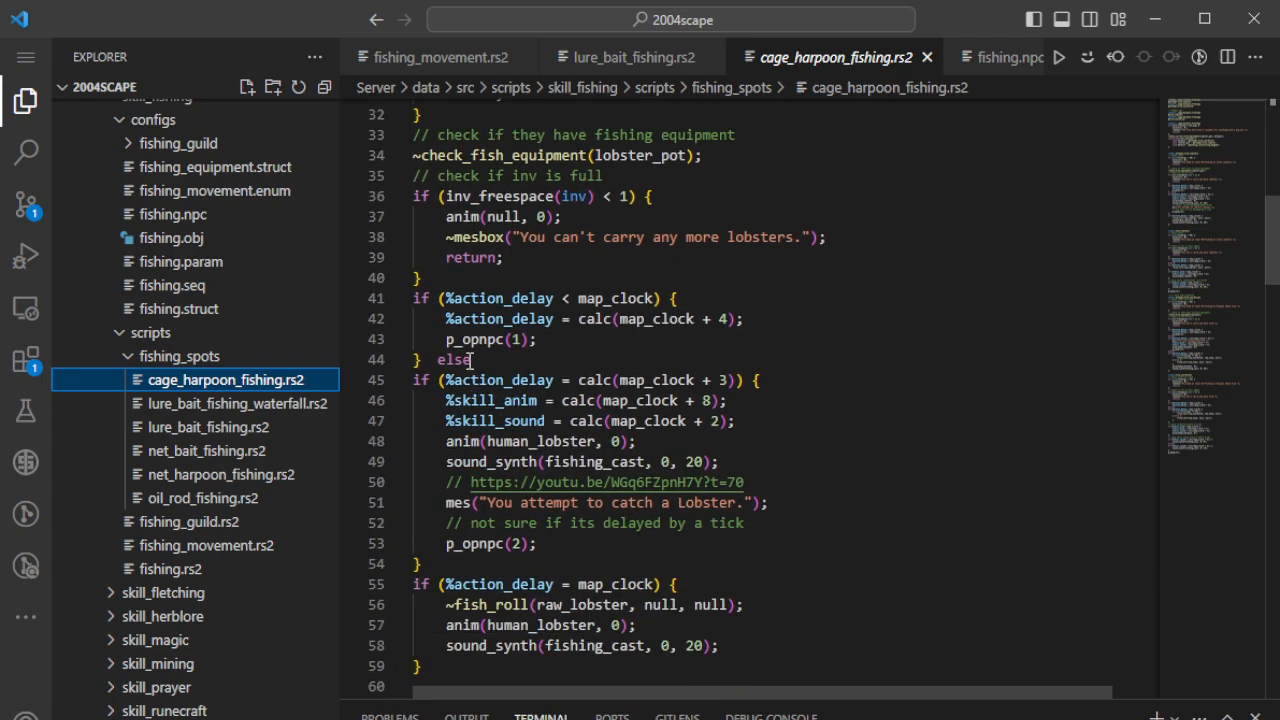
scroll(down, 3)
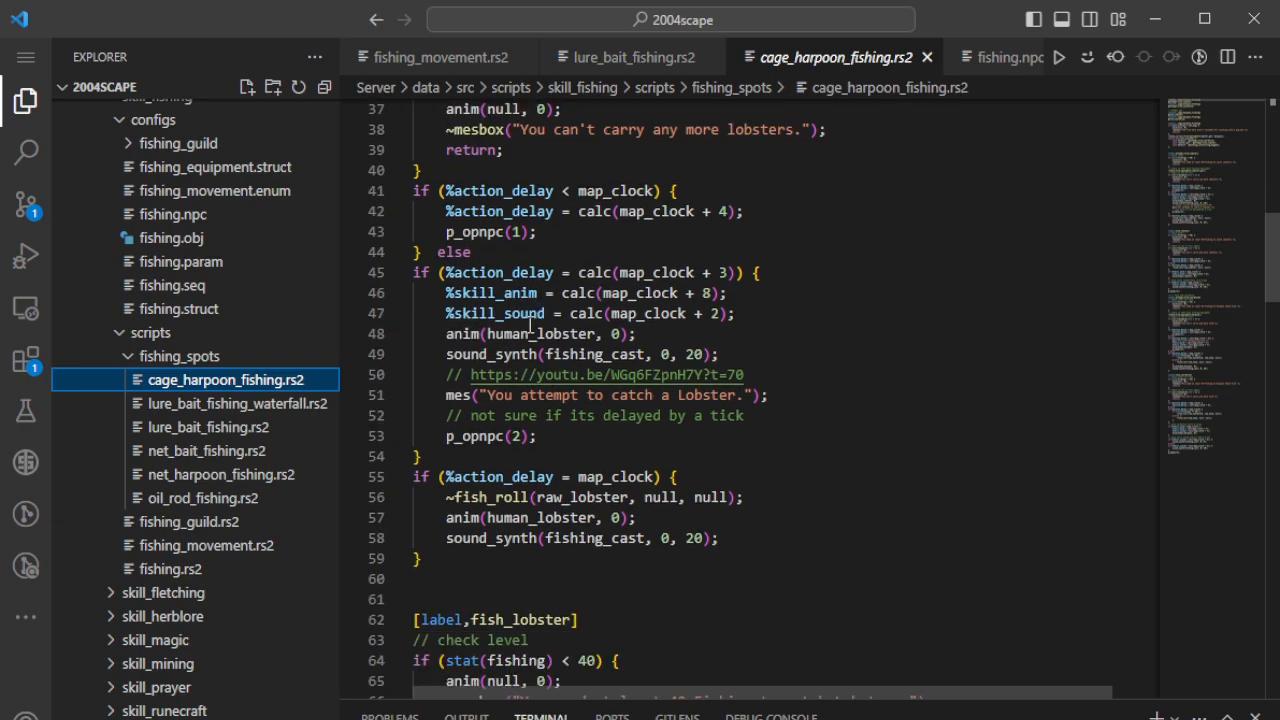
scroll(down, 3)
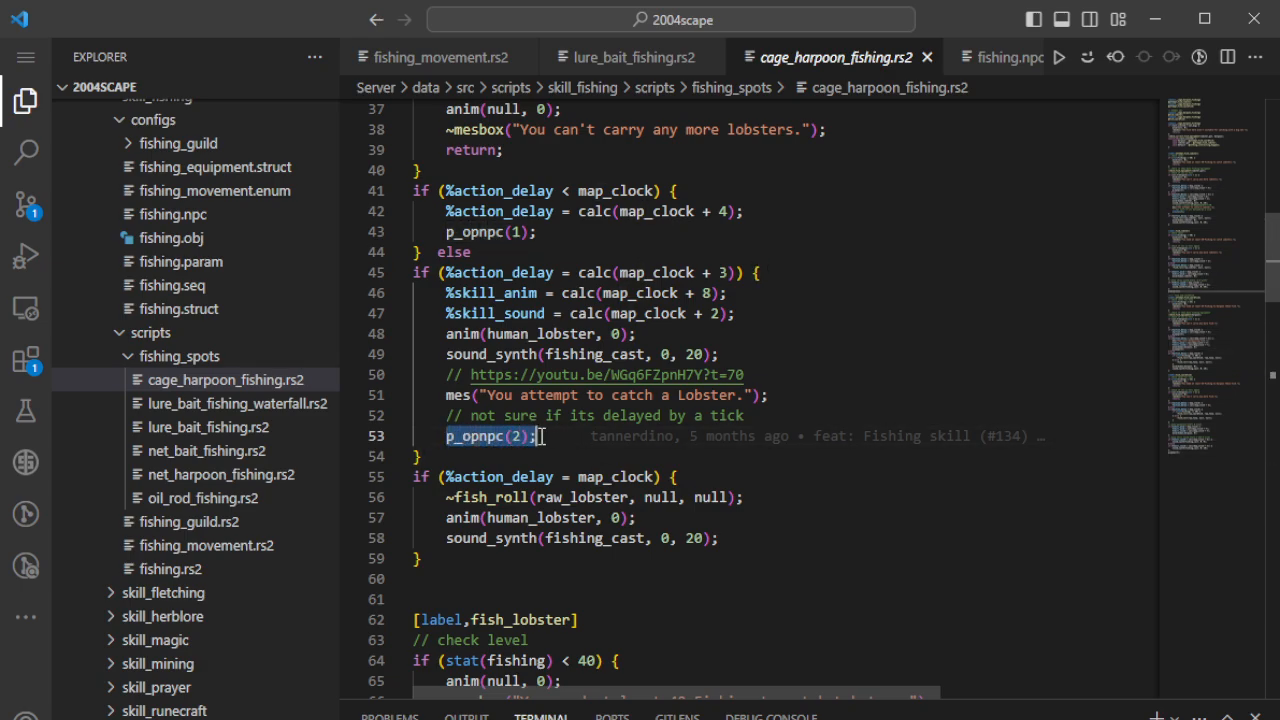
- Select lobster action-delay lines 40–54, then the map_clock fish_roll lines 55–59
click(534, 578)
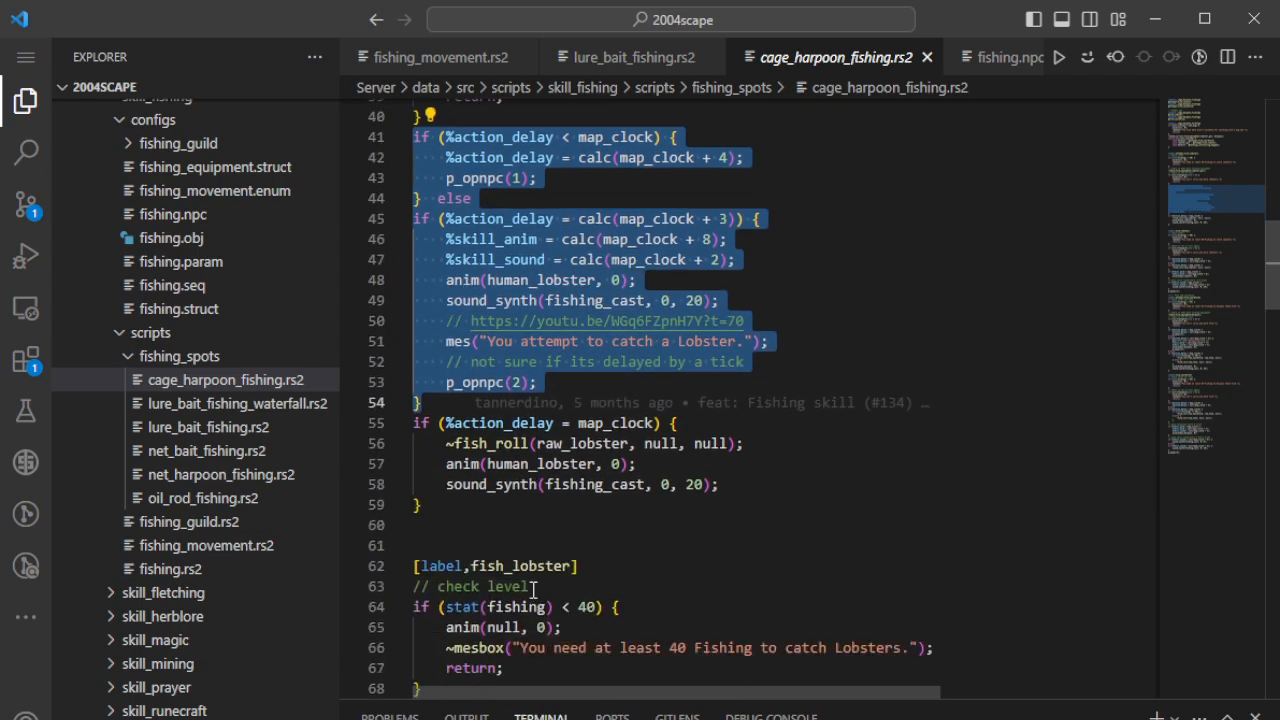
scroll(down, 3)
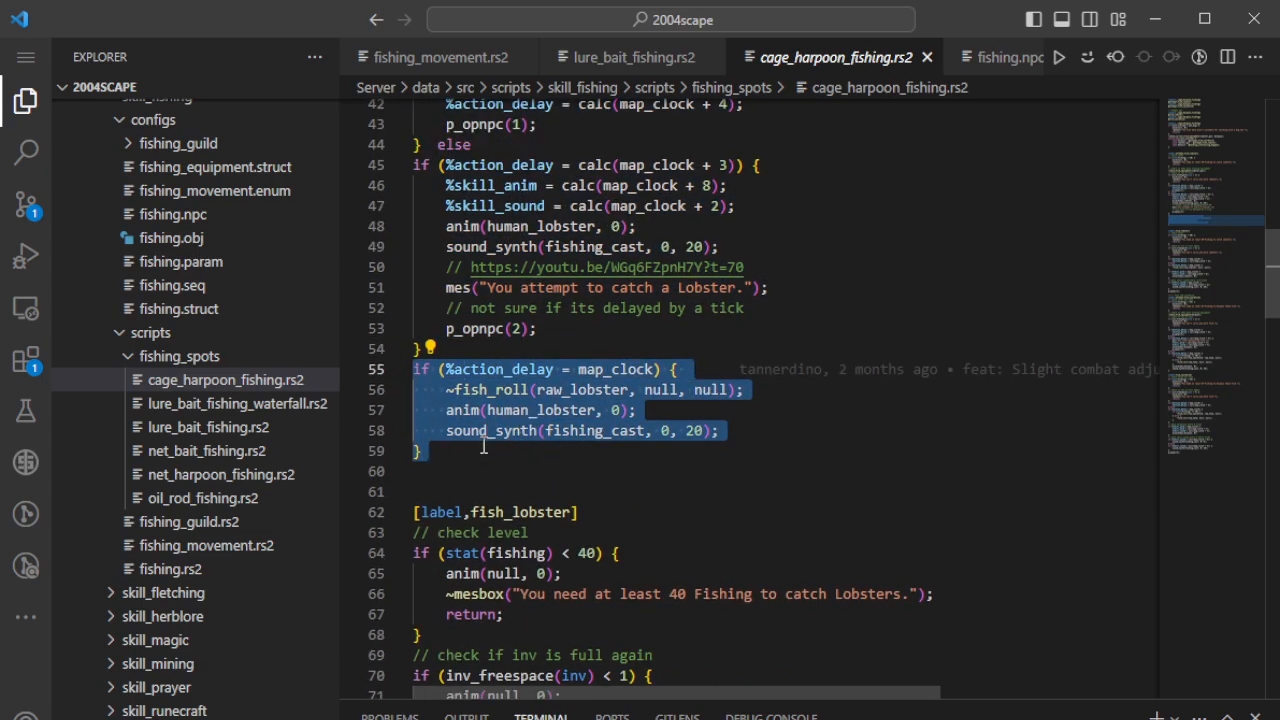
click(635, 369)
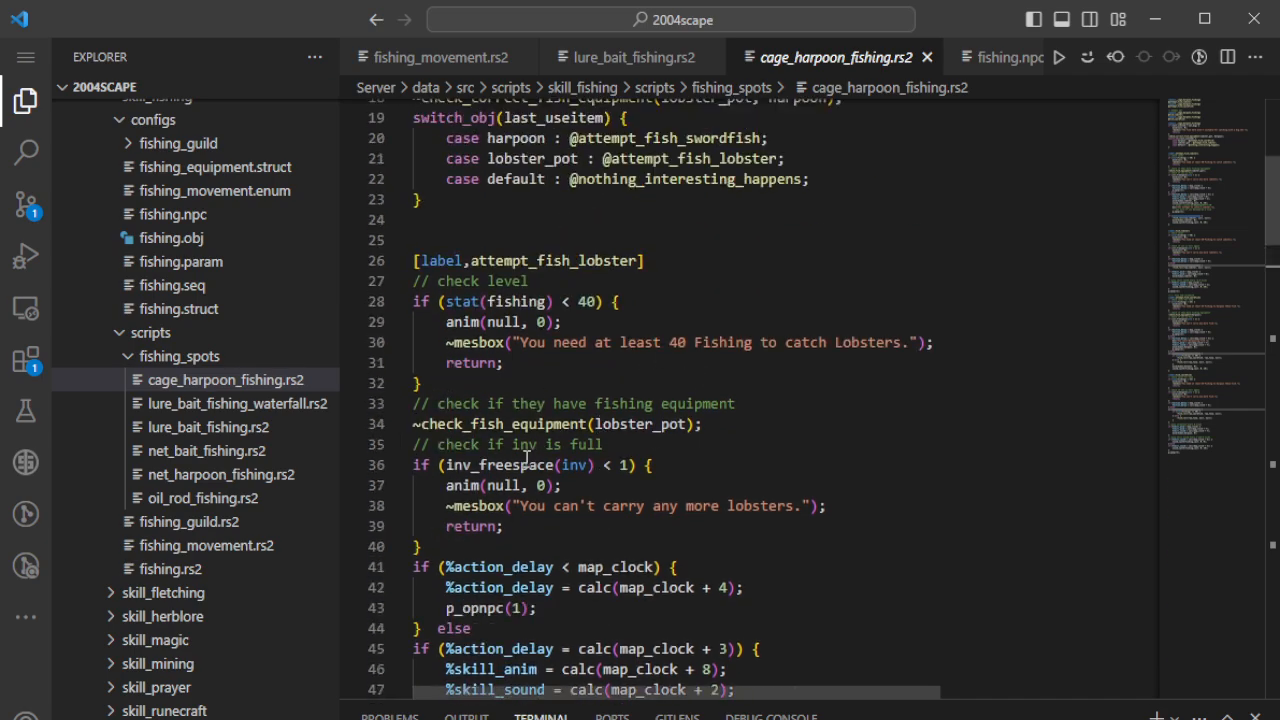
scroll(down, 3)
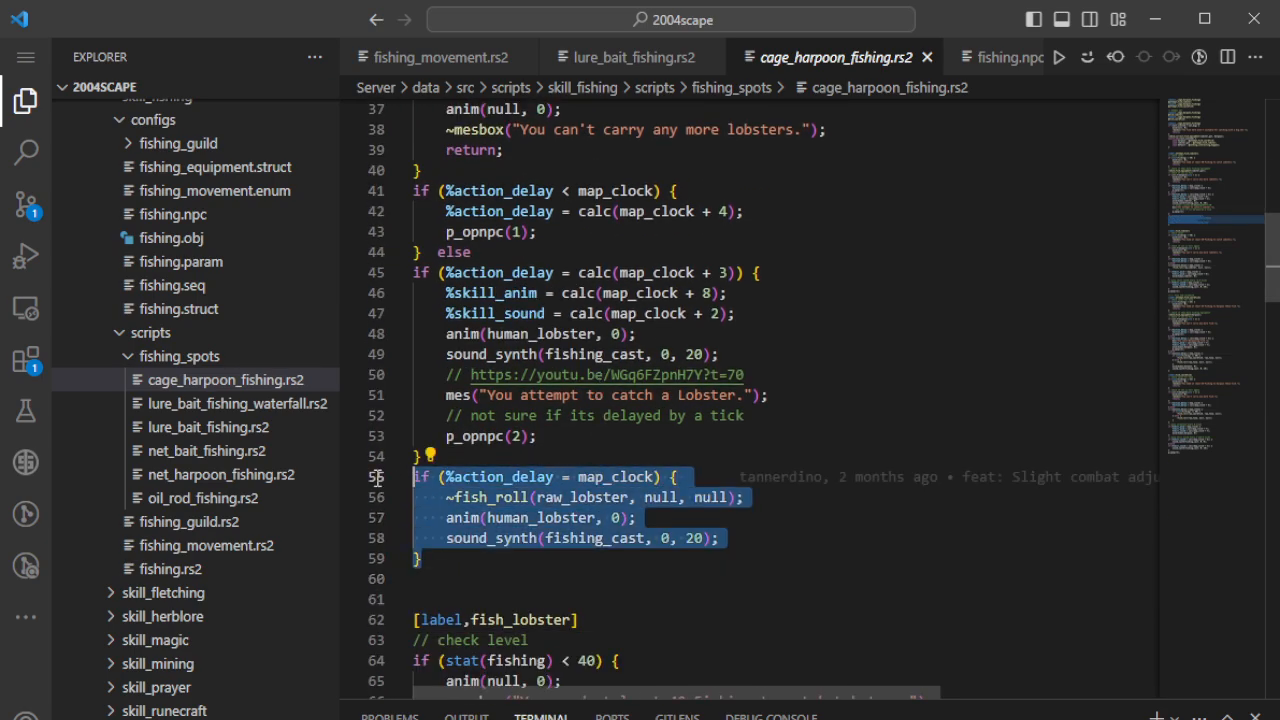
scroll(up, 3)
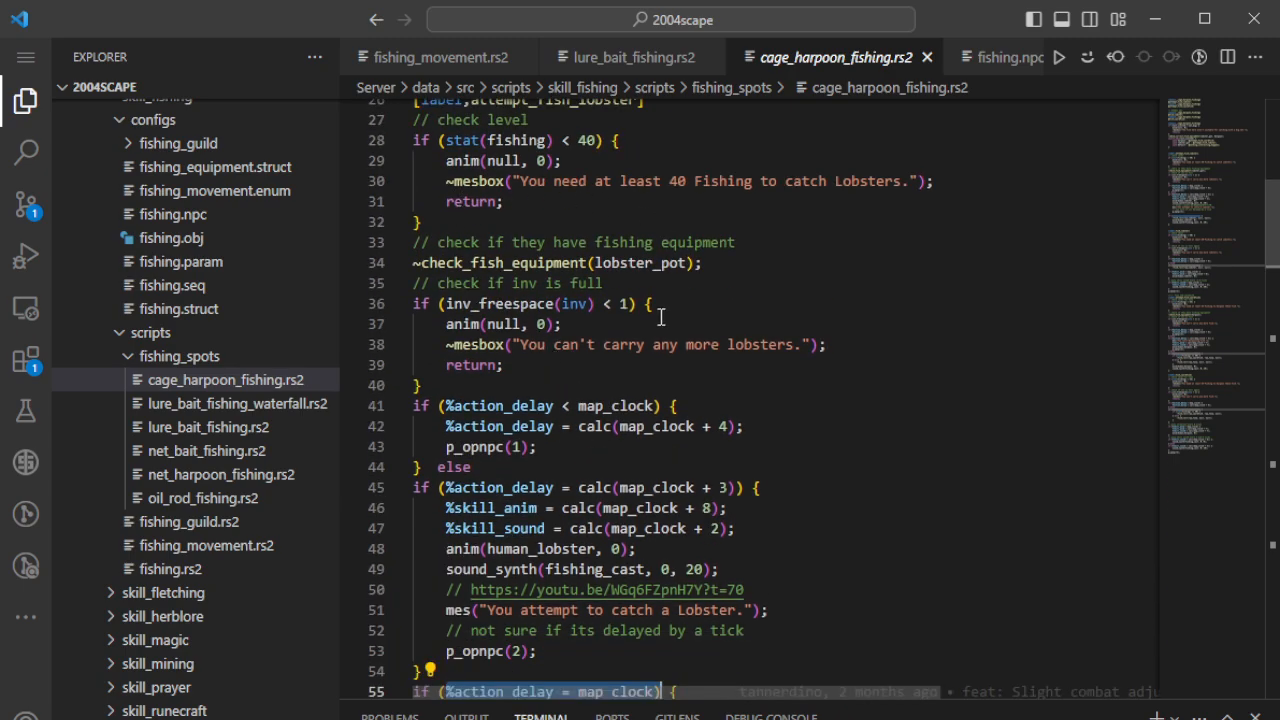
mouse_move(536, 375)
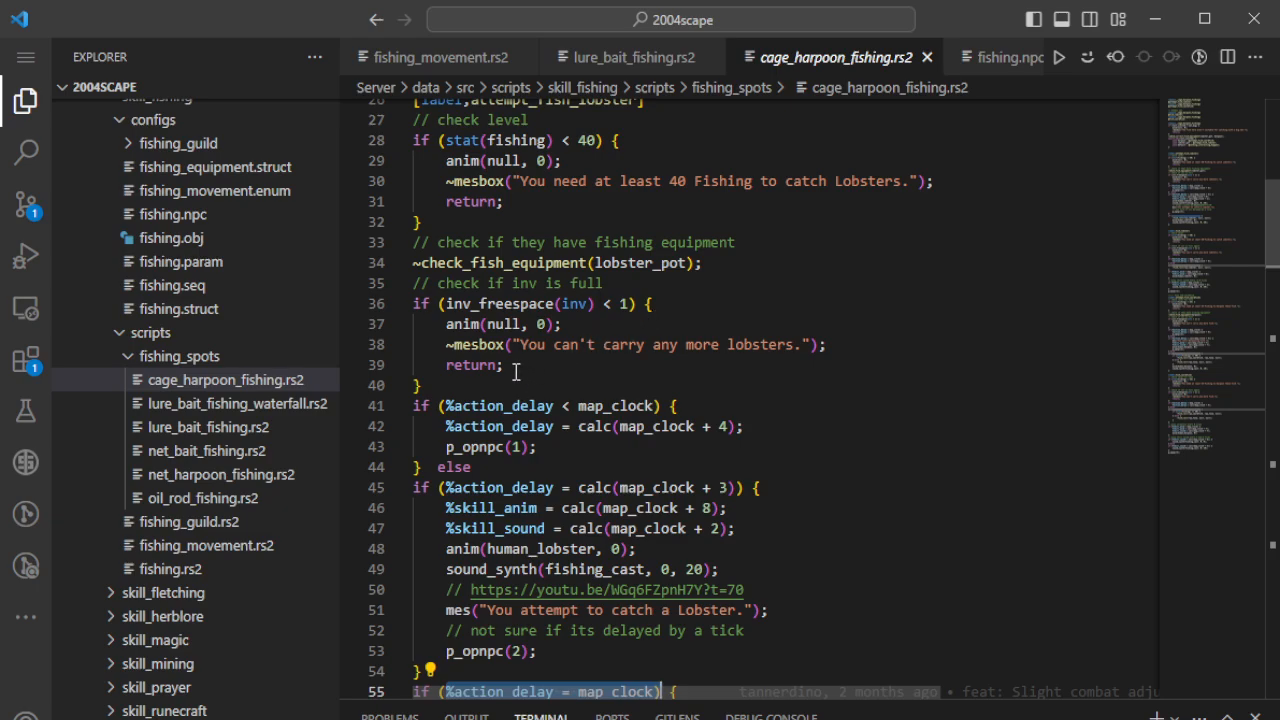
mouse_move(460, 274)
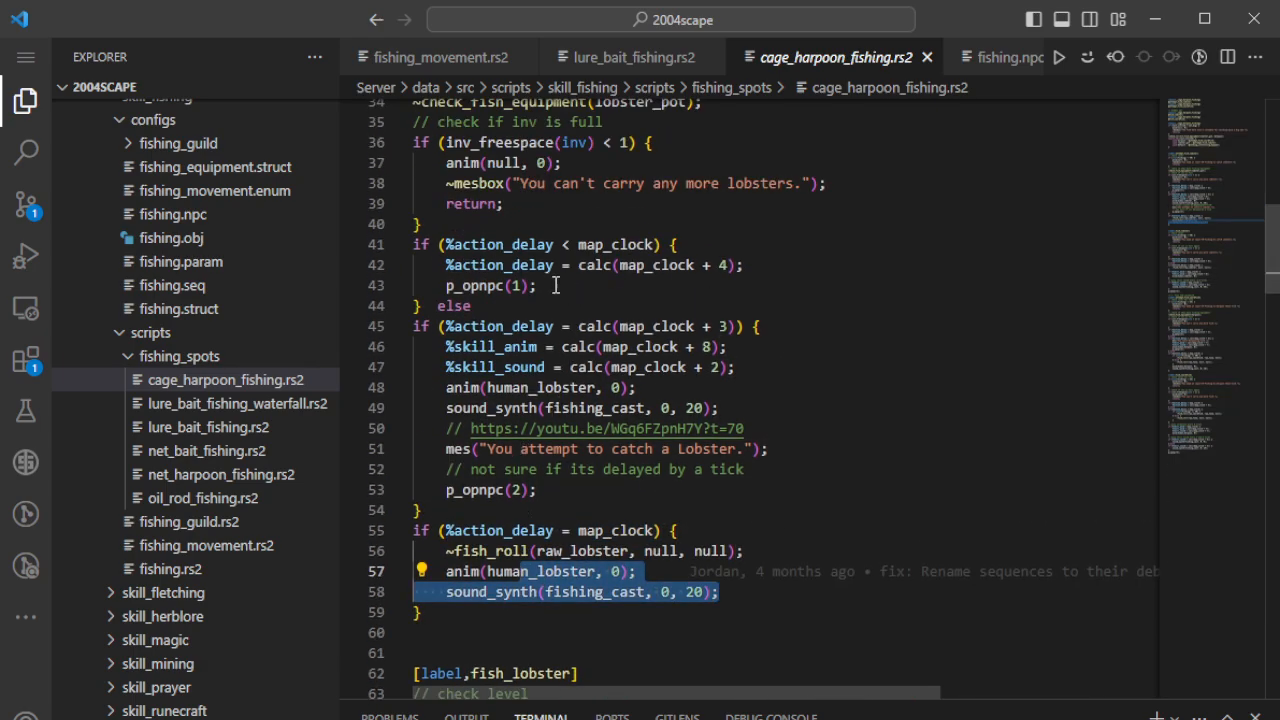
- Select p_opnpc(1) on line 43, close the blame popup, and select line 42's four-tick delay
click(460, 286)
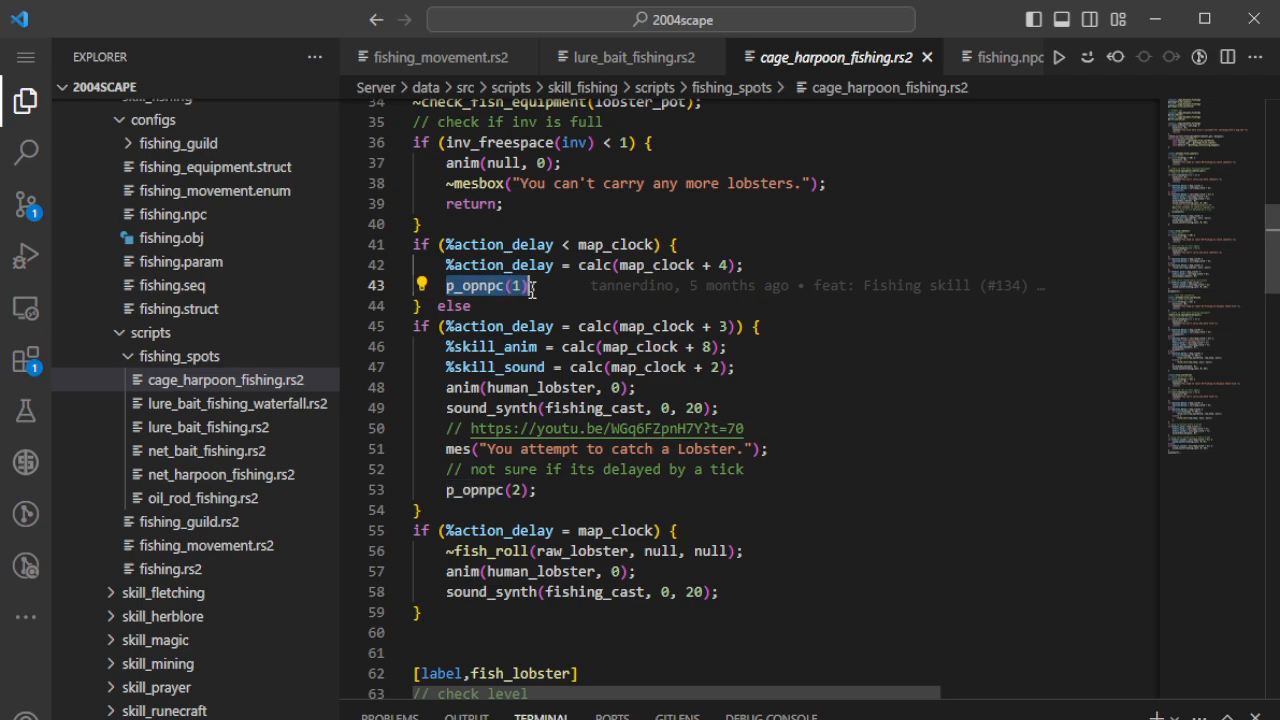
mouse_move(583, 311)
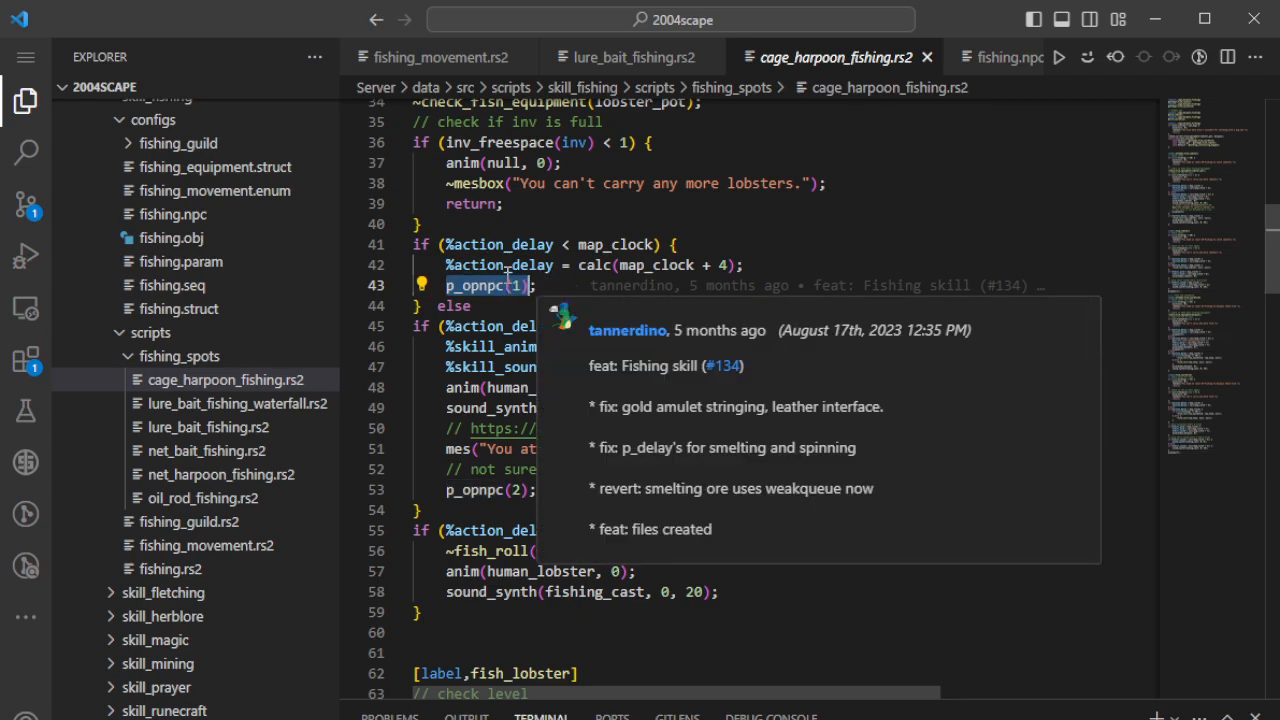
click(745, 264)
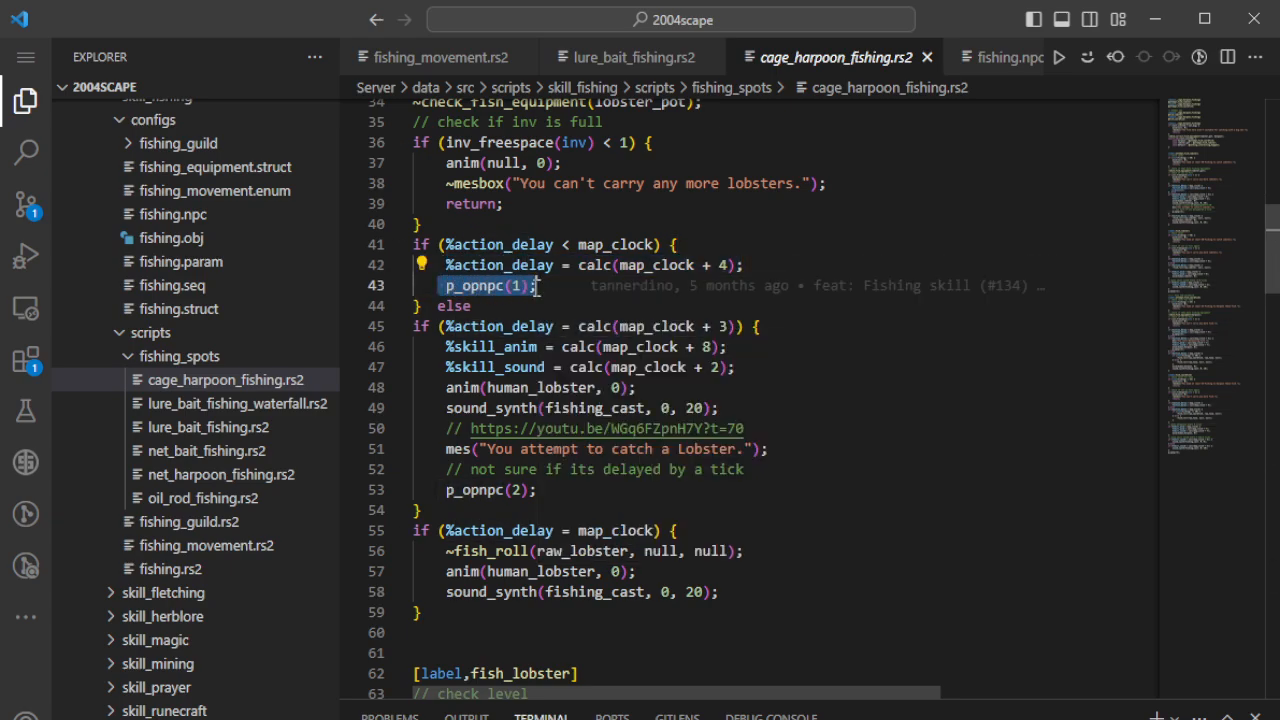
click(478, 285)
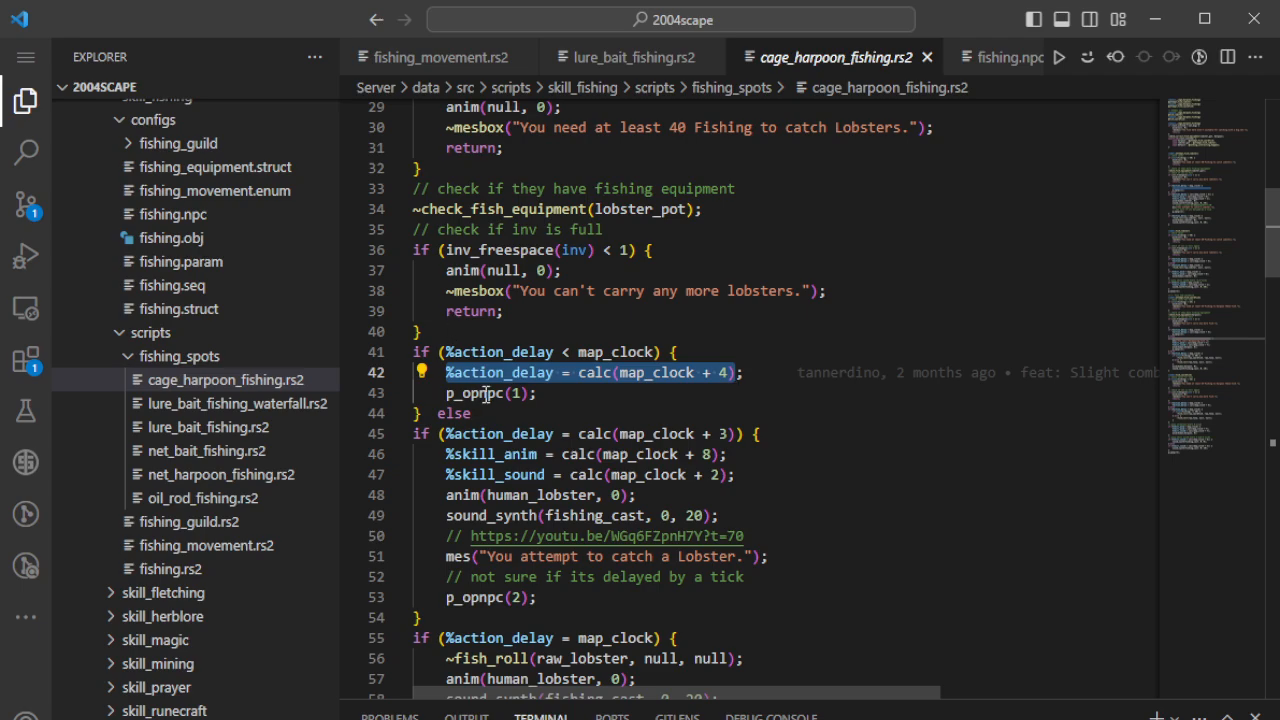
scroll(down, 3)
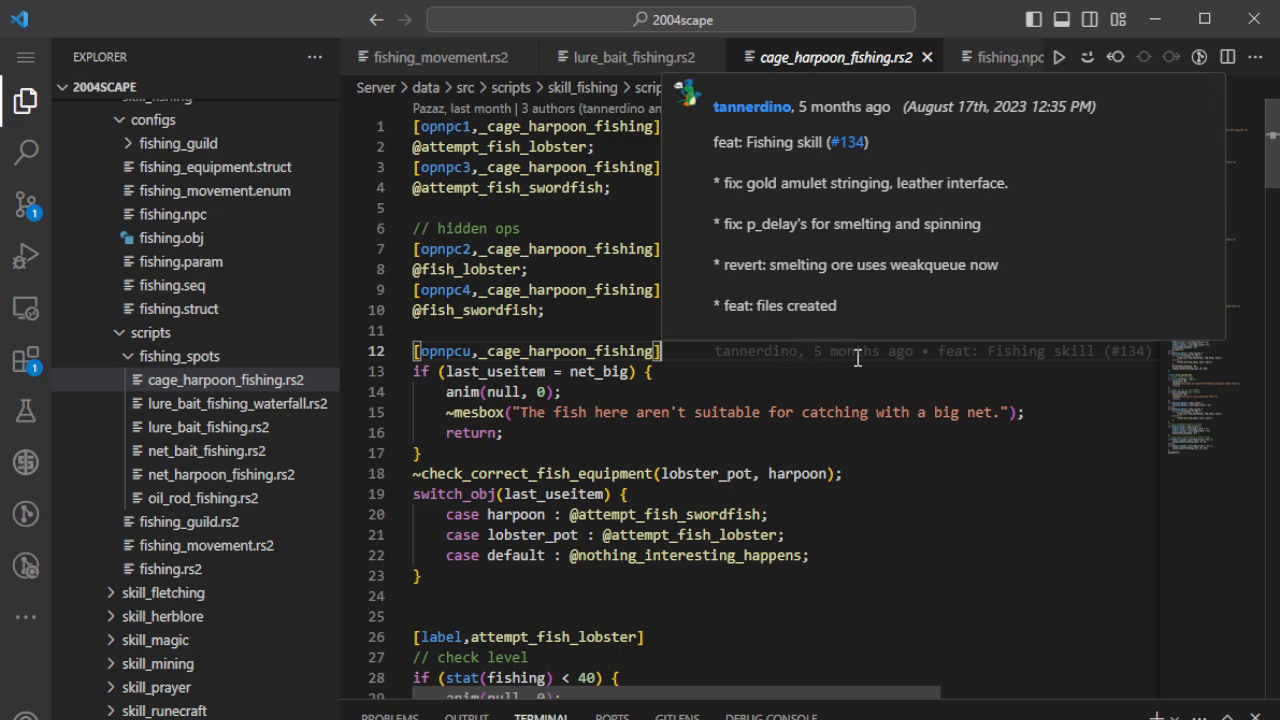
mouse_move(882, 355)
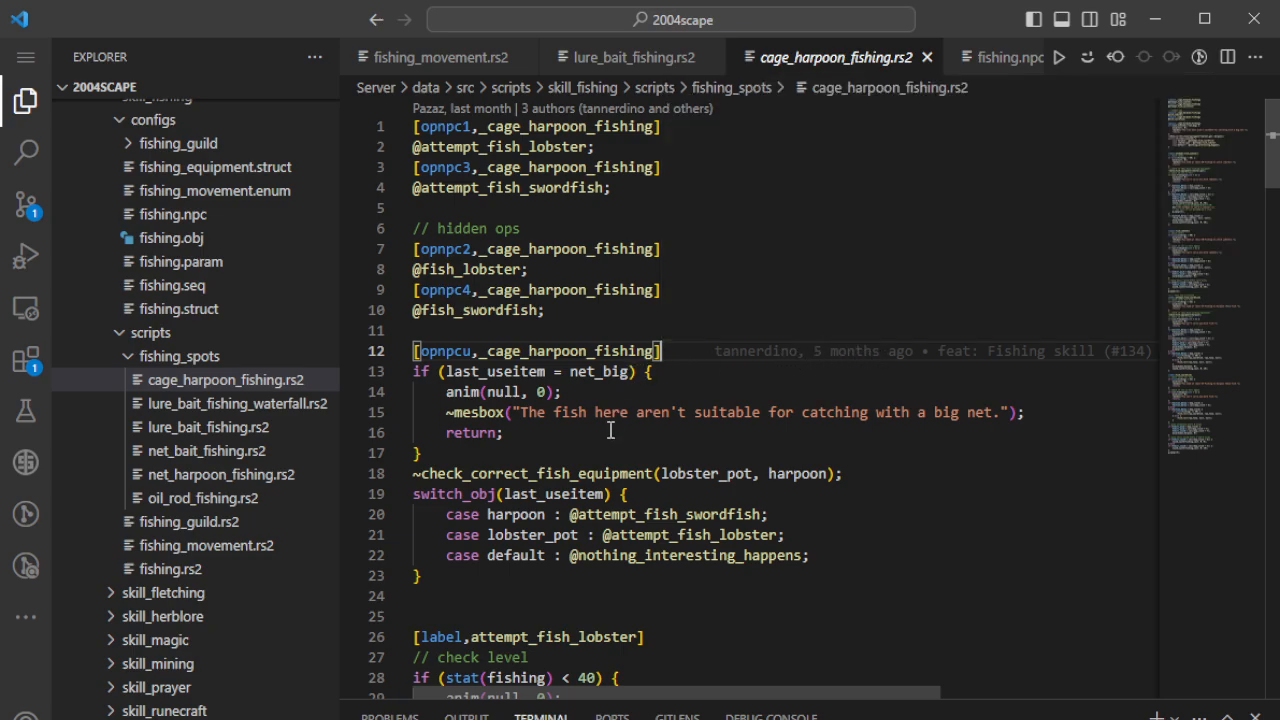
- Scroll cage_harpoon_fishing.rs2, then return to the lure_bait_fishing.rs2 tab
scroll(down, 3)
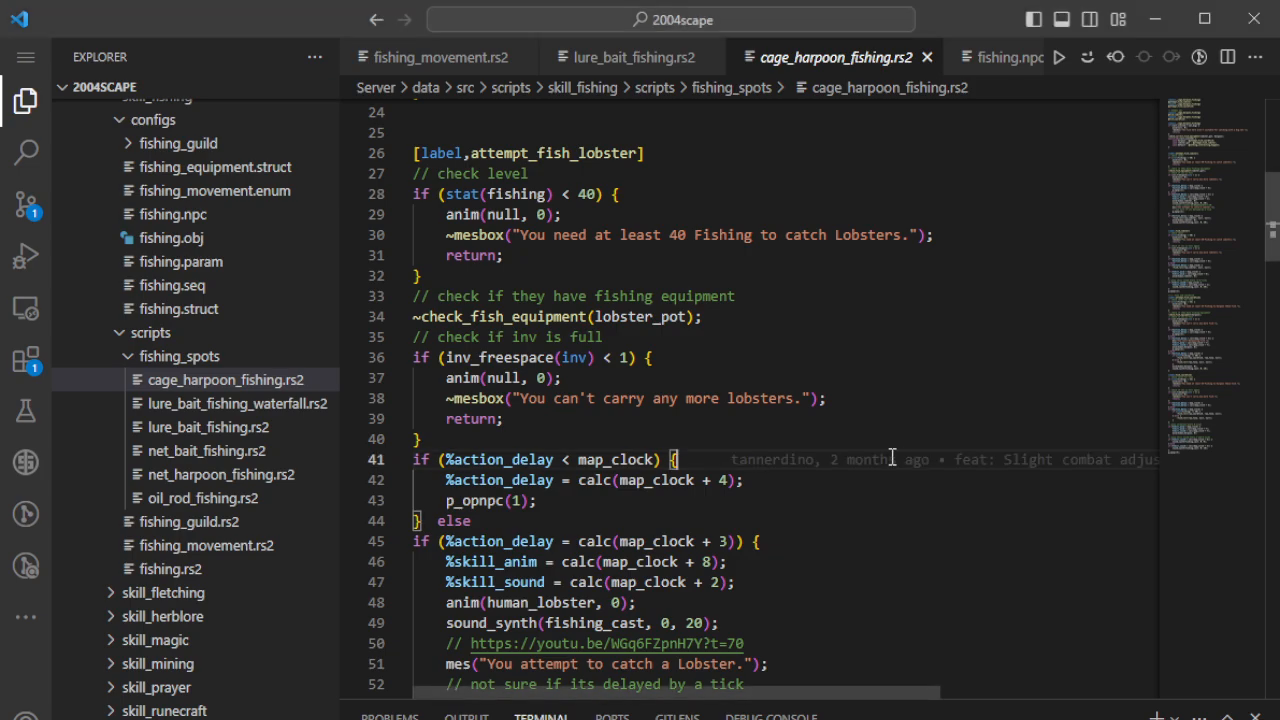
scroll(down, 3)
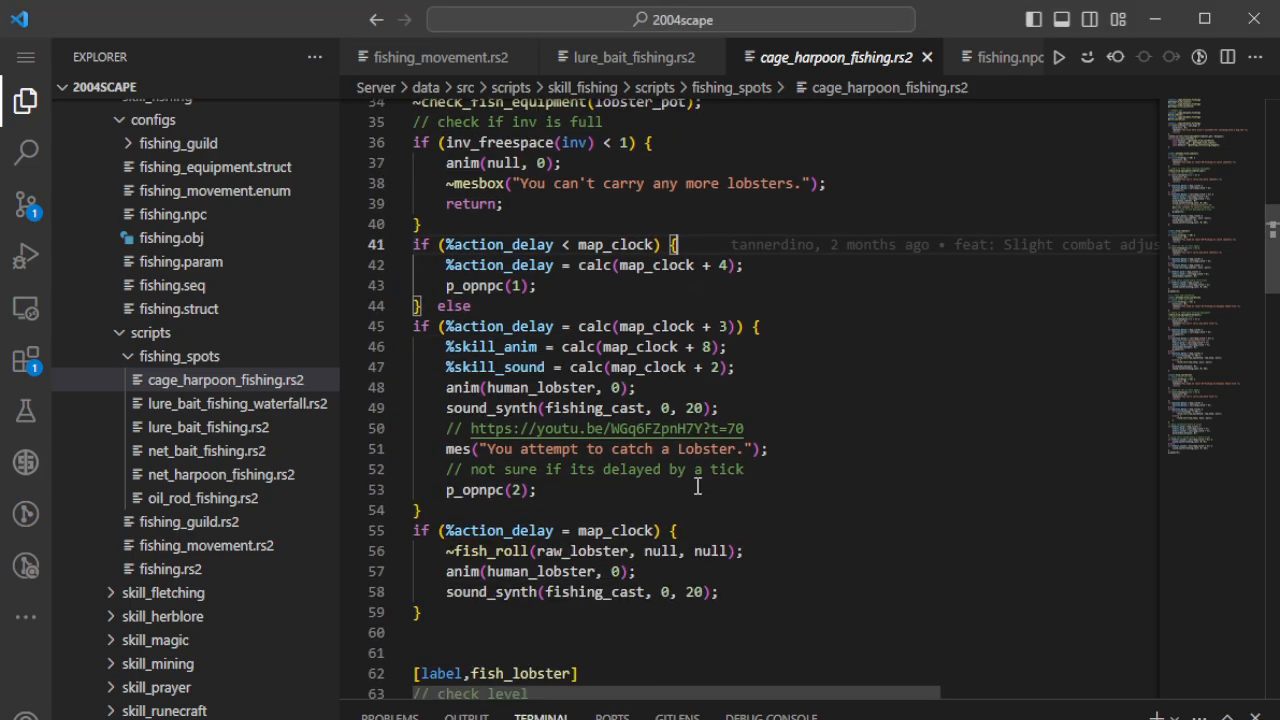
click(625, 56)
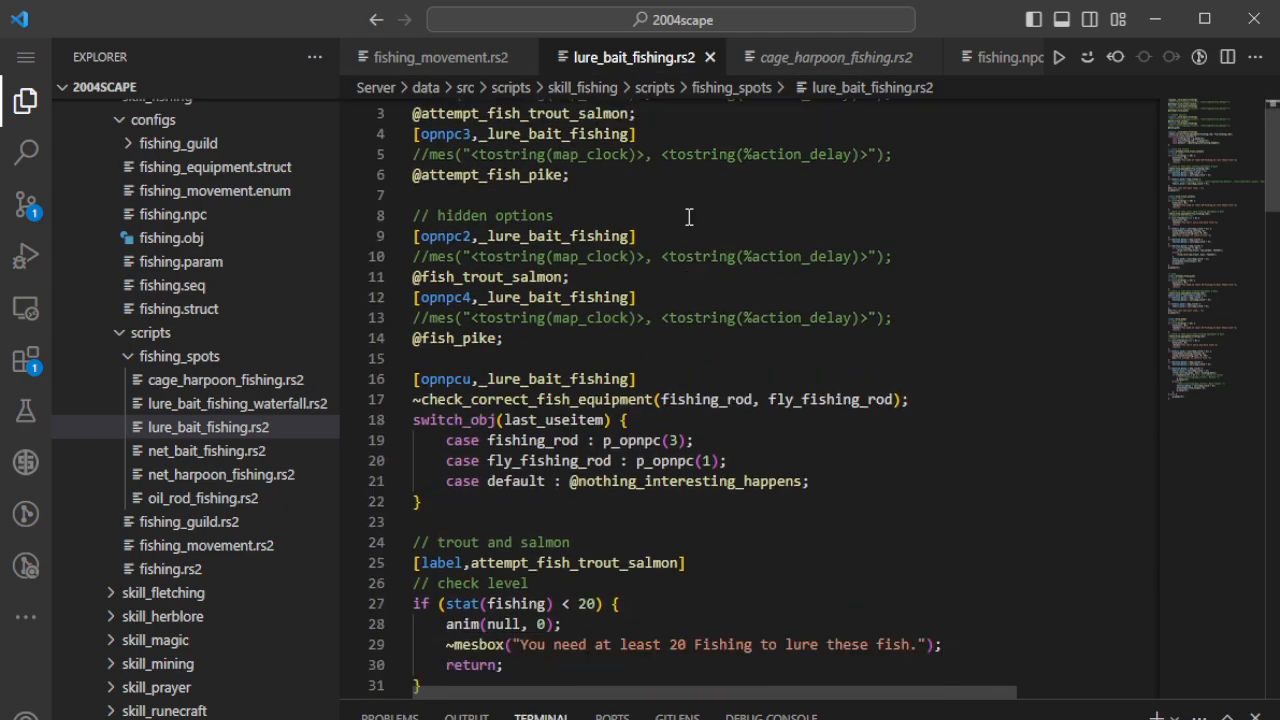
- Scroll lure_bait_fishing.rs2 to lines 55–84, then open net_bait_fishing.rs2 from fishing_spots
scroll(down, 3)
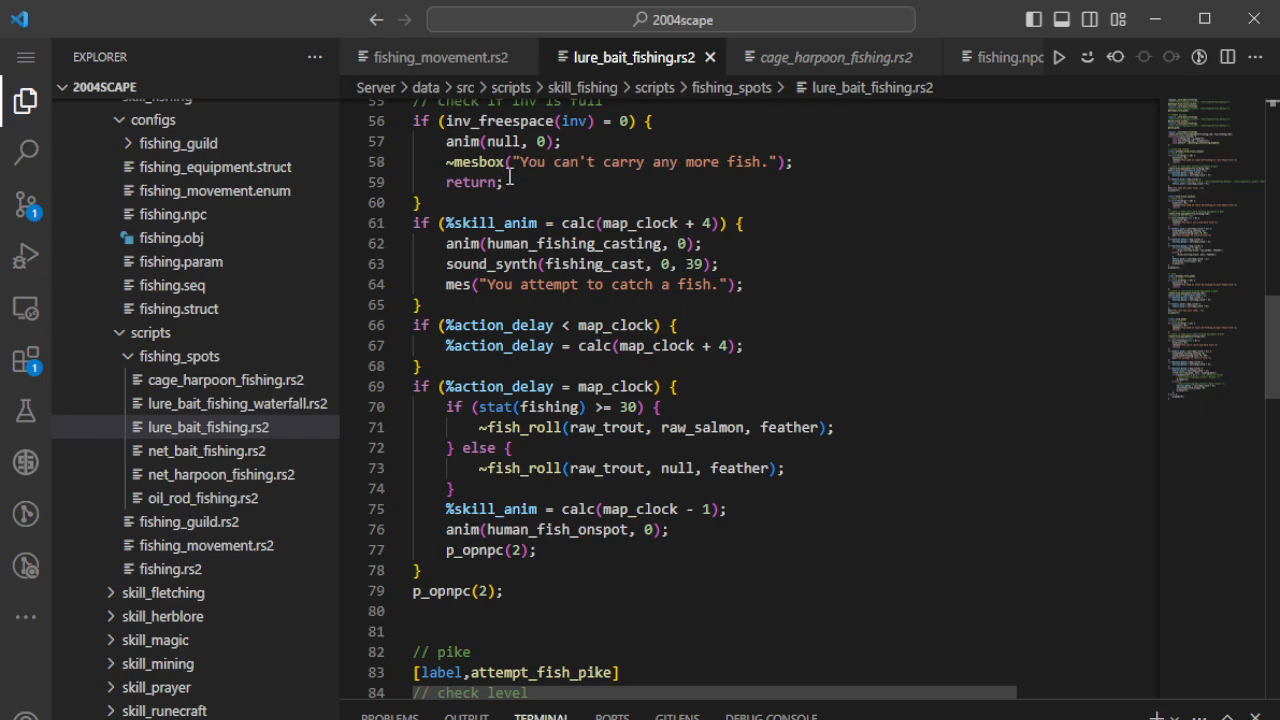
mouse_move(507, 270)
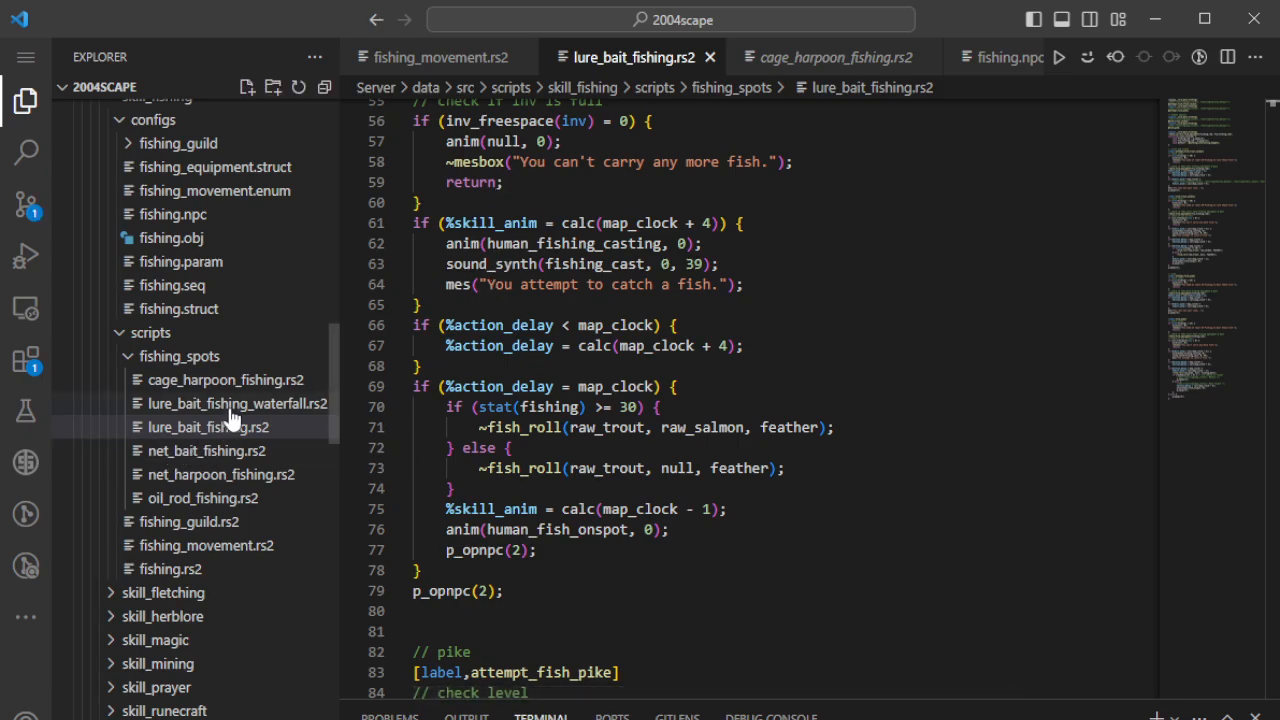
click(206, 450)
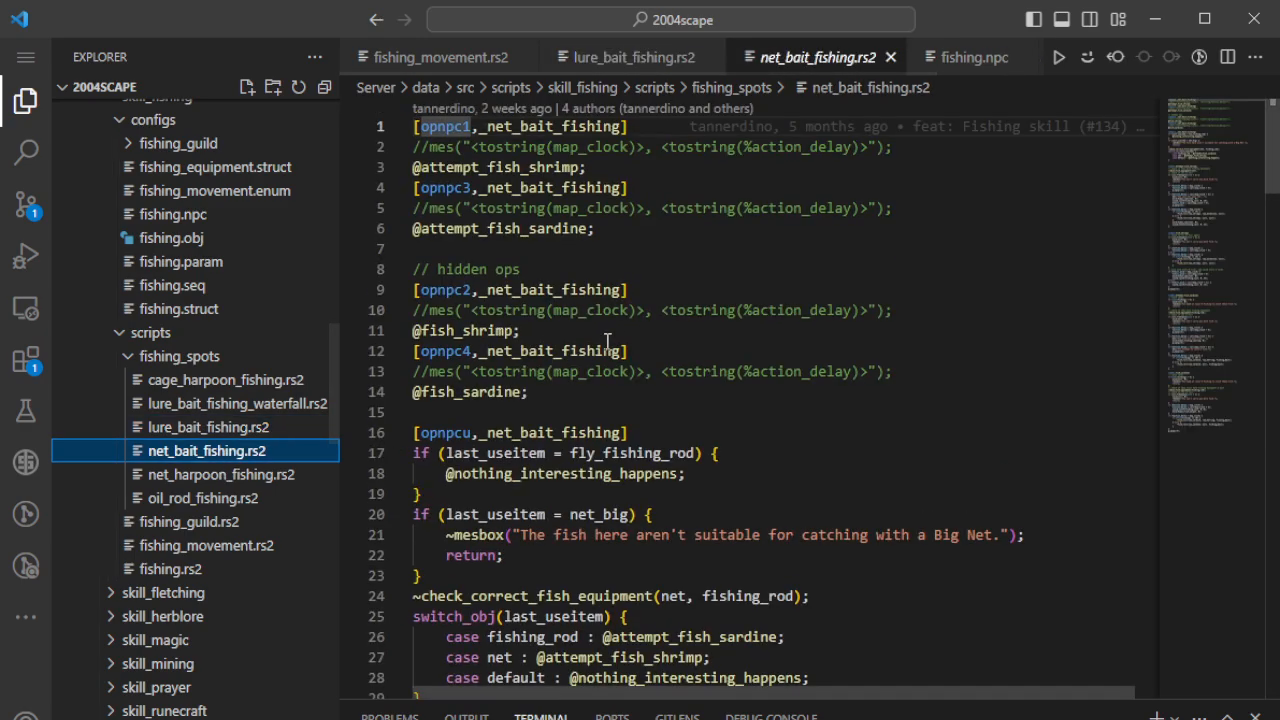
- Scroll net_bait_fishing.rs2 to lines 37–65, then reopen lure_bait_fishing.rs2 from the Explorer
scroll(down, 3)
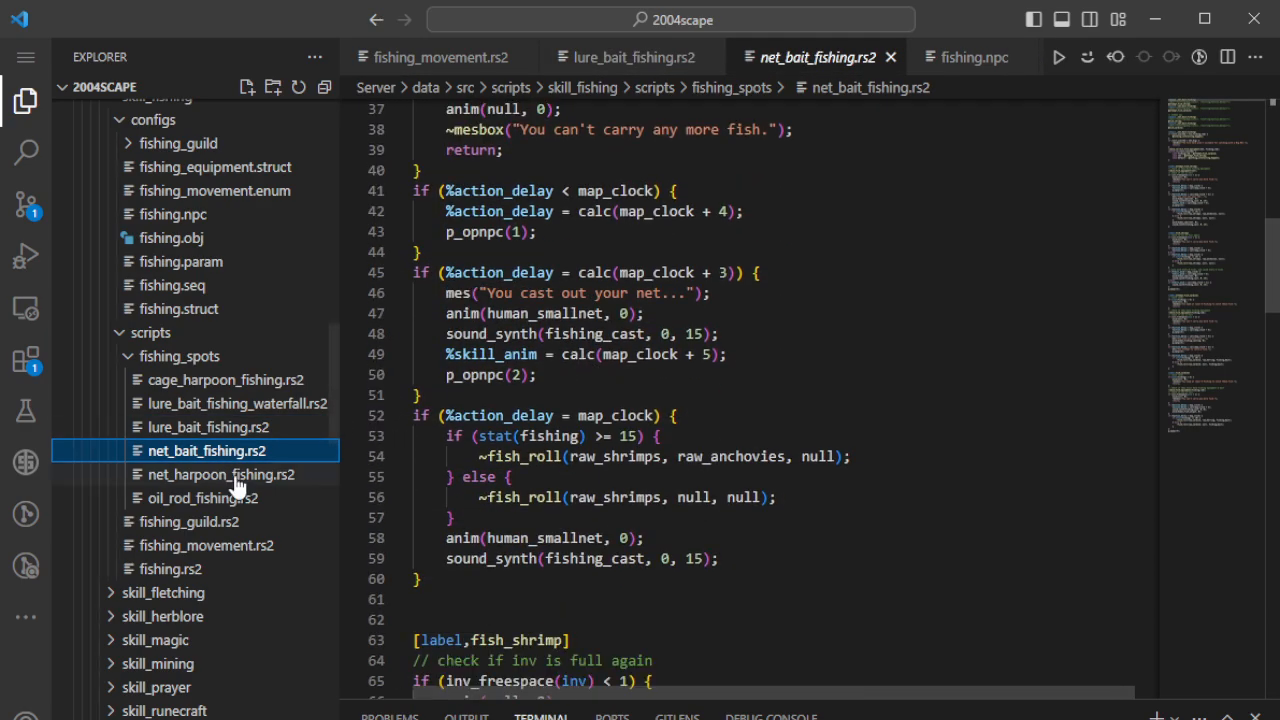
mouse_move(211, 426)
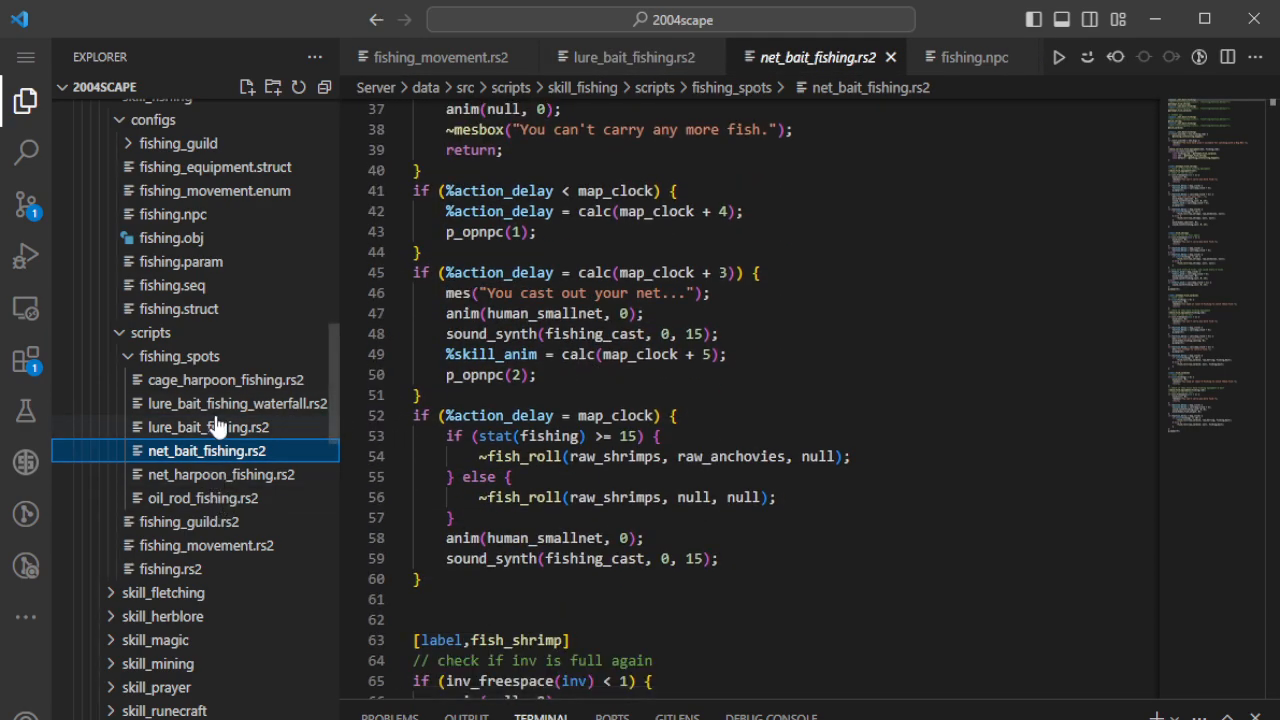
mouse_move(208, 432)
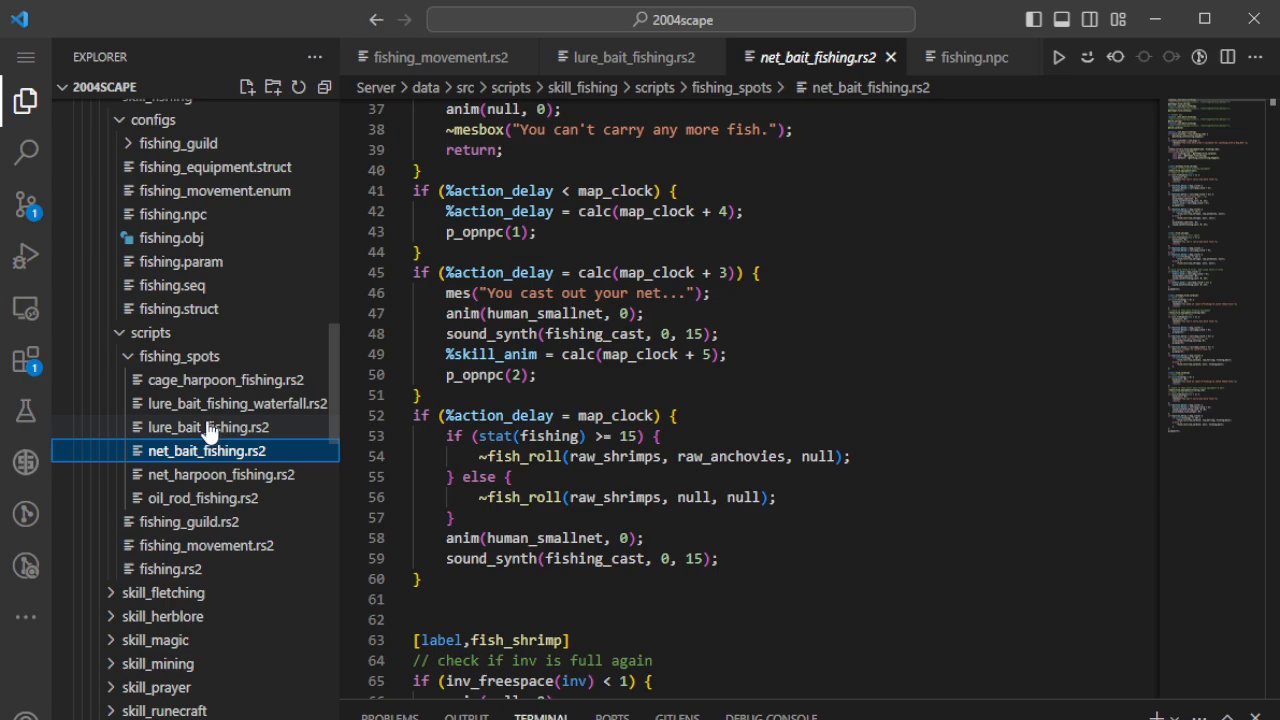
mouse_move(207, 423)
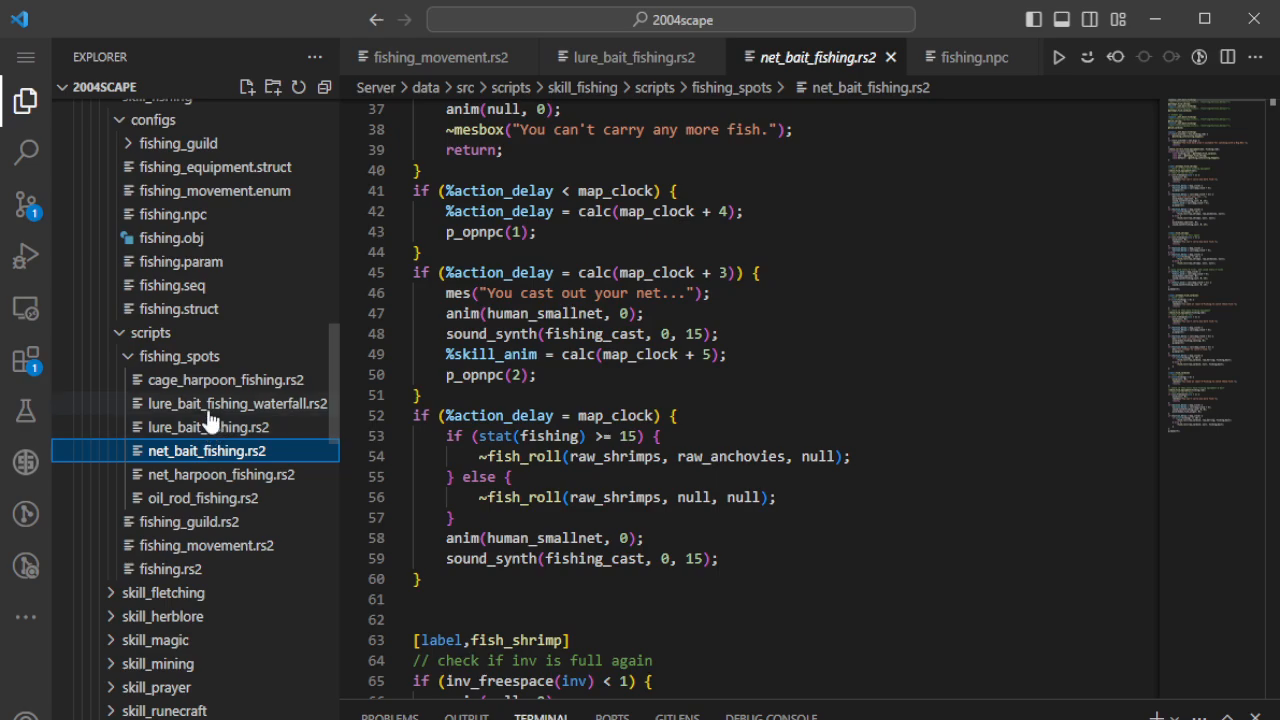
mouse_move(240, 493)
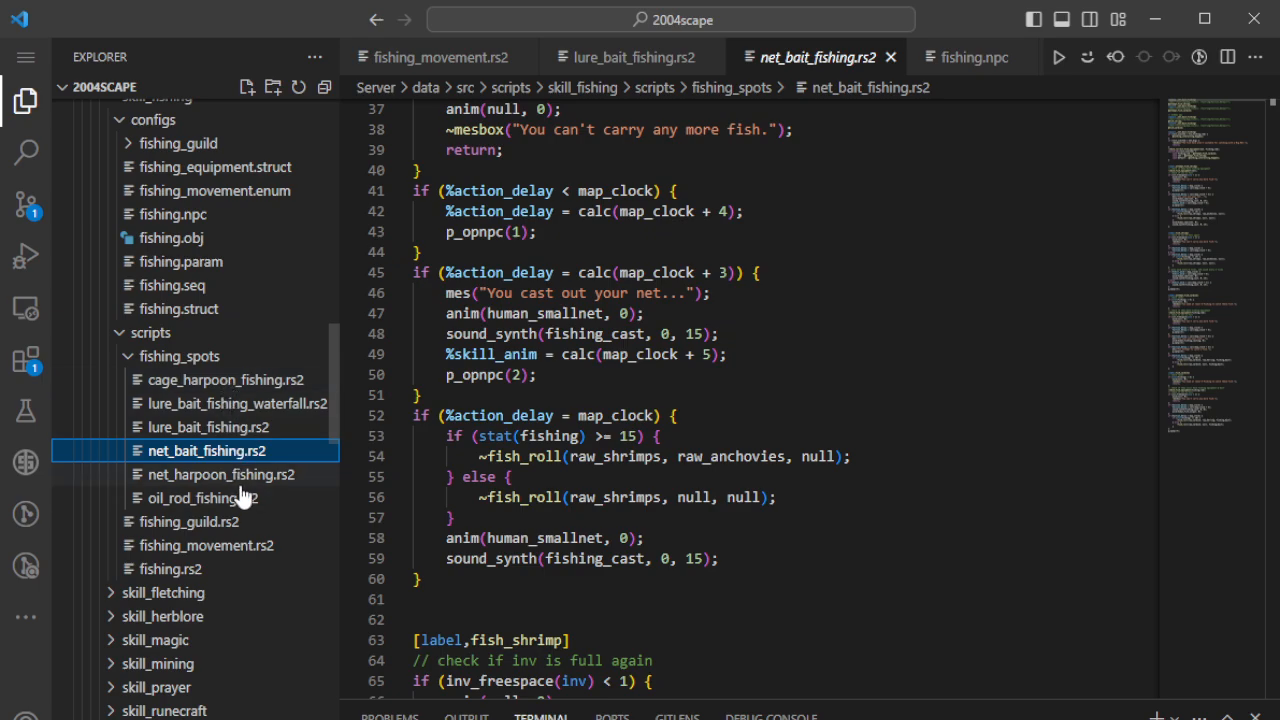
mouse_move(233, 368)
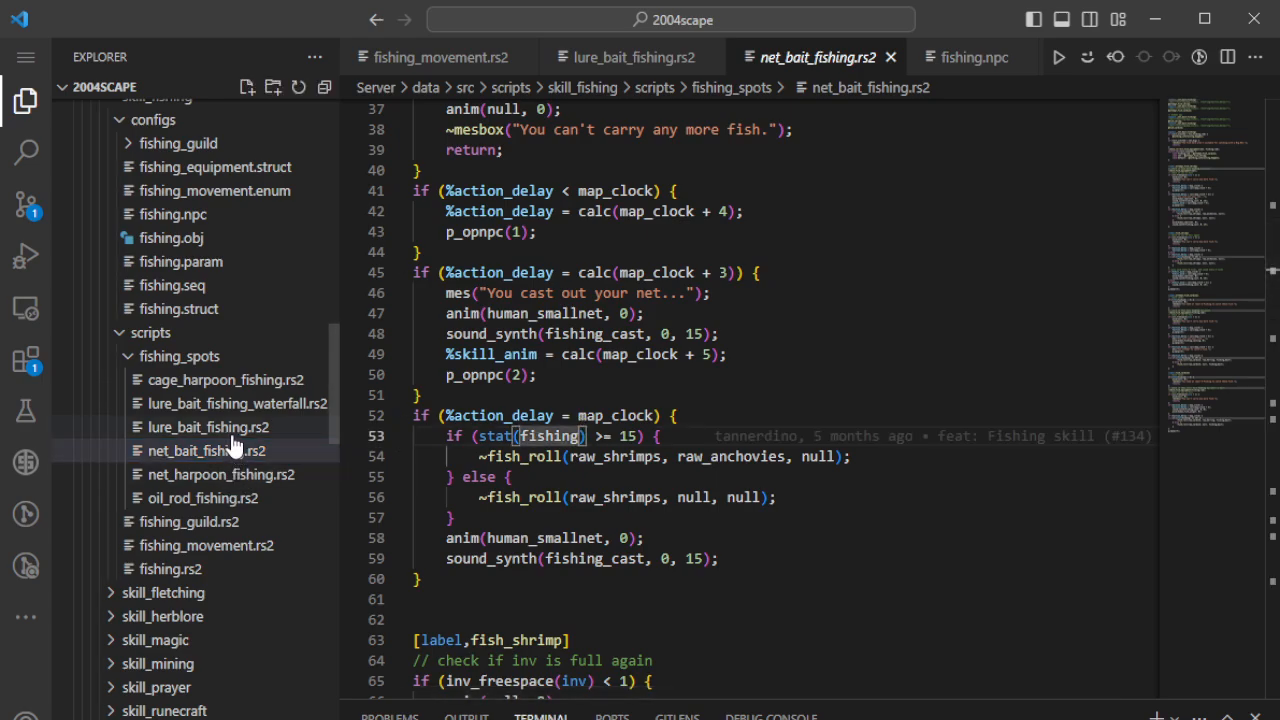
click(208, 427)
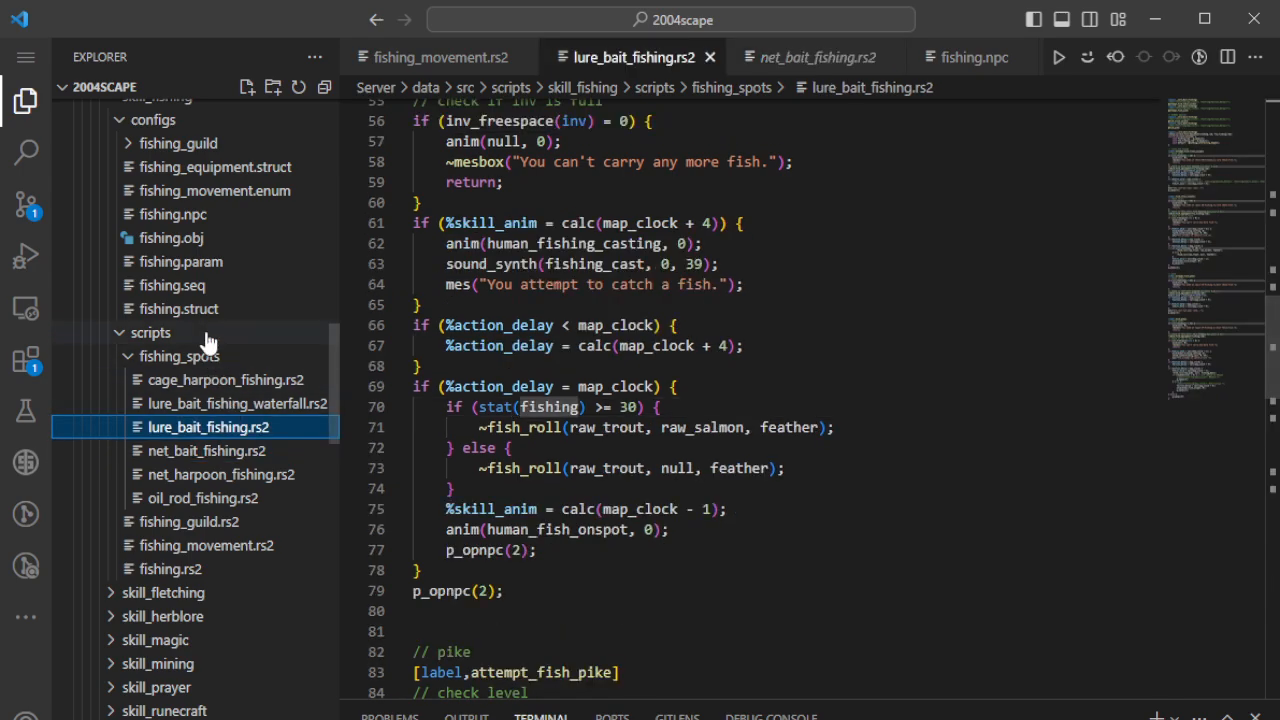
mouse_move(199, 340)
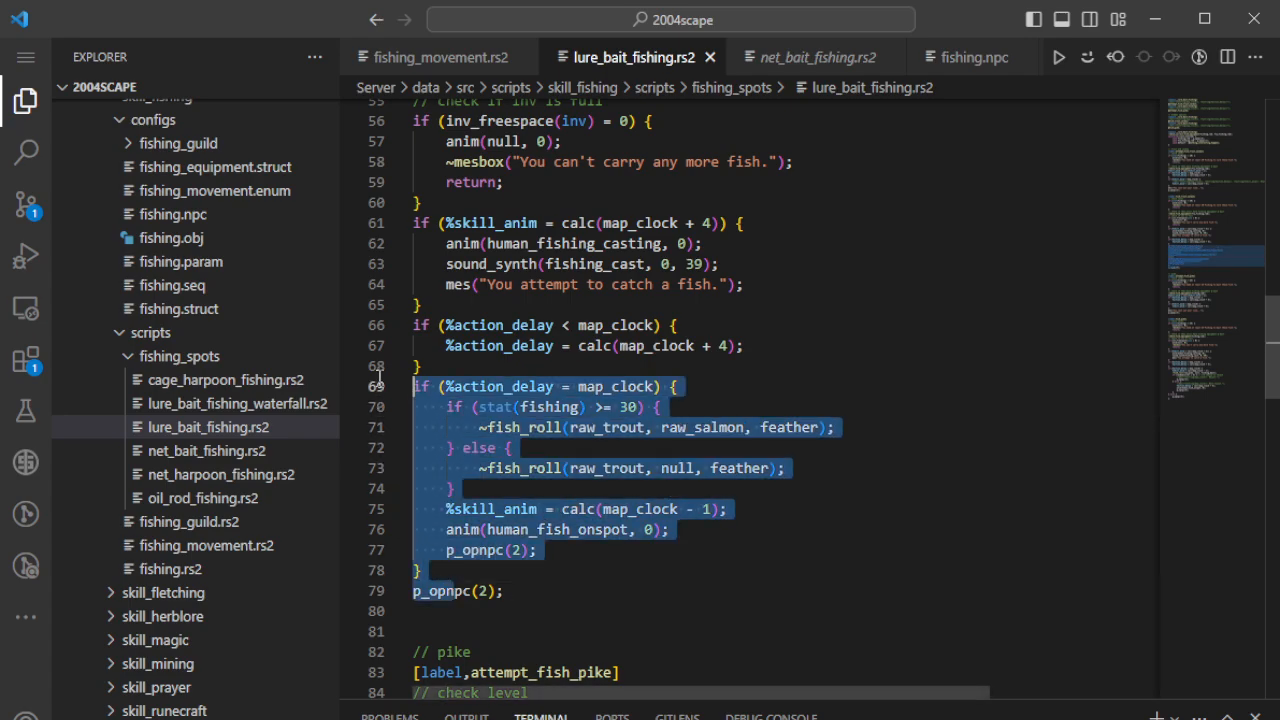
click(435, 549)
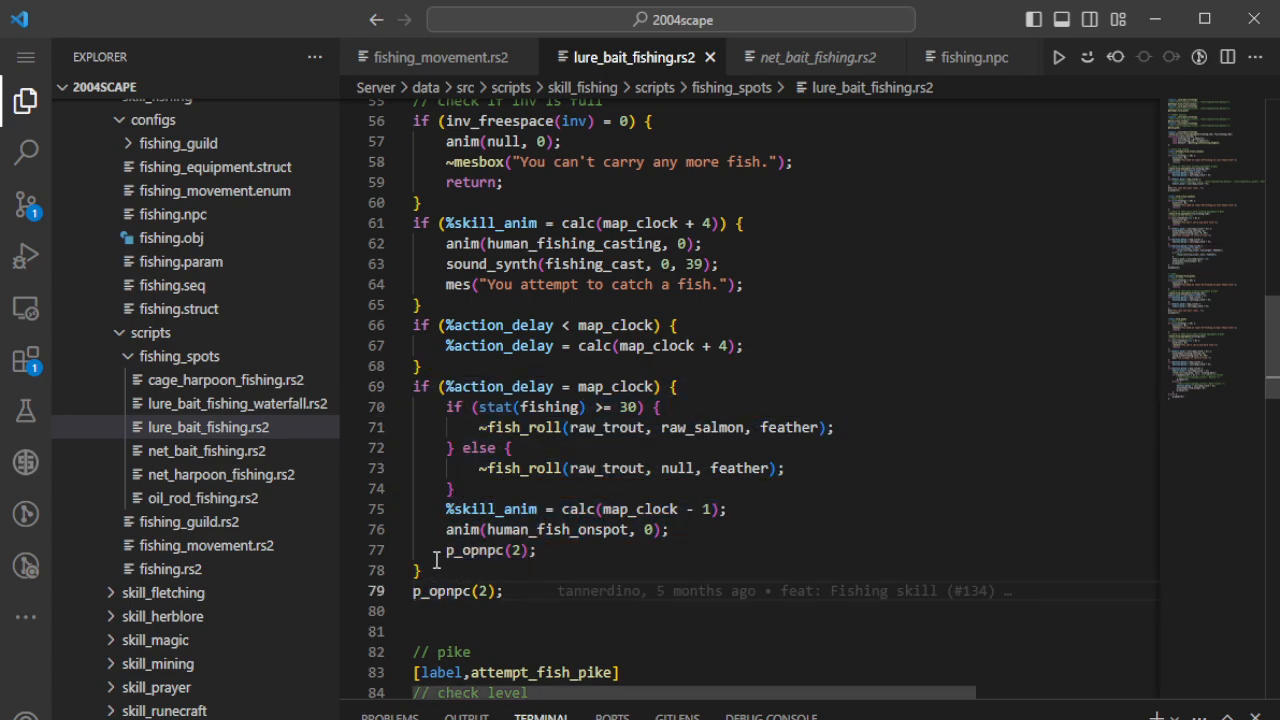